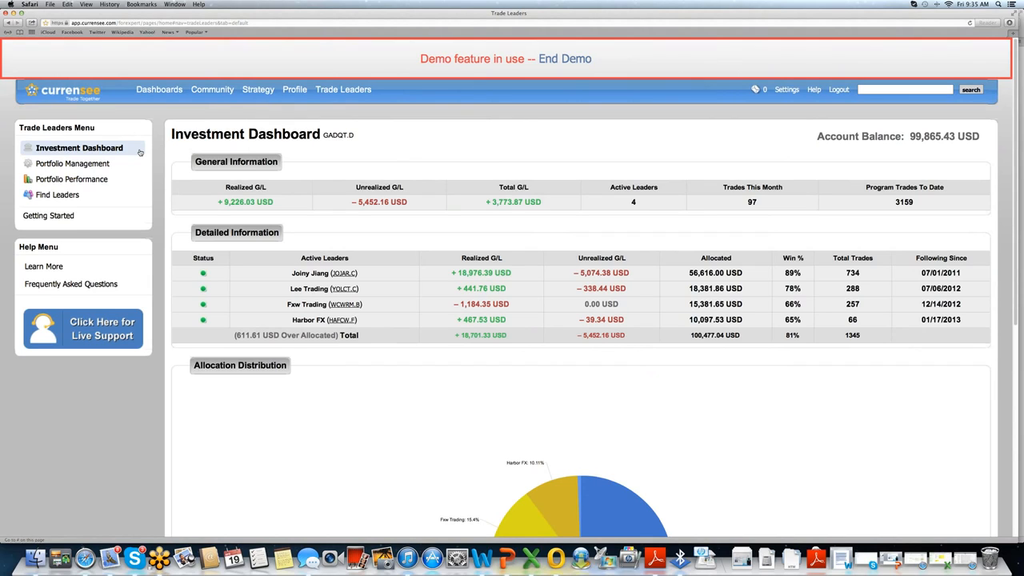
mouse_move(608, 178)
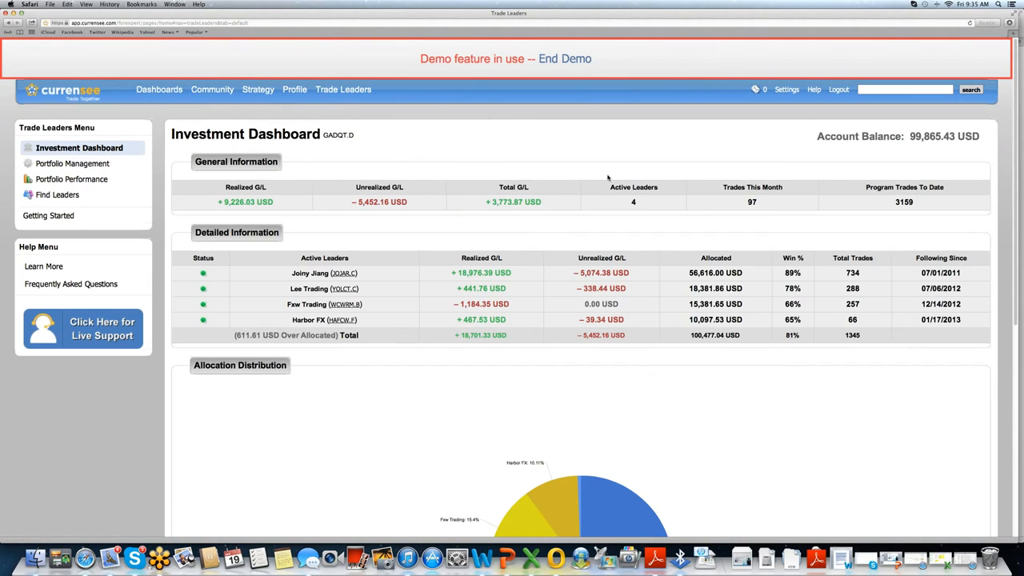
mouse_move(981, 129)
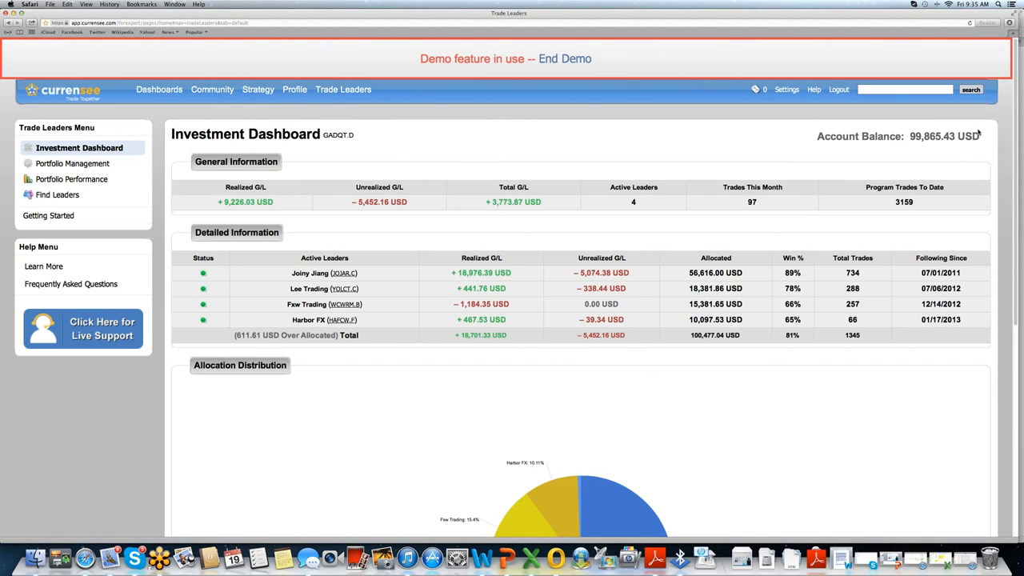
mouse_move(930, 146)
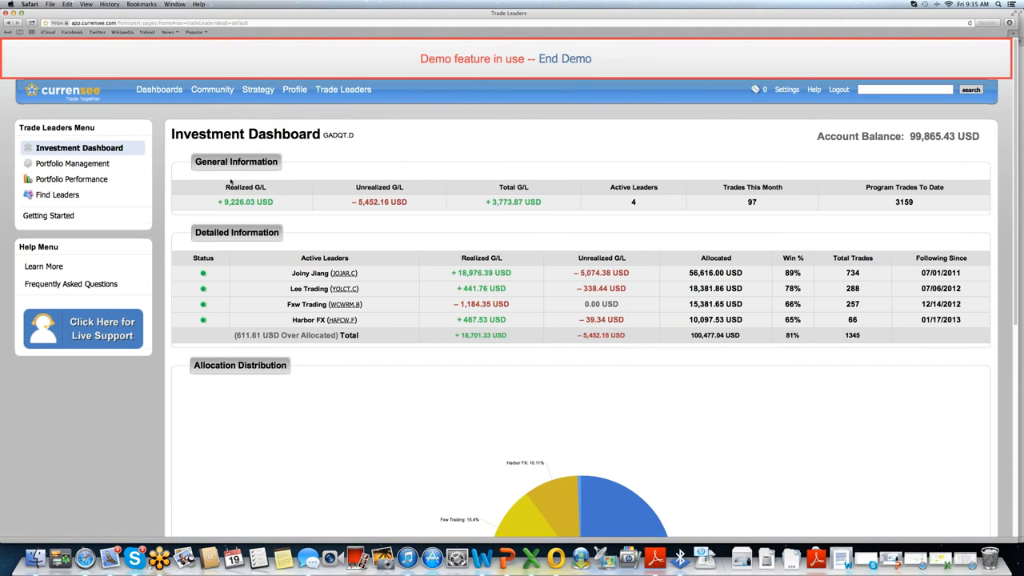
mouse_move(247, 213)
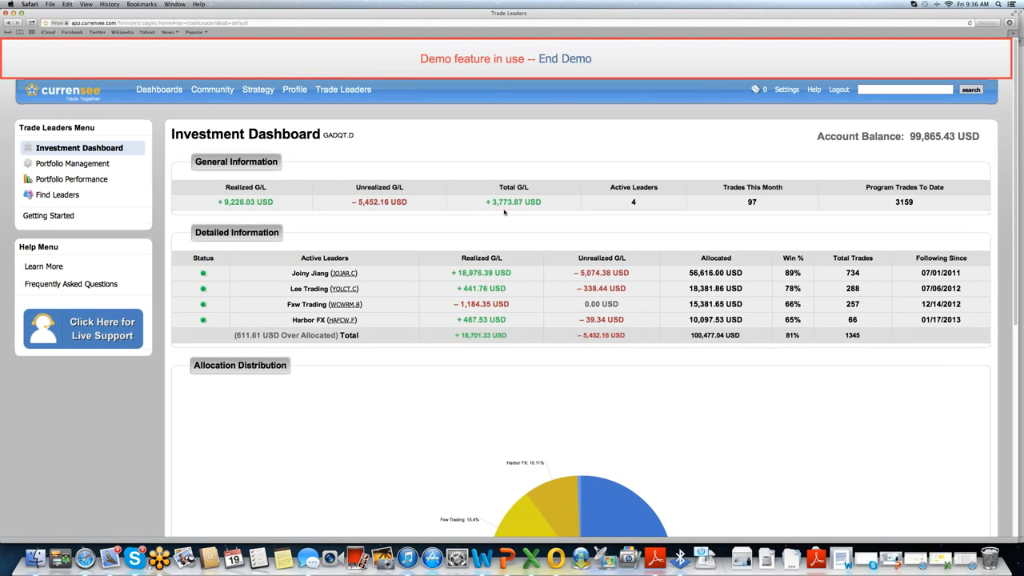
mouse_move(512, 212)
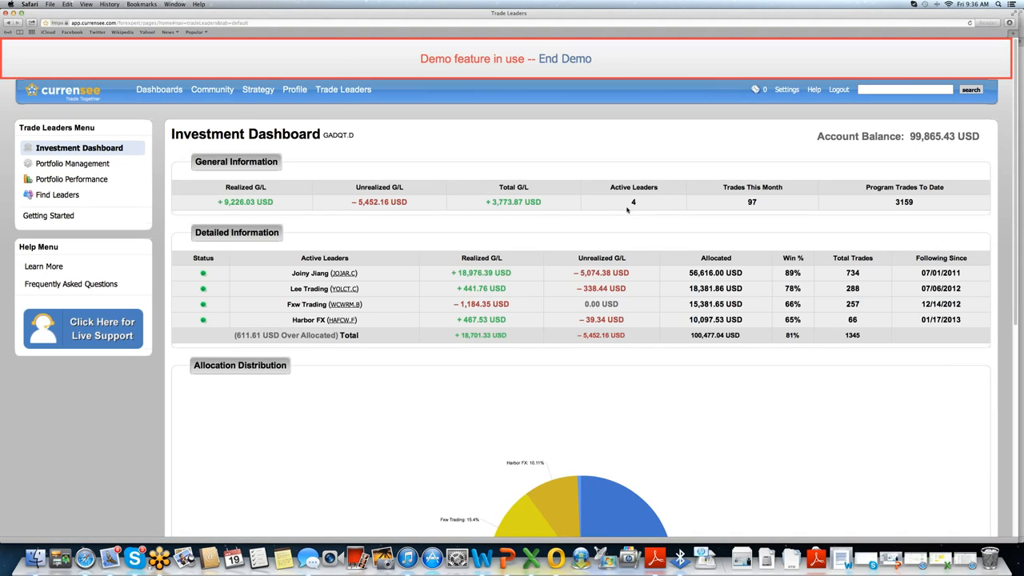
mouse_move(600, 229)
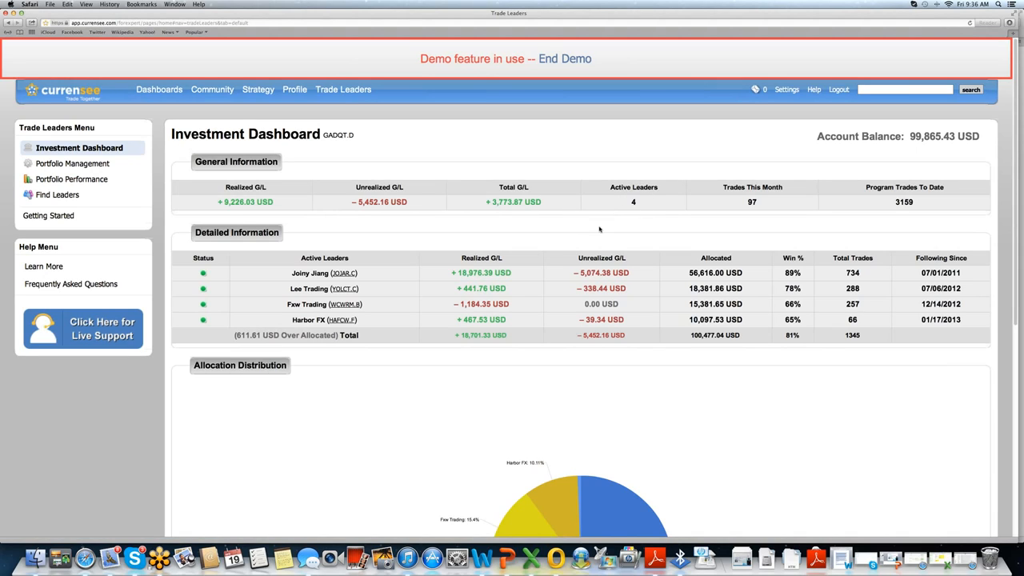
mouse_move(373, 306)
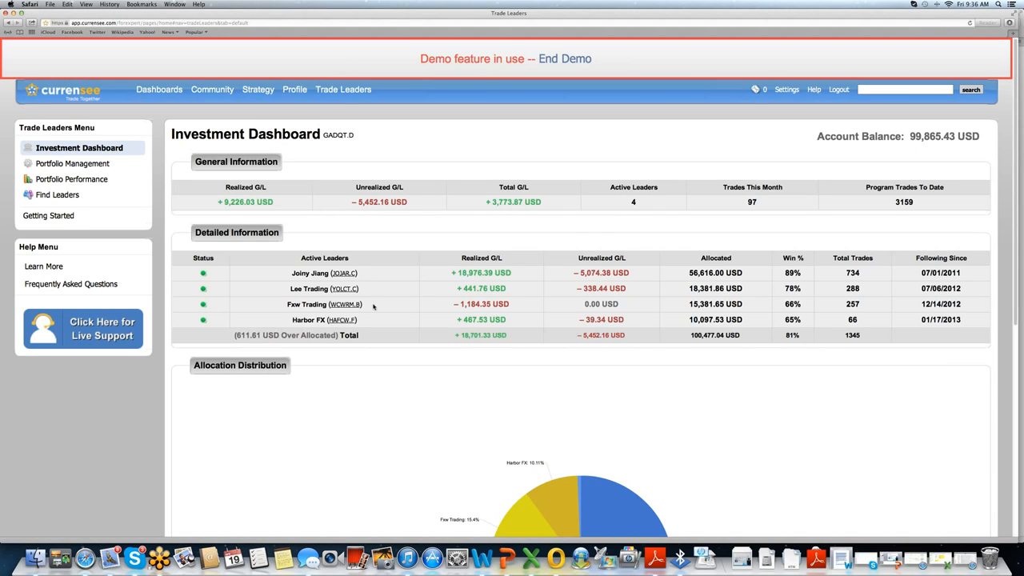
mouse_move(348, 280)
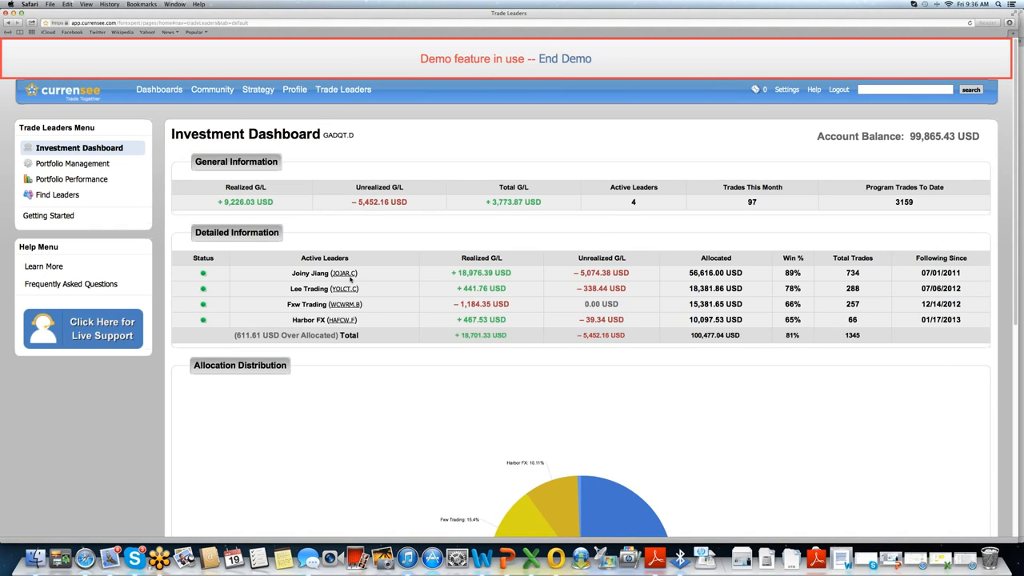
mouse_move(753, 212)
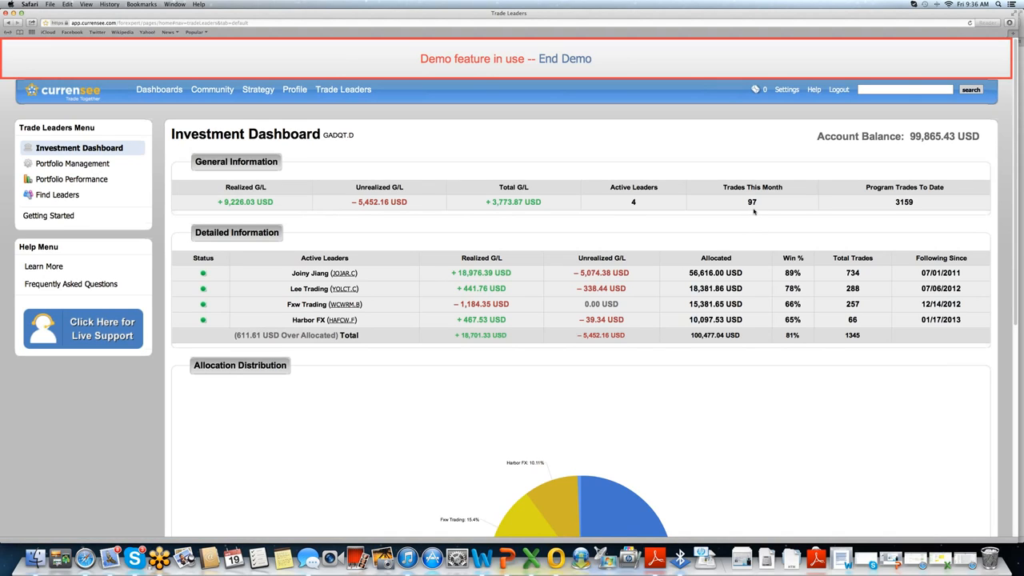
mouse_move(759, 199)
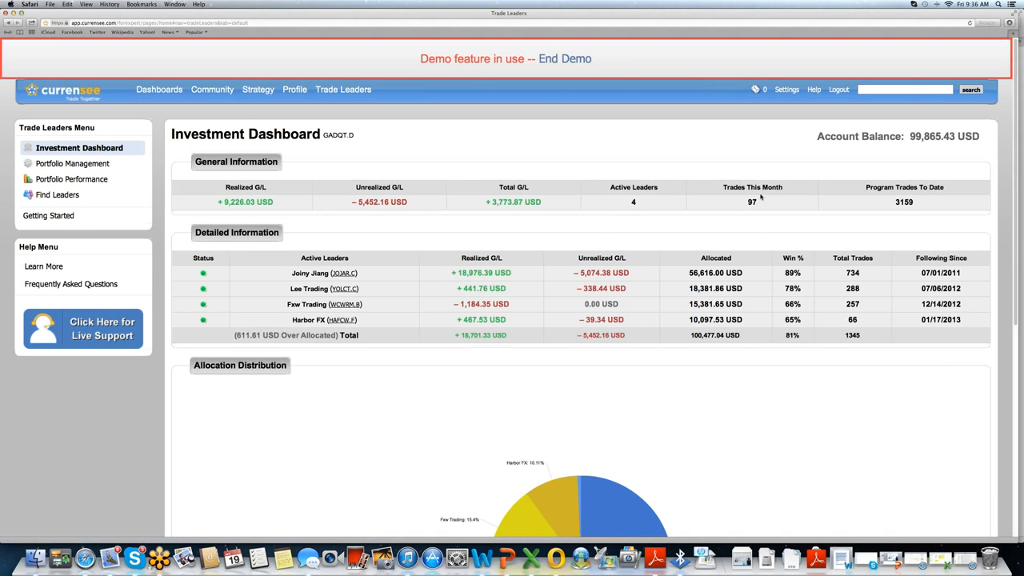
mouse_move(760, 212)
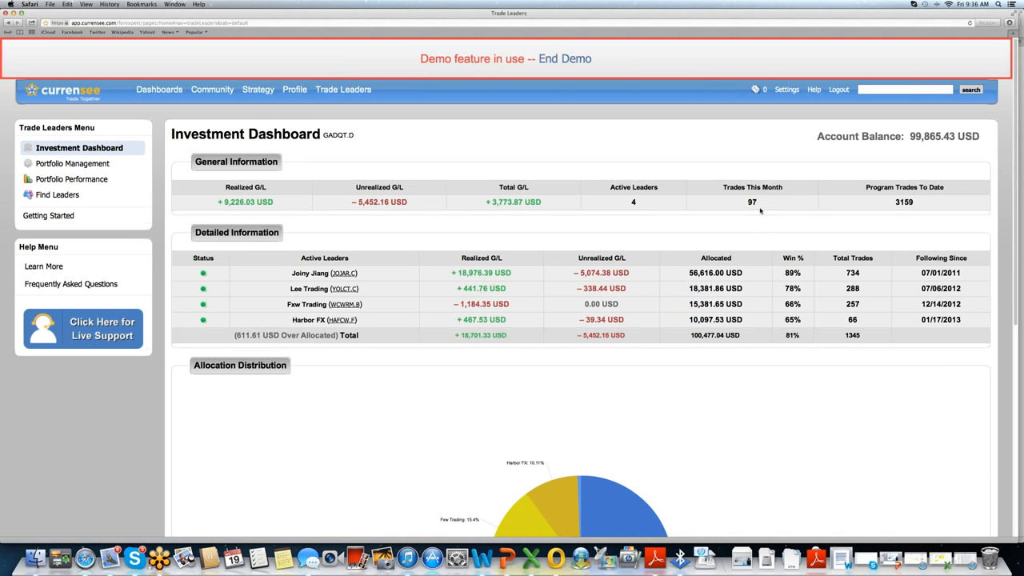
mouse_move(894, 210)
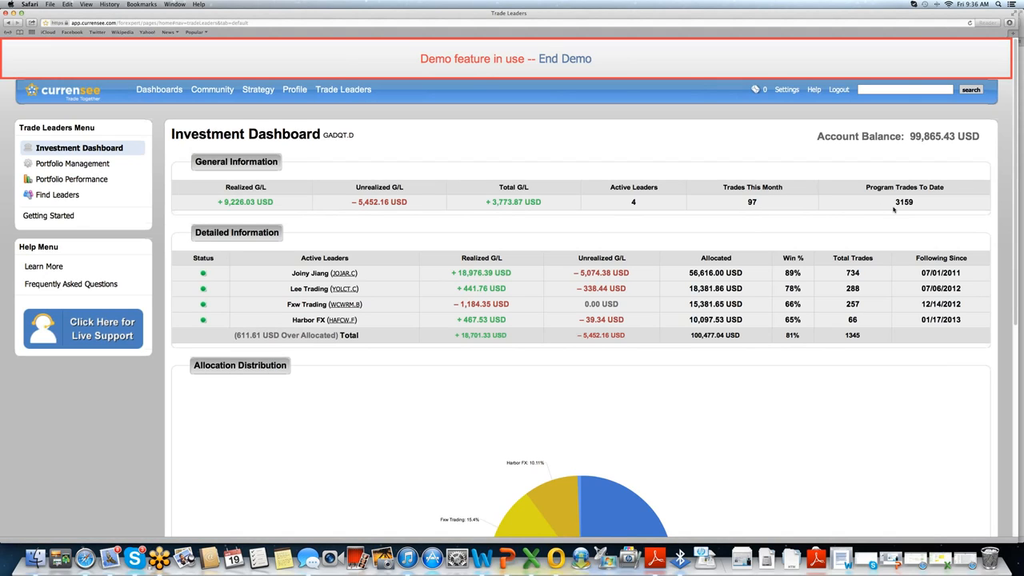
mouse_move(898, 209)
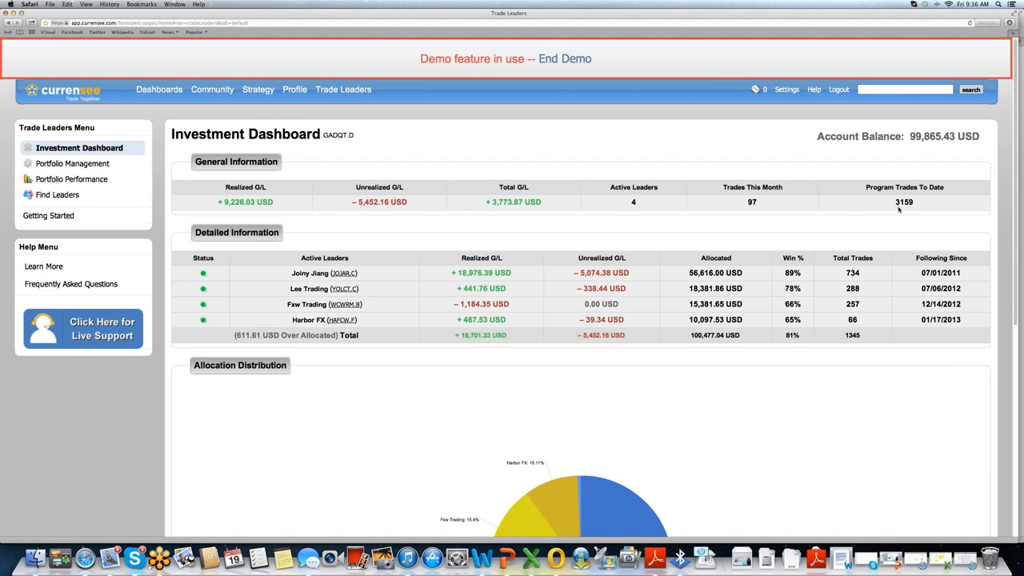
mouse_move(913, 213)
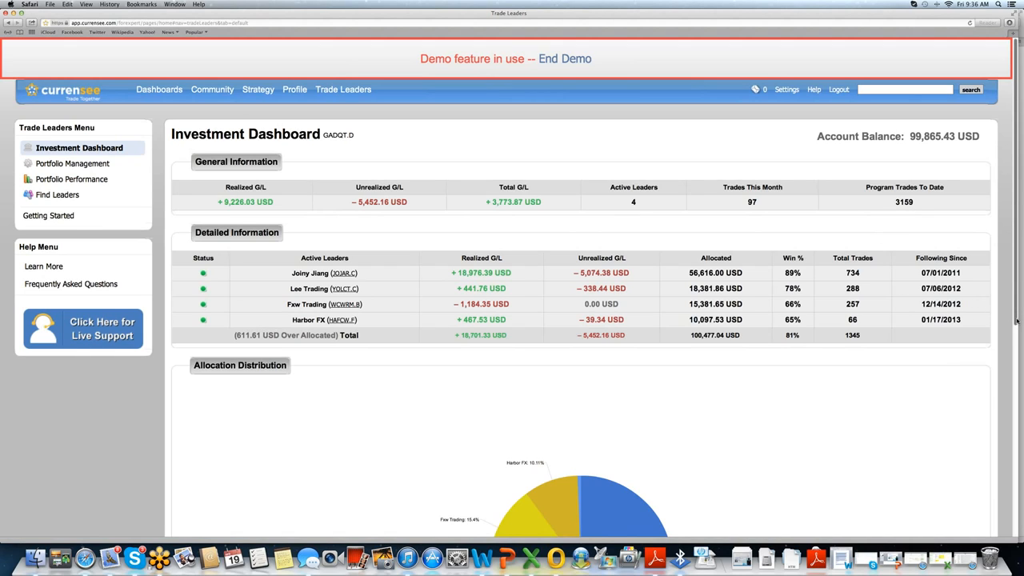
Open Portfolio Management to see the four leaders' allocations totaling 100.61% and 100,477.04 USD.
scroll("down", 3)
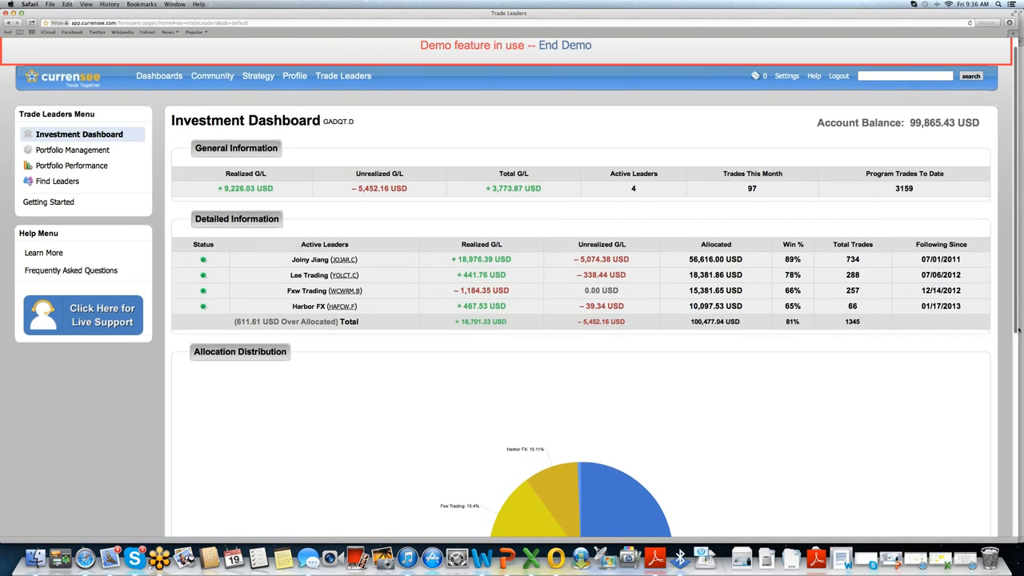
scroll("down", 3)
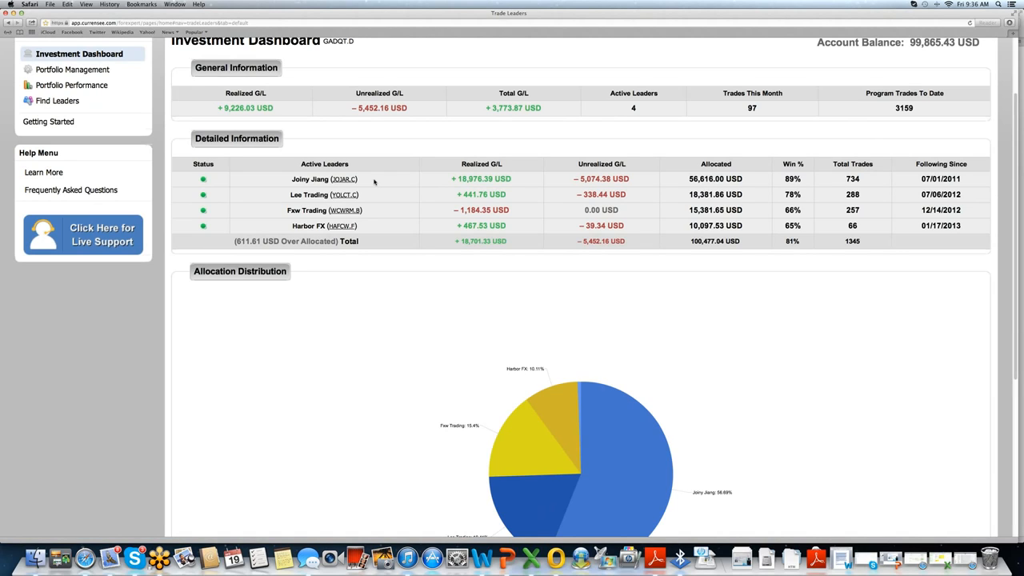
mouse_move(394, 181)
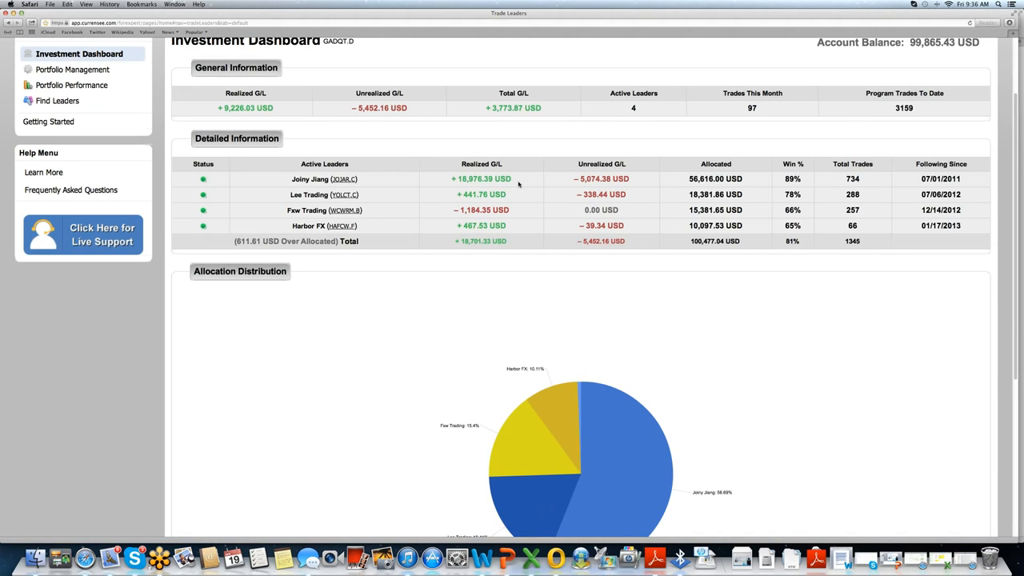
mouse_move(584, 187)
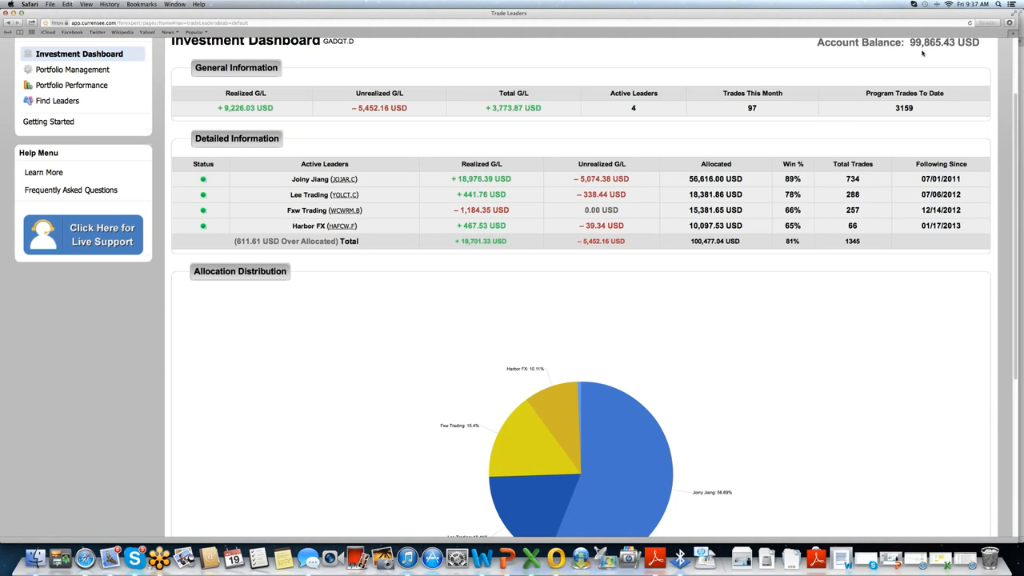
mouse_move(798, 176)
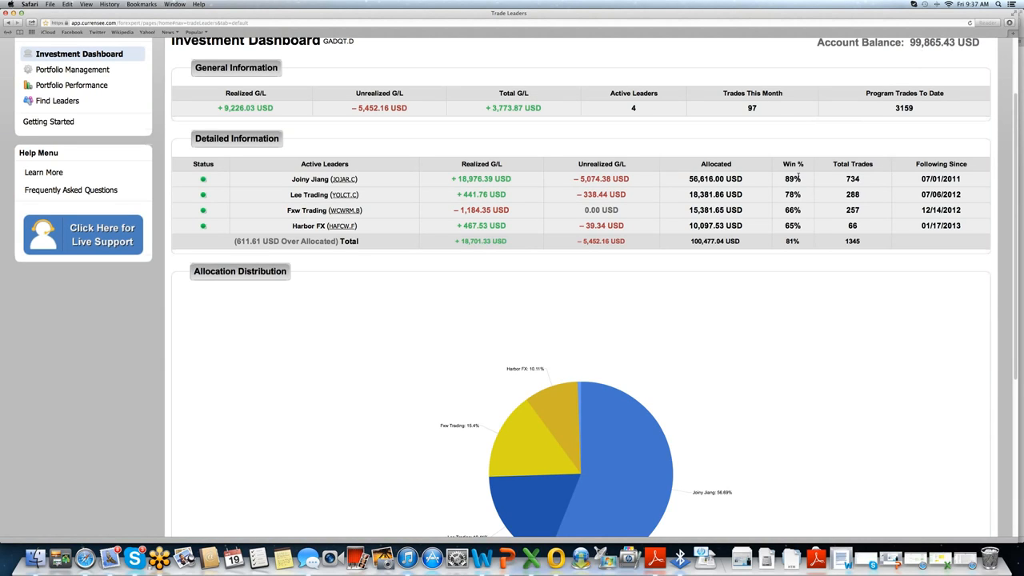
mouse_move(752, 179)
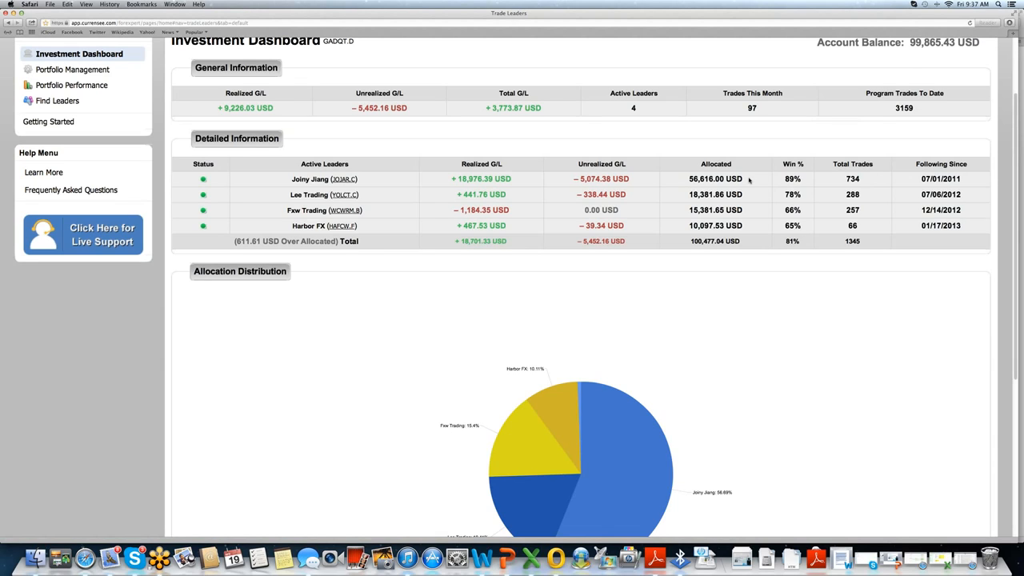
mouse_move(390, 183)
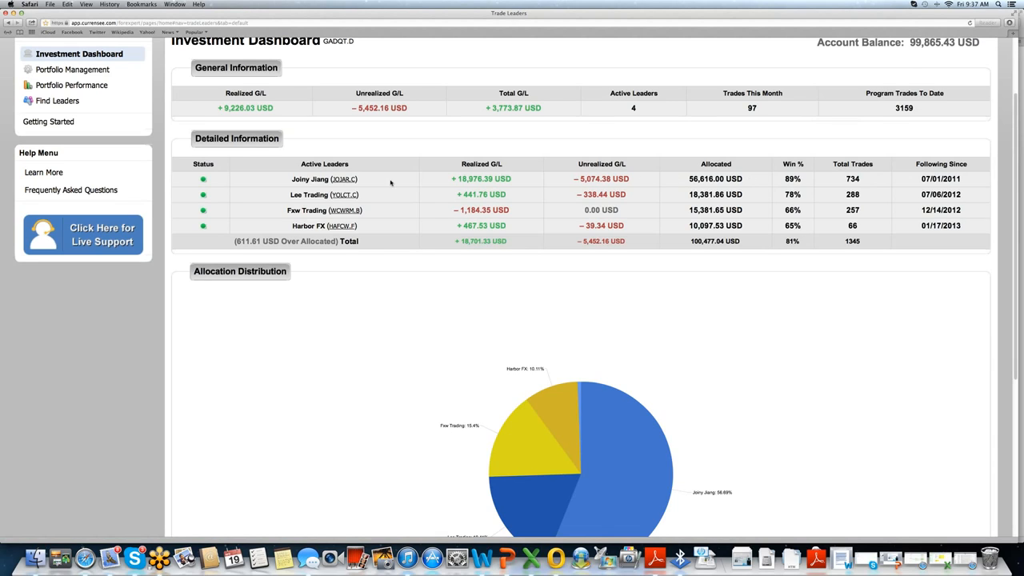
mouse_move(384, 185)
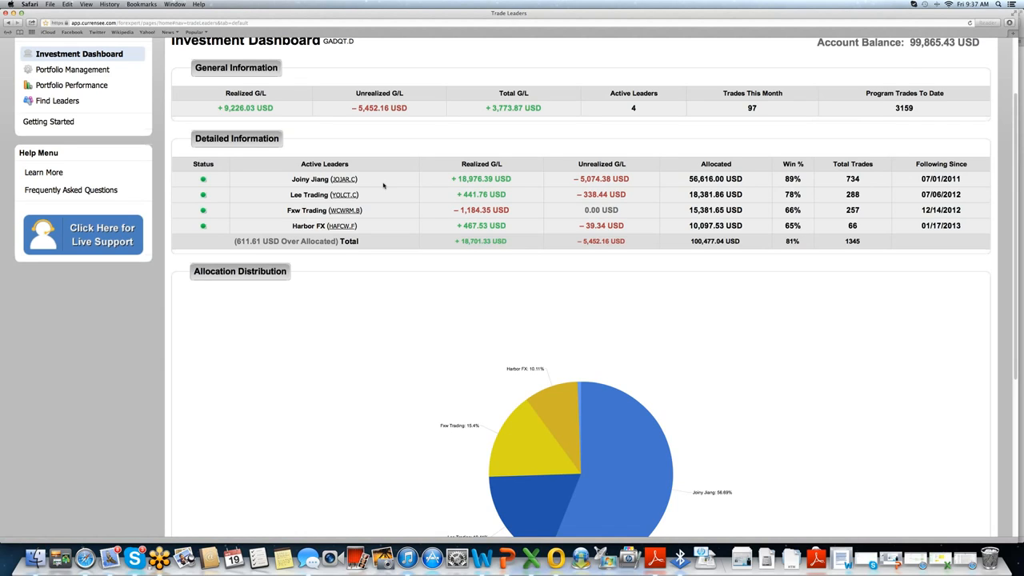
mouse_move(774, 184)
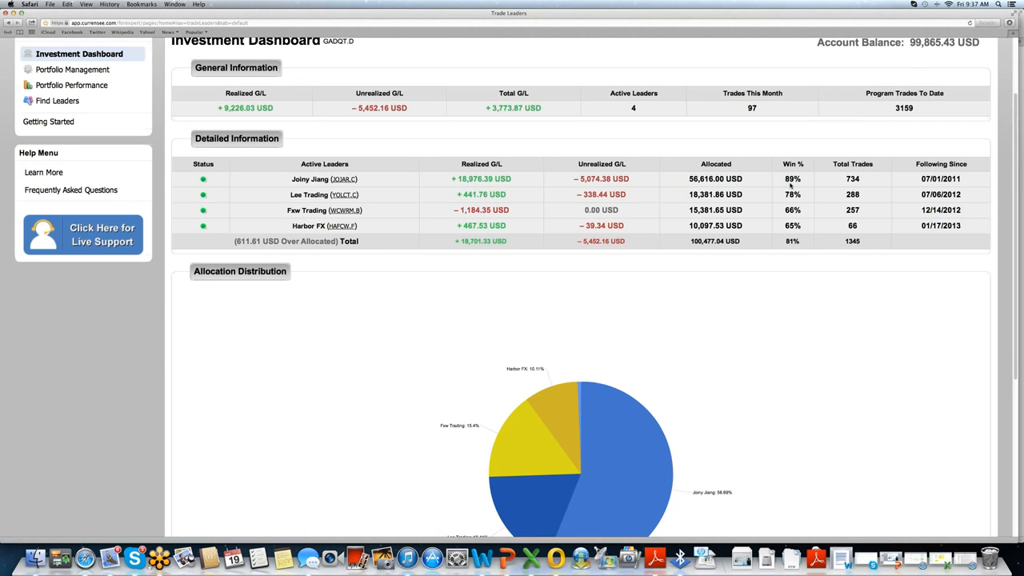
mouse_move(792, 184)
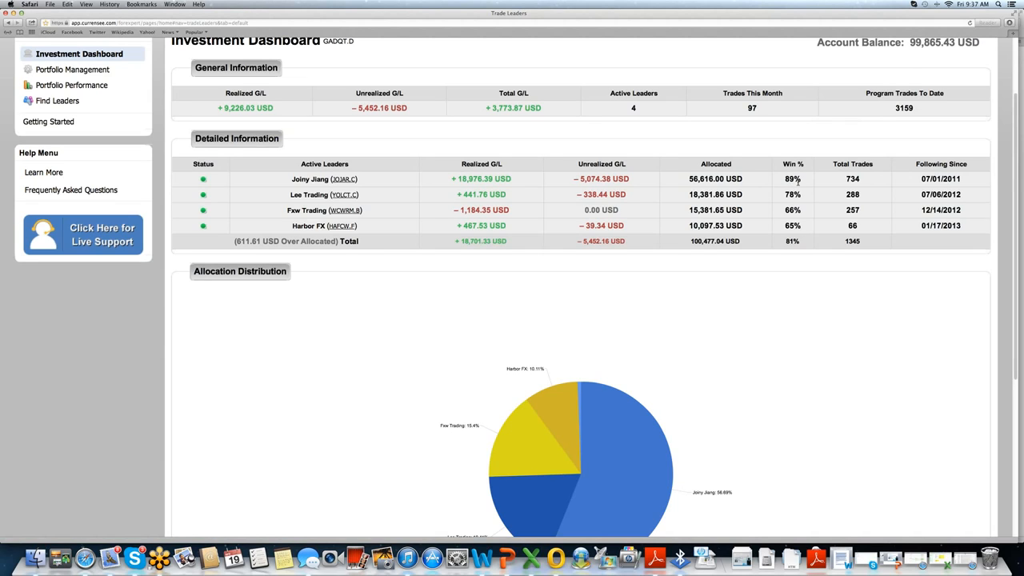
mouse_move(834, 183)
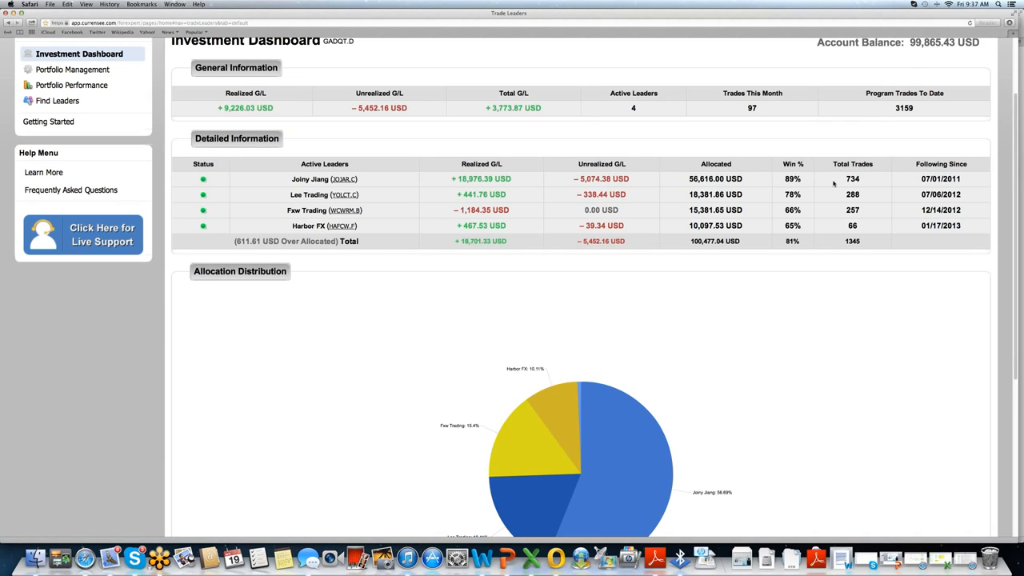
mouse_move(846, 182)
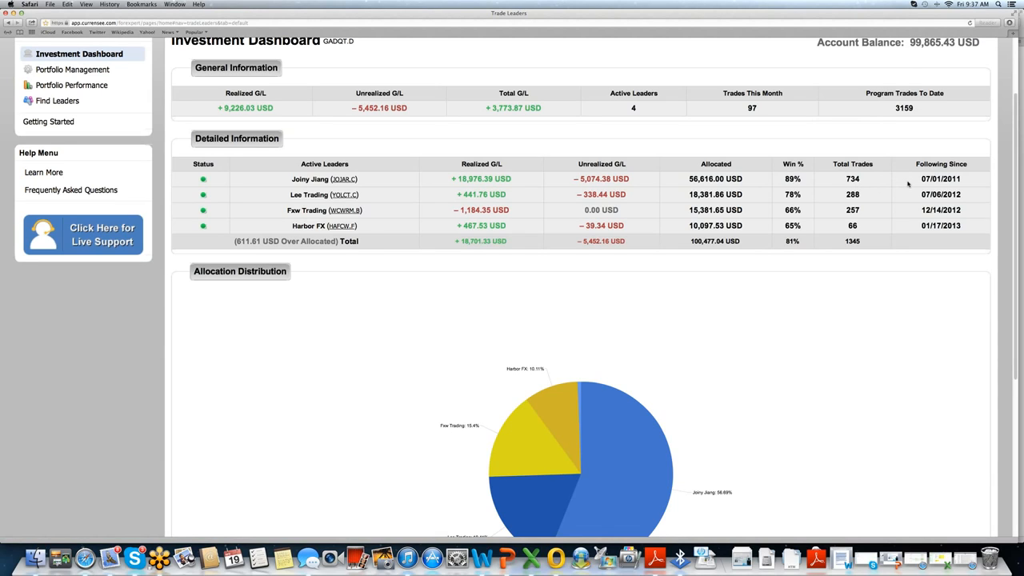
mouse_move(674, 225)
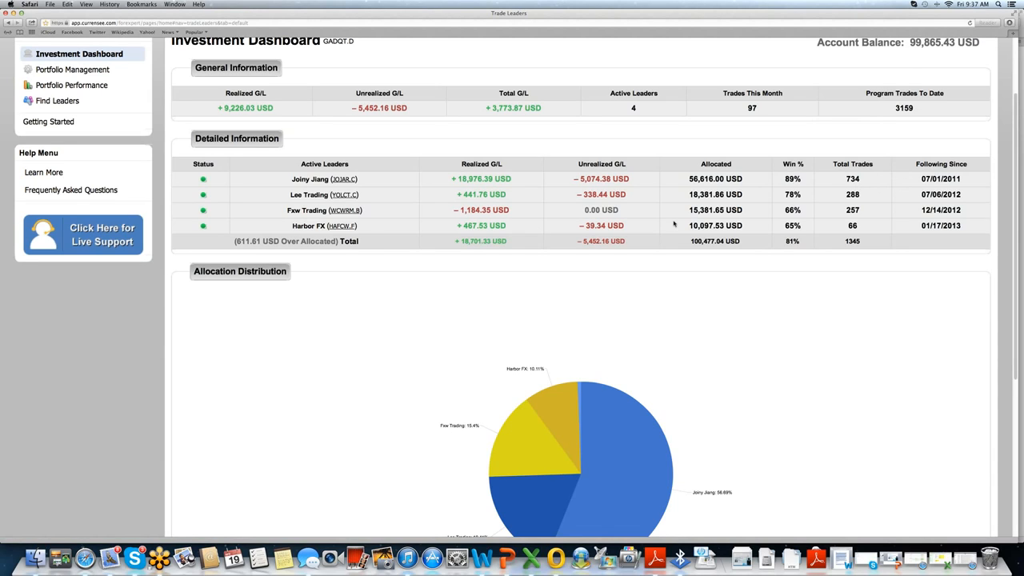
mouse_move(399, 217)
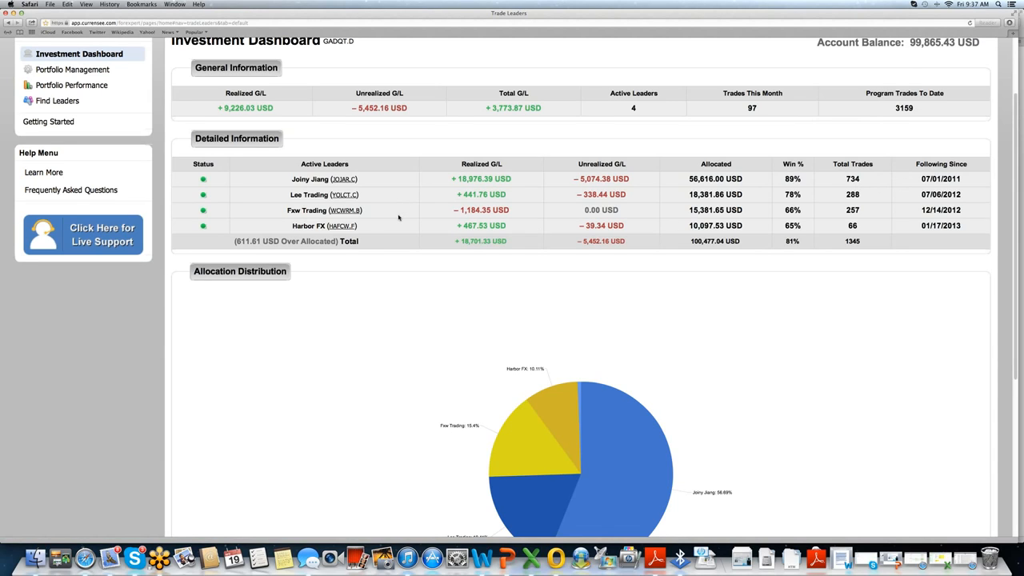
mouse_move(399, 233)
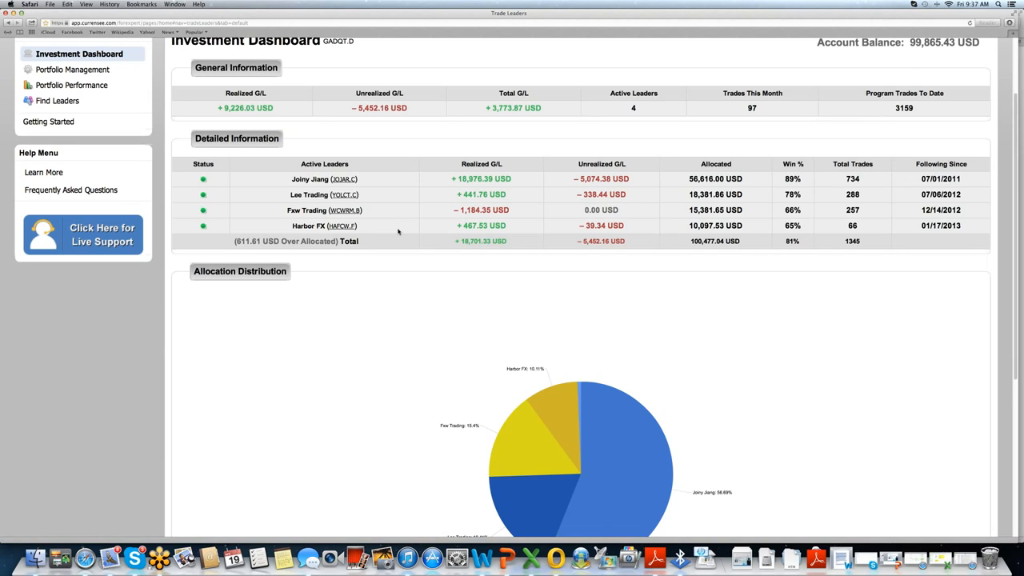
mouse_move(472, 254)
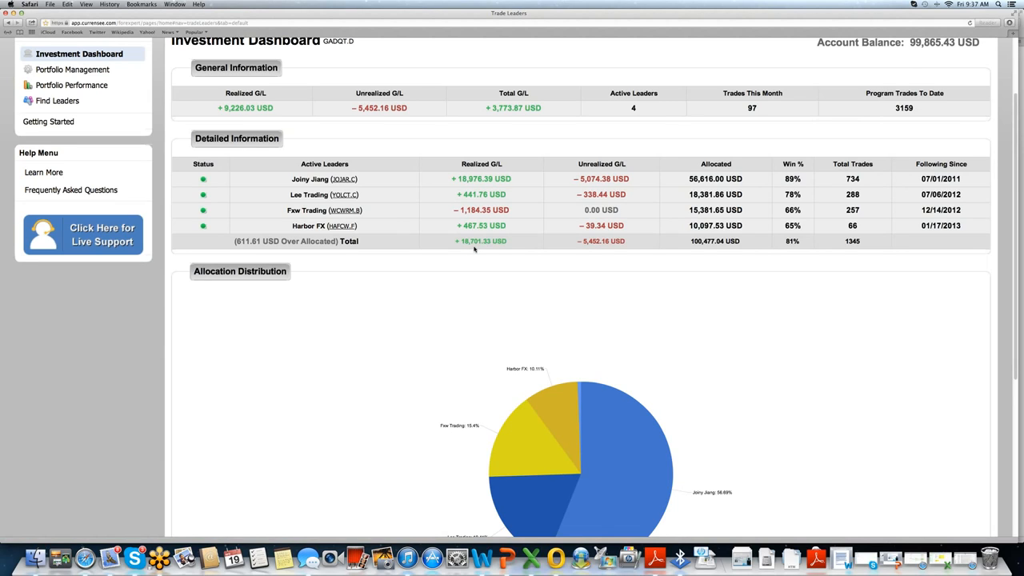
mouse_move(607, 251)
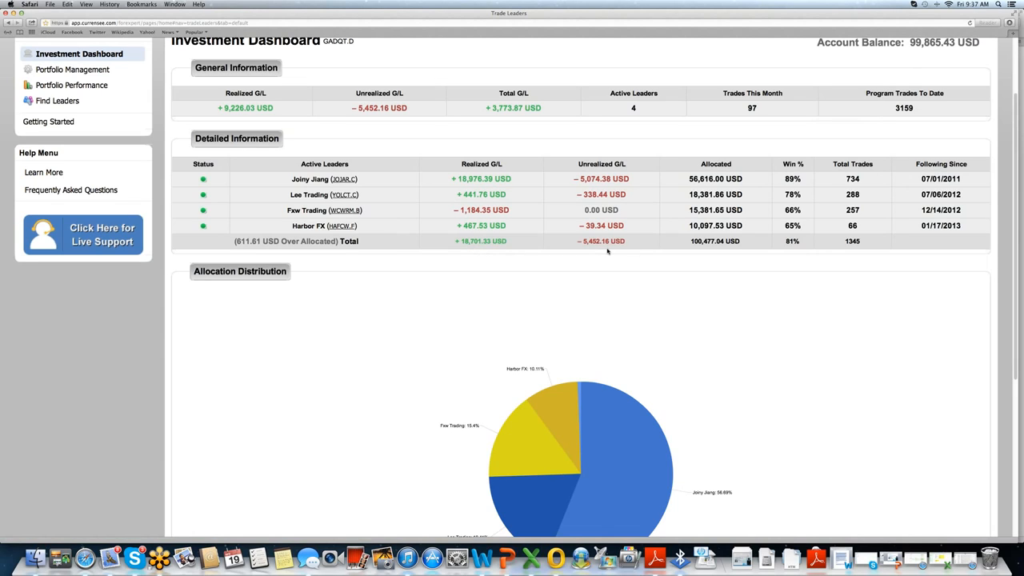
mouse_move(759, 252)
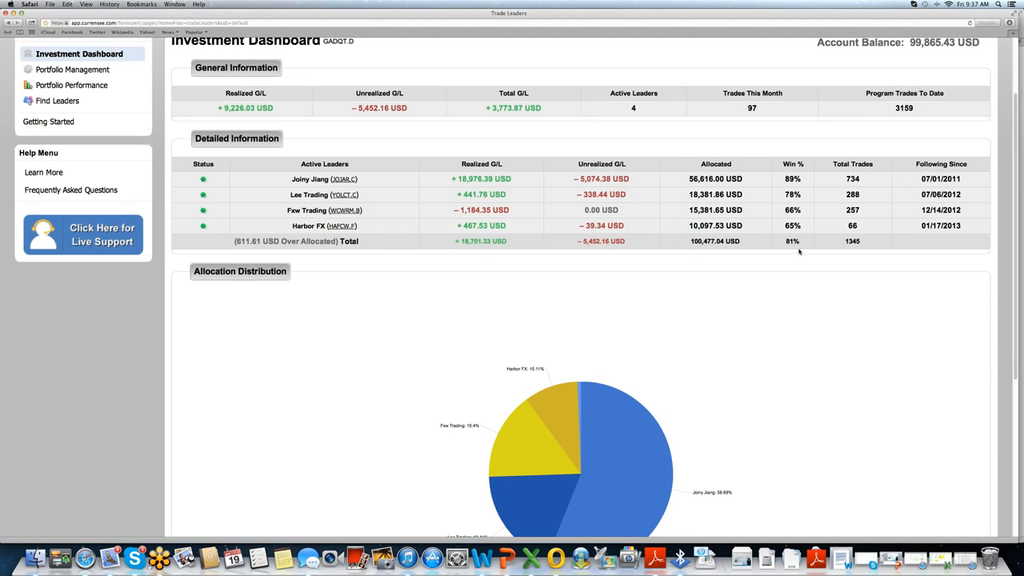
mouse_move(840, 269)
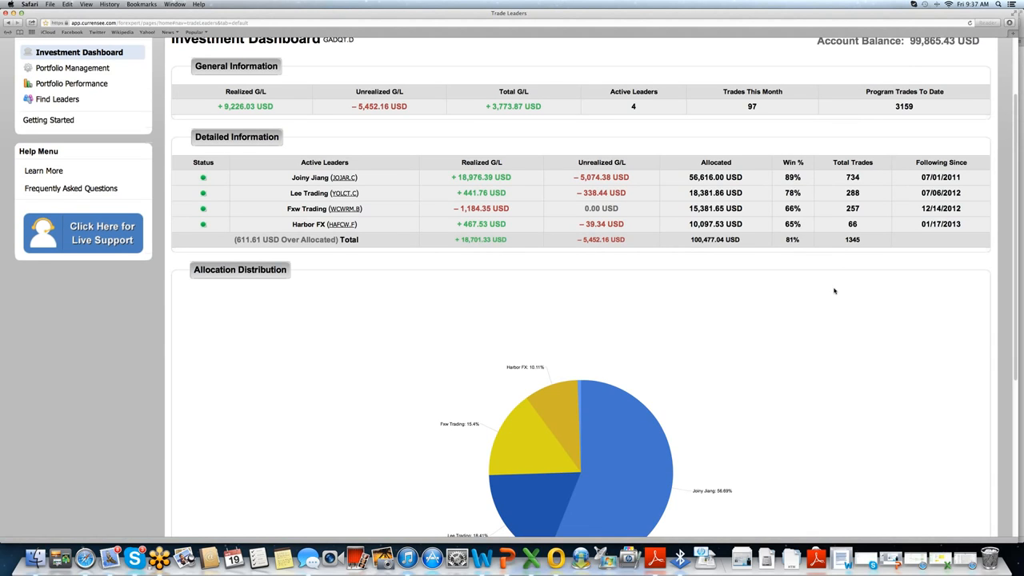
scroll("down", 3)
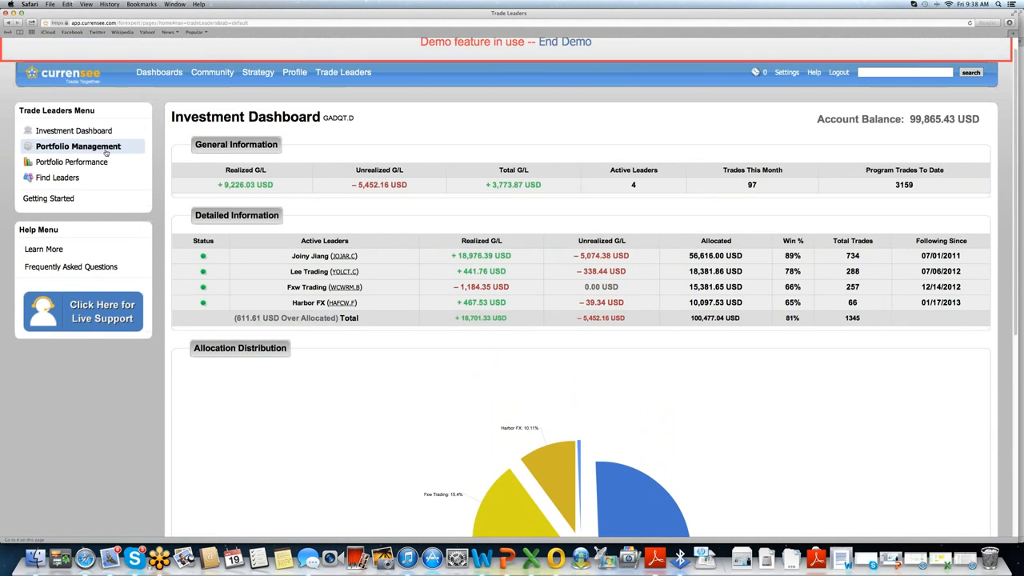
left_click(78, 146)
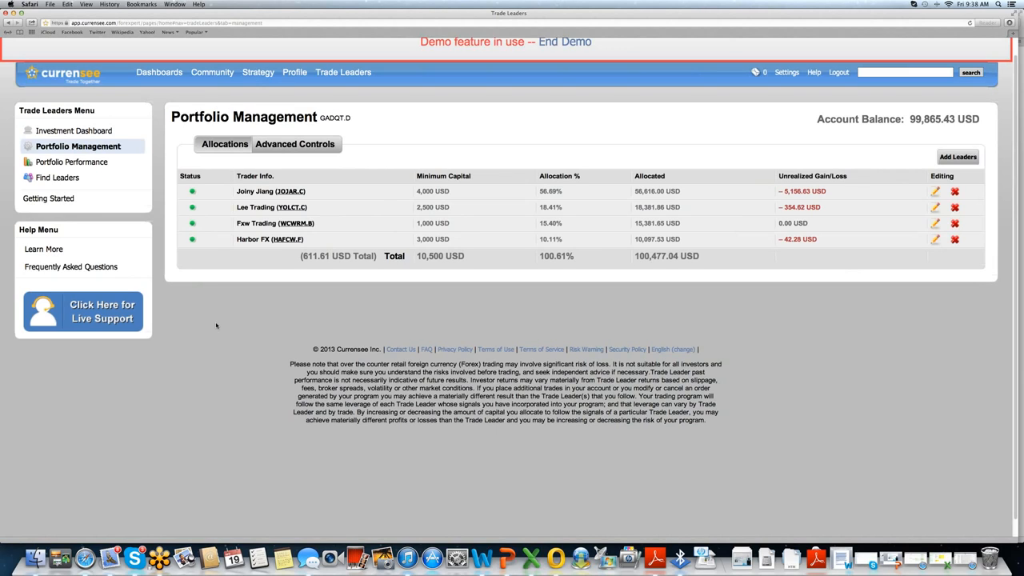
mouse_move(226, 326)
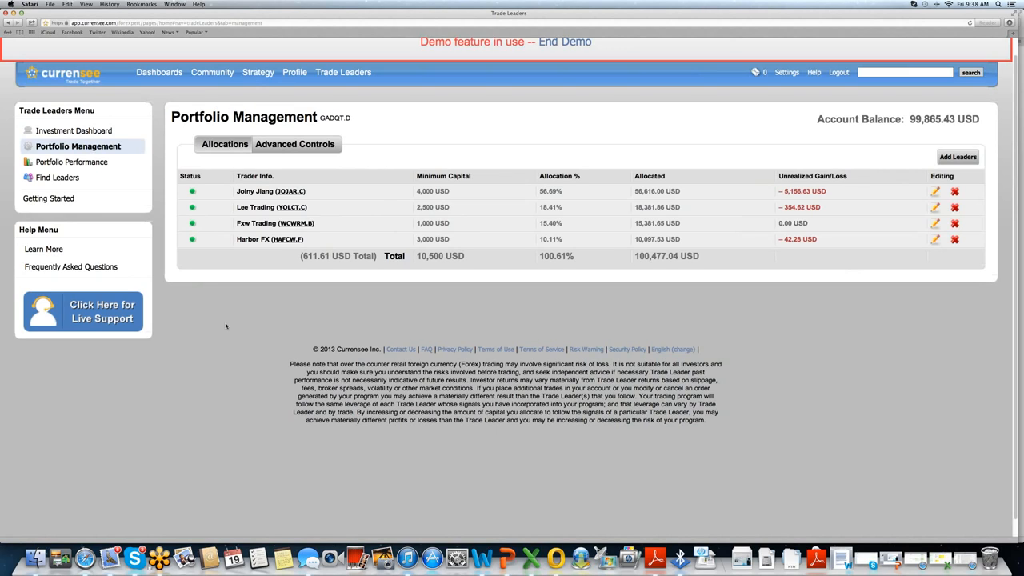
mouse_move(325, 346)
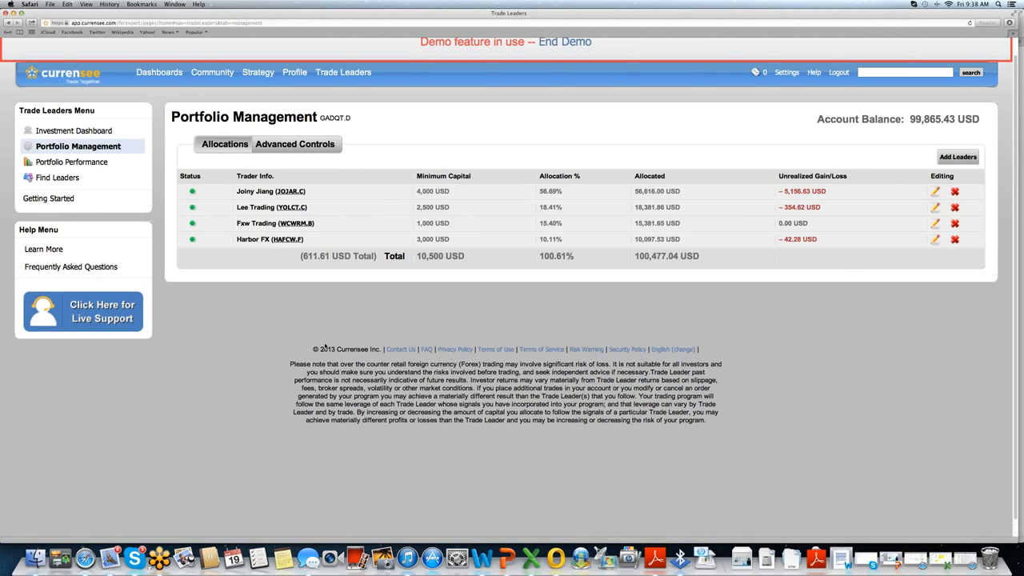
mouse_move(326, 347)
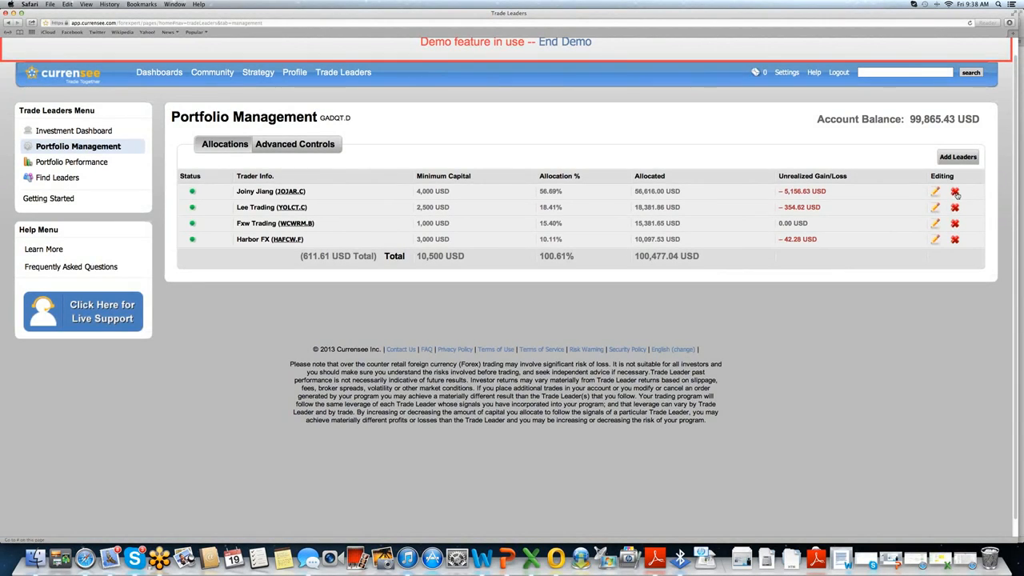
left_click(955, 192)
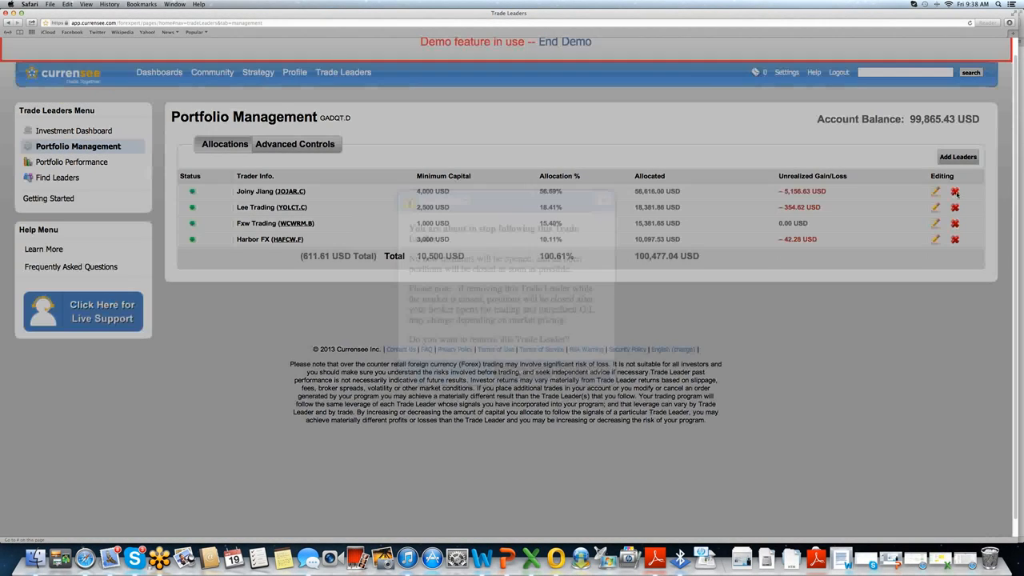
left_click(954, 208)
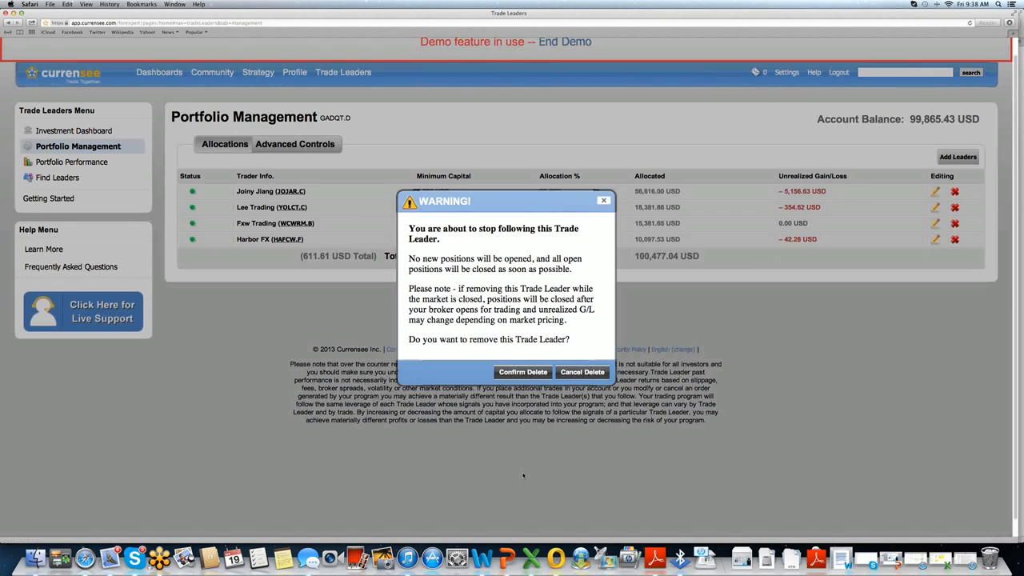
mouse_move(526, 435)
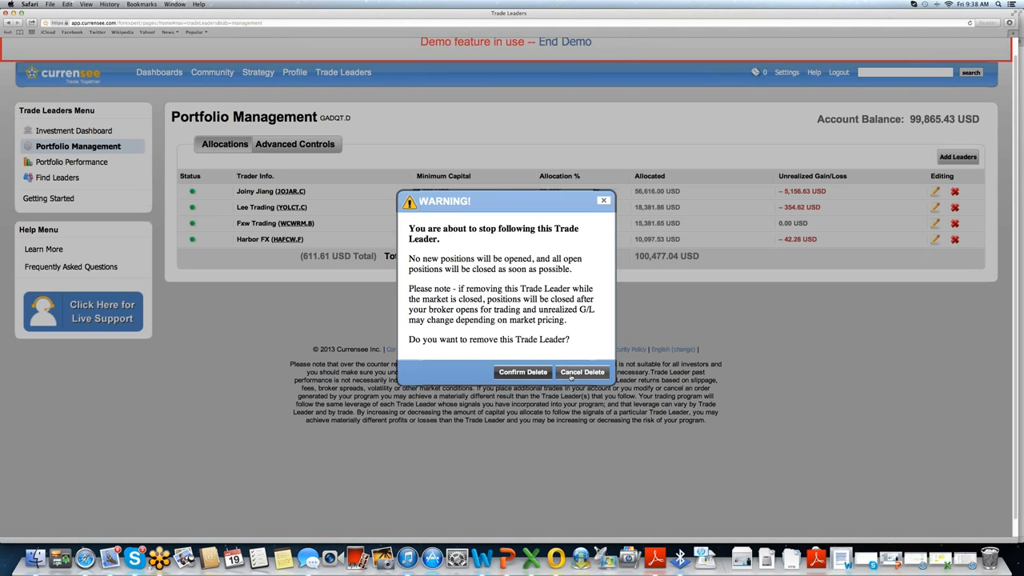
left_click(582, 372)
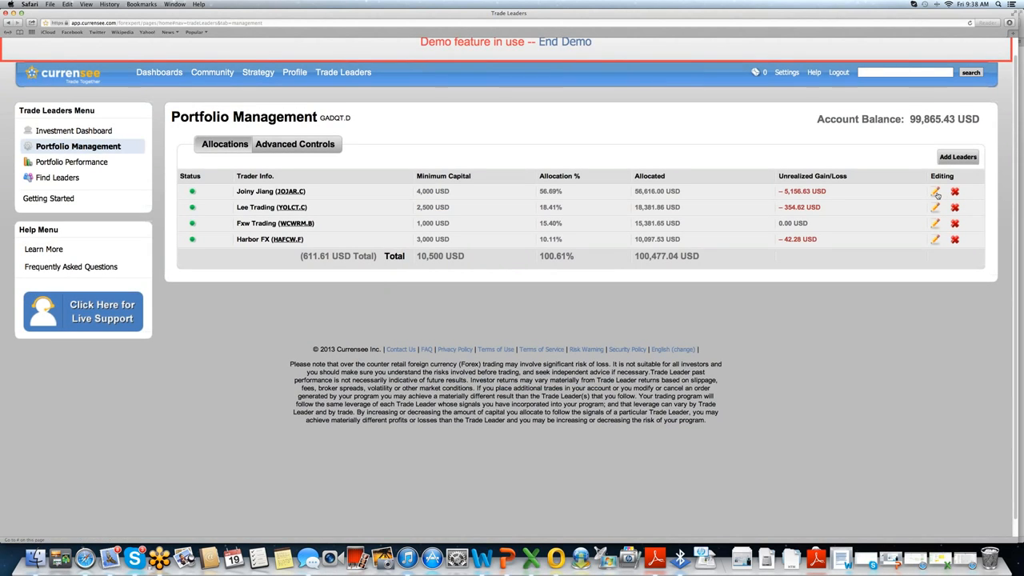
left_click(935, 191)
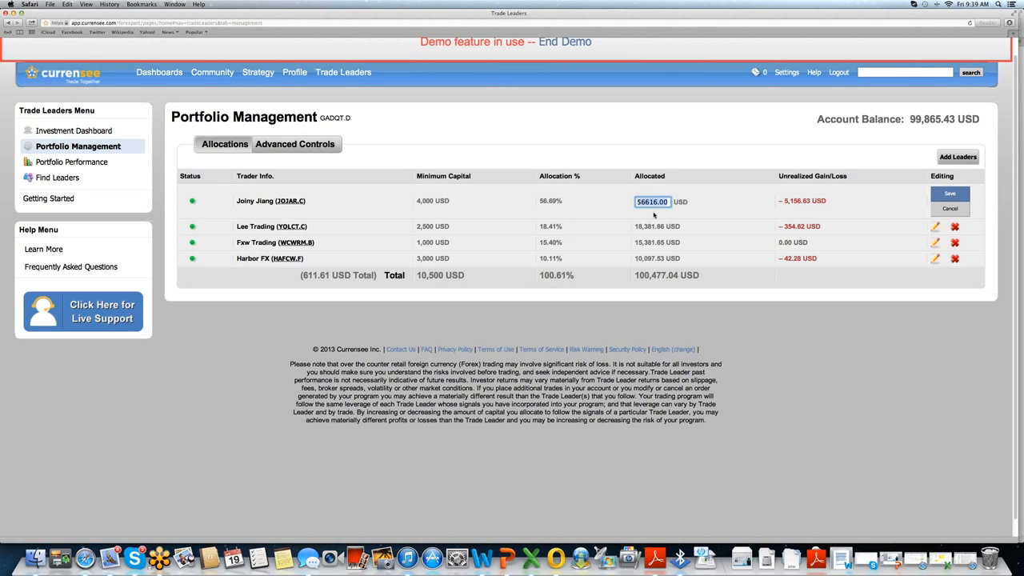
mouse_move(712, 208)
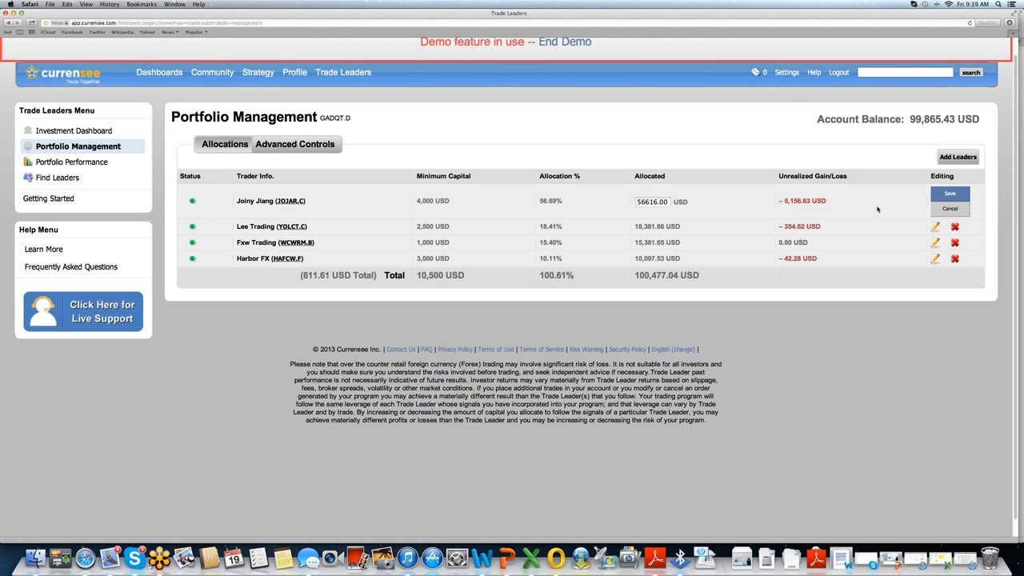
left_click(949, 193)
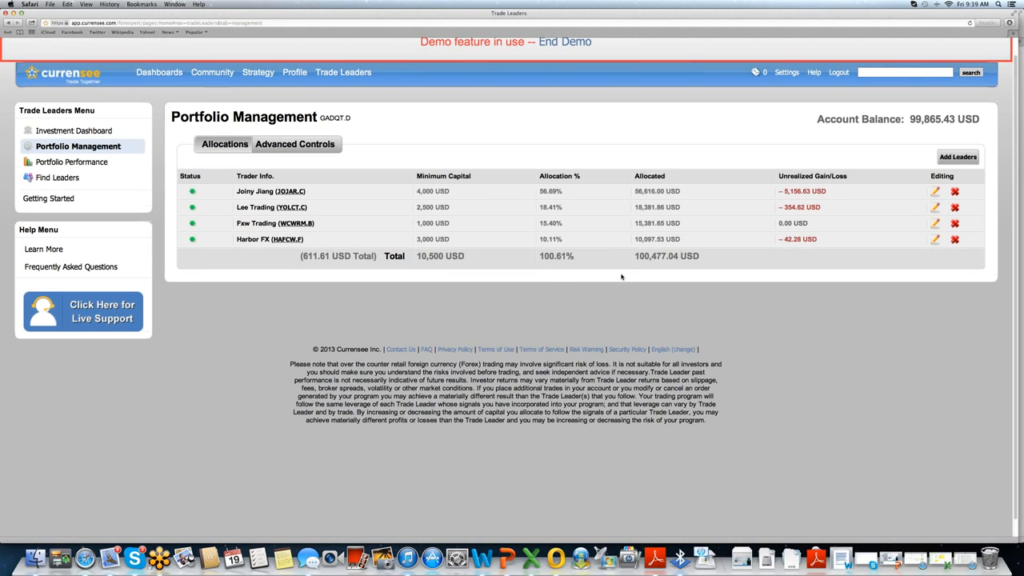
mouse_move(364, 161)
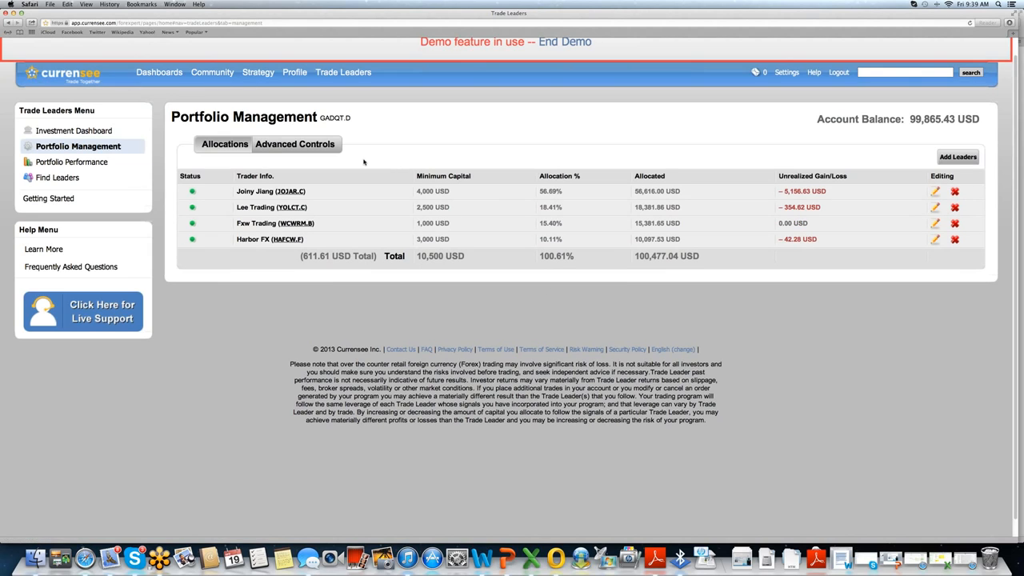
Show Advanced Controls with 30% drawdown protection, leverage multipliers and currency filters per leader.
left_click(294, 150)
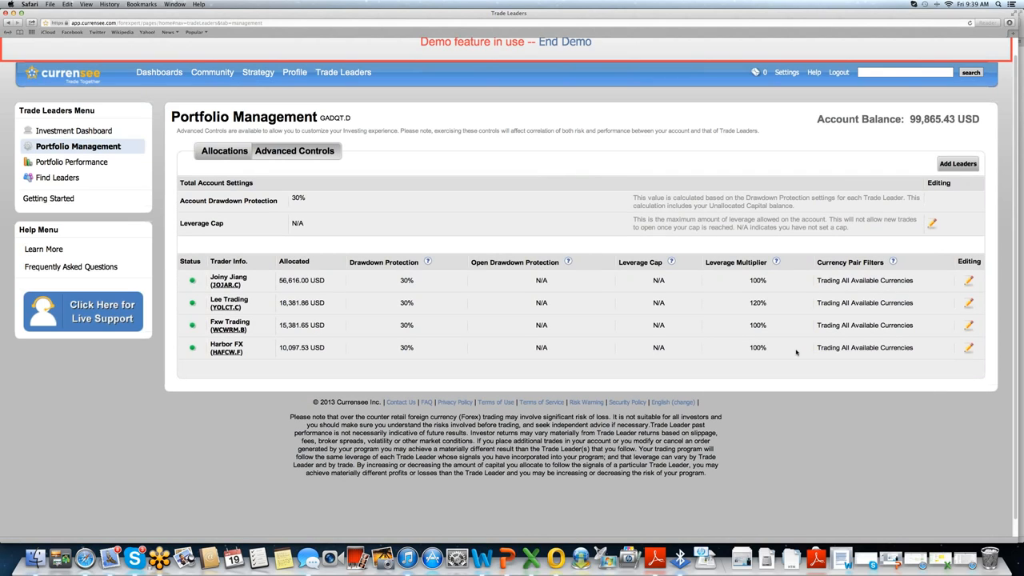
mouse_move(851, 344)
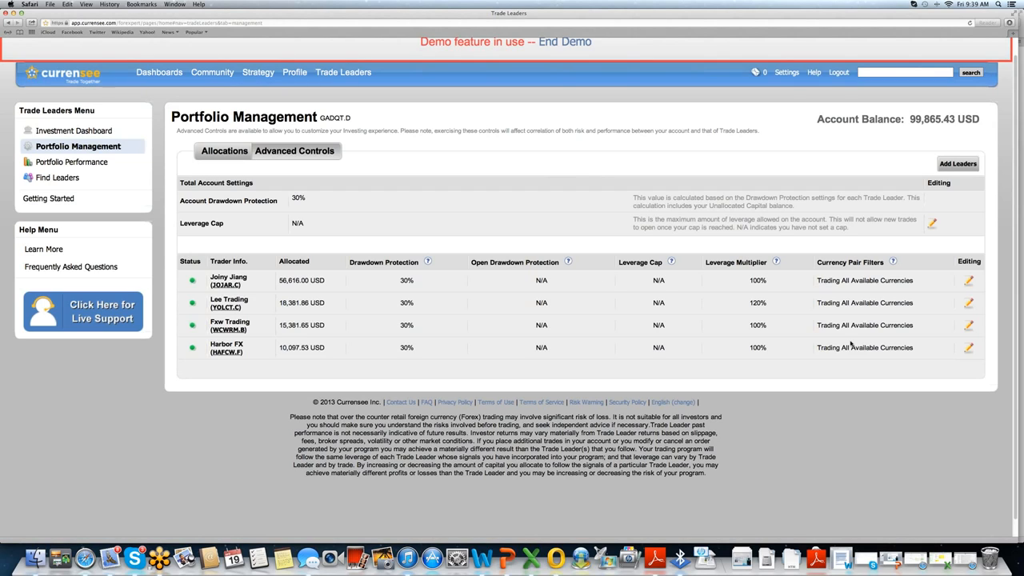
left_click(969, 280)
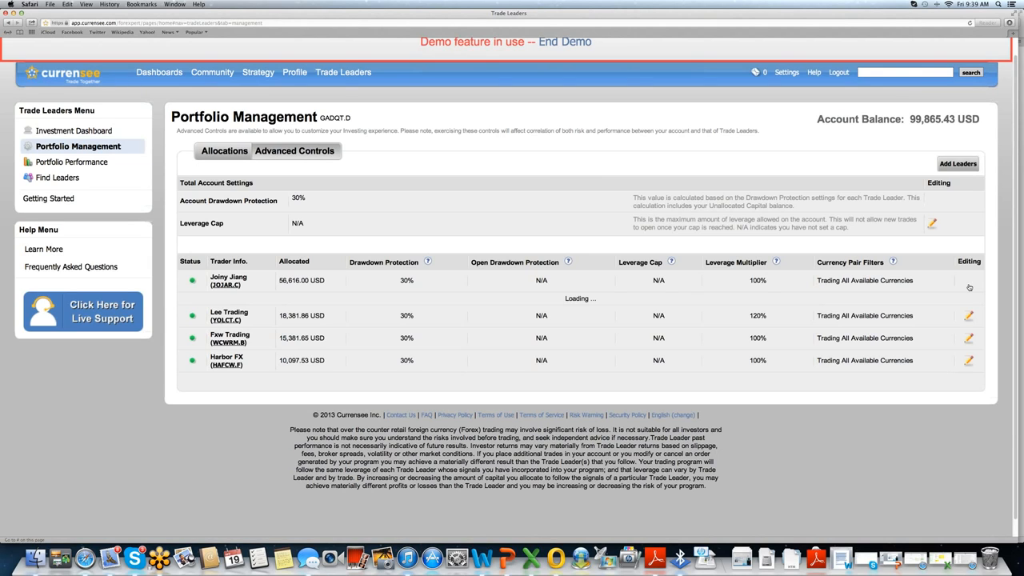
left_click(969, 287)
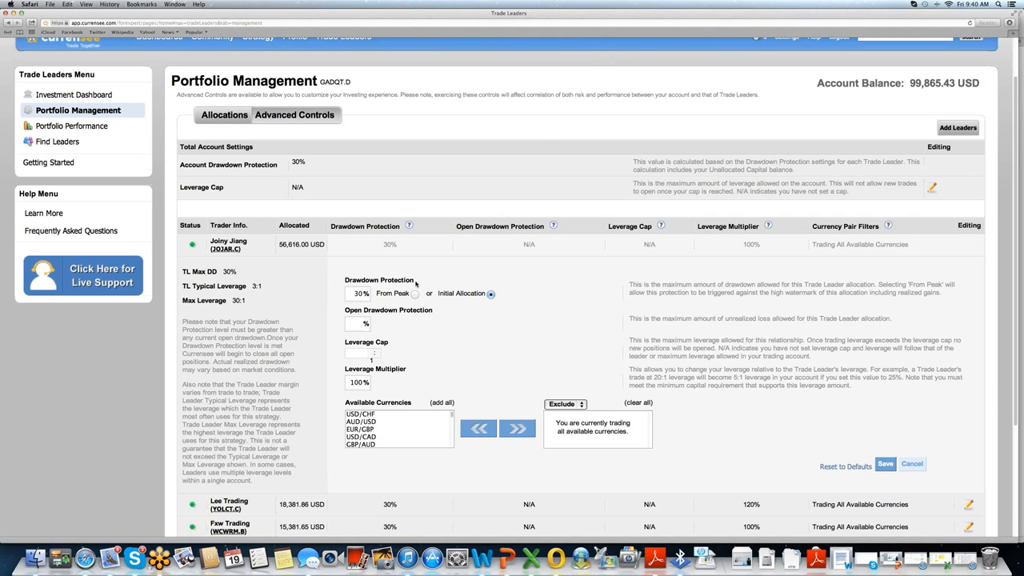
mouse_move(408, 287)
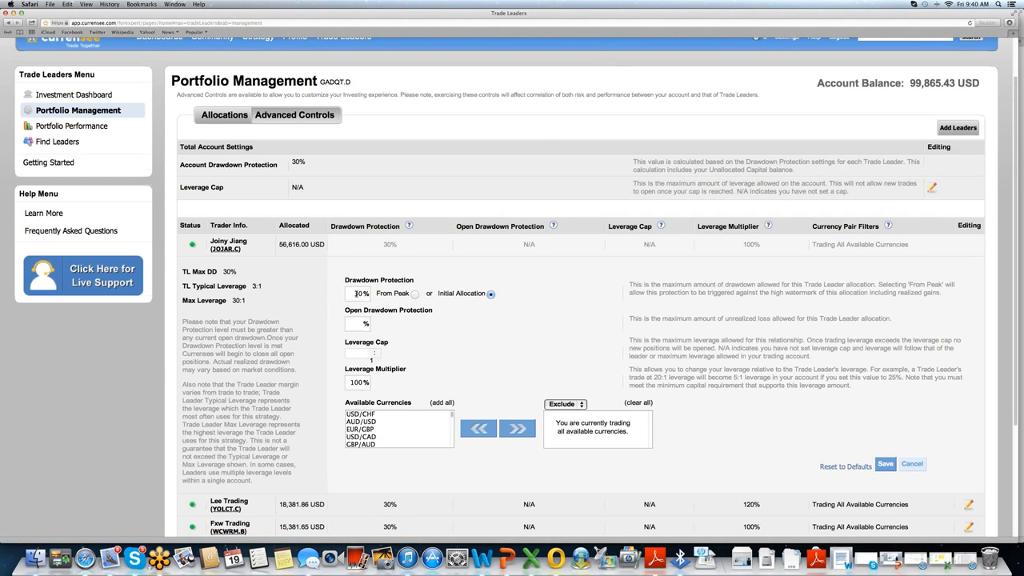
left_click(358, 293)
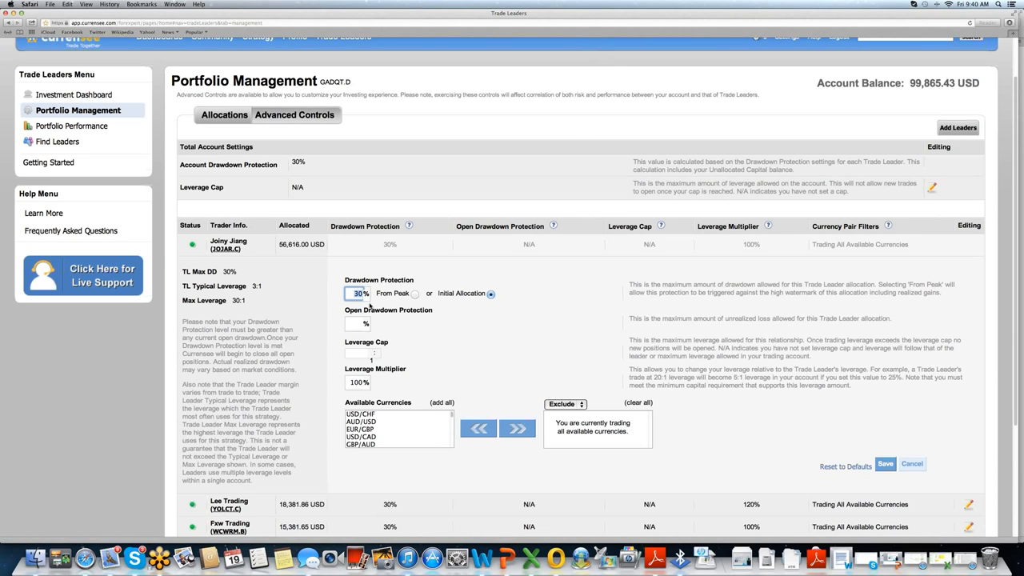
mouse_move(378, 307)
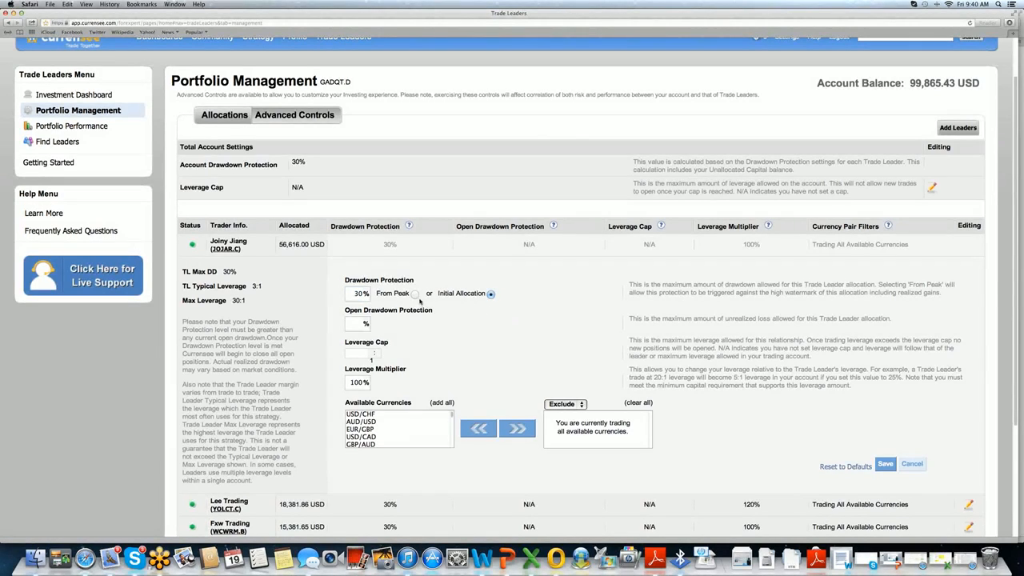
left_click(415, 293)
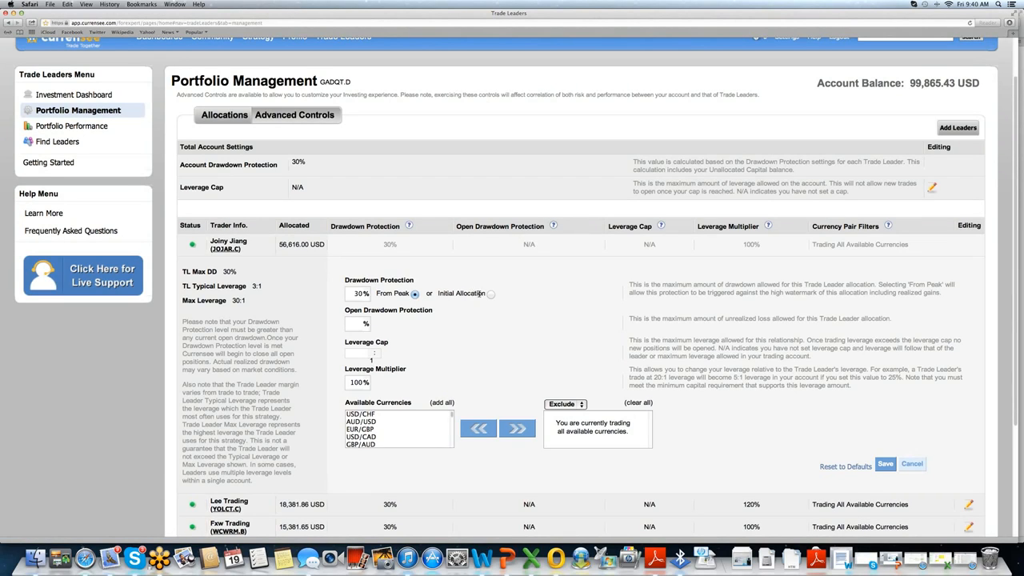
left_click(490, 293)
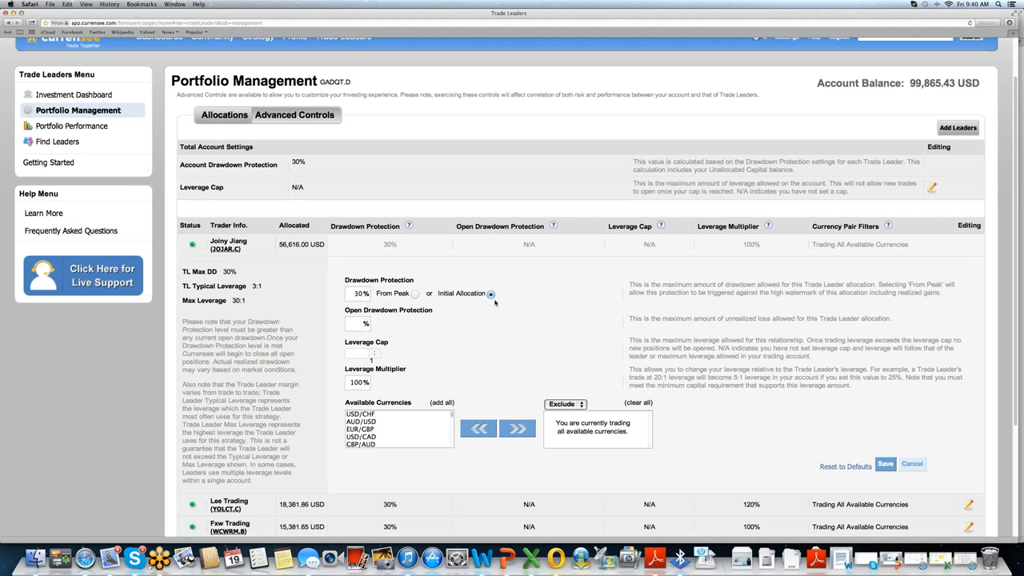
mouse_move(504, 324)
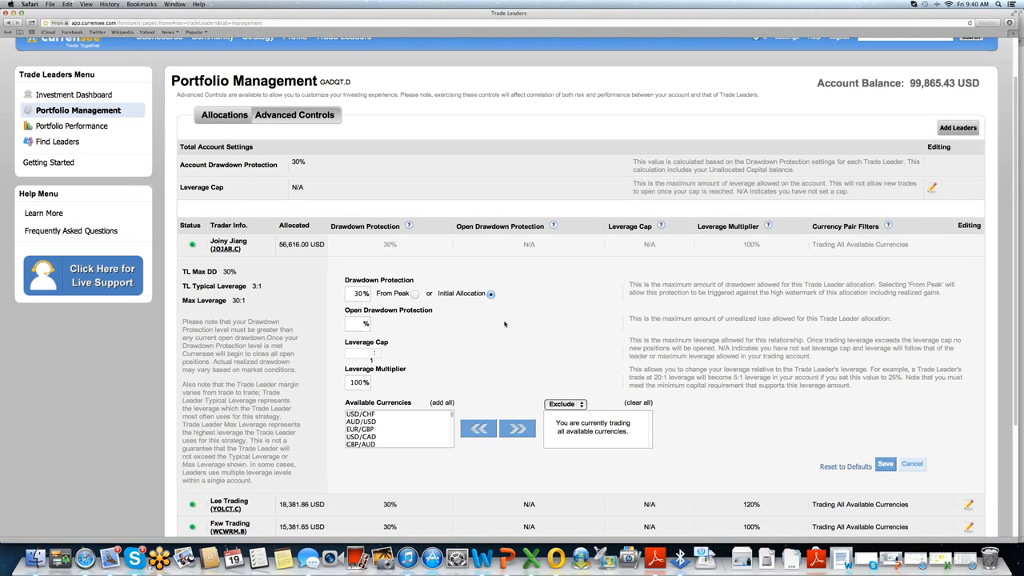
mouse_move(435, 314)
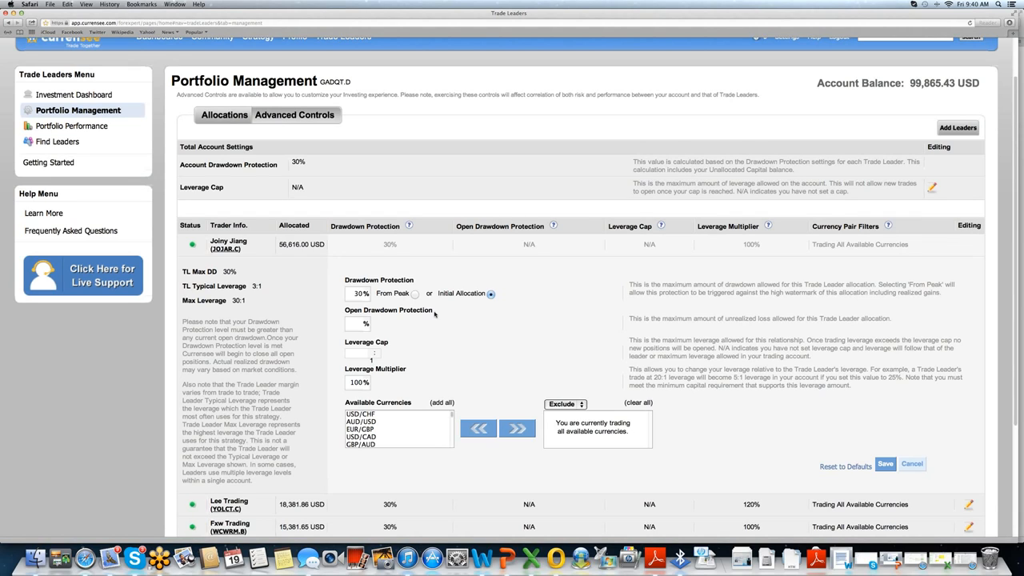
mouse_move(430, 319)
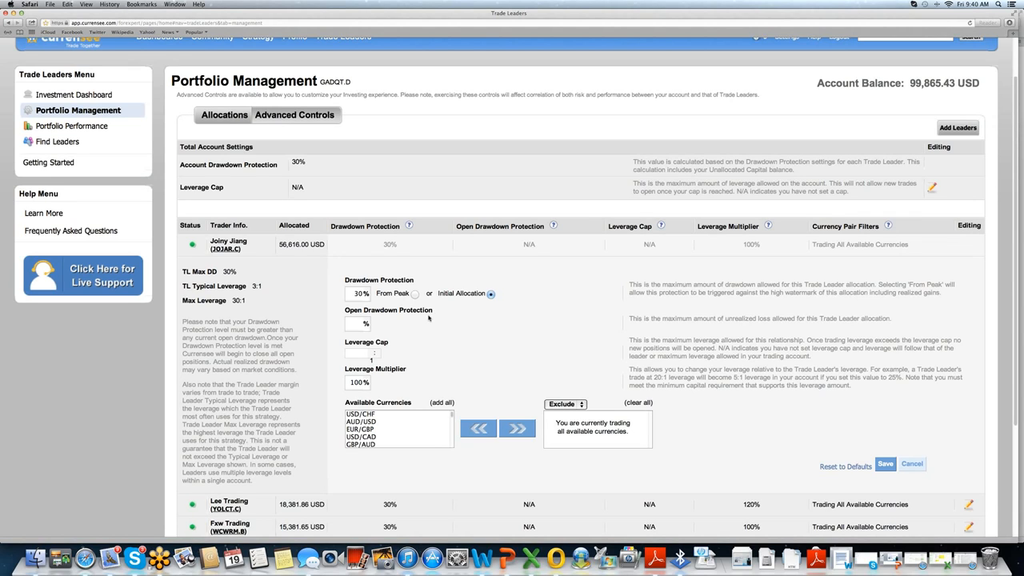
mouse_move(393, 349)
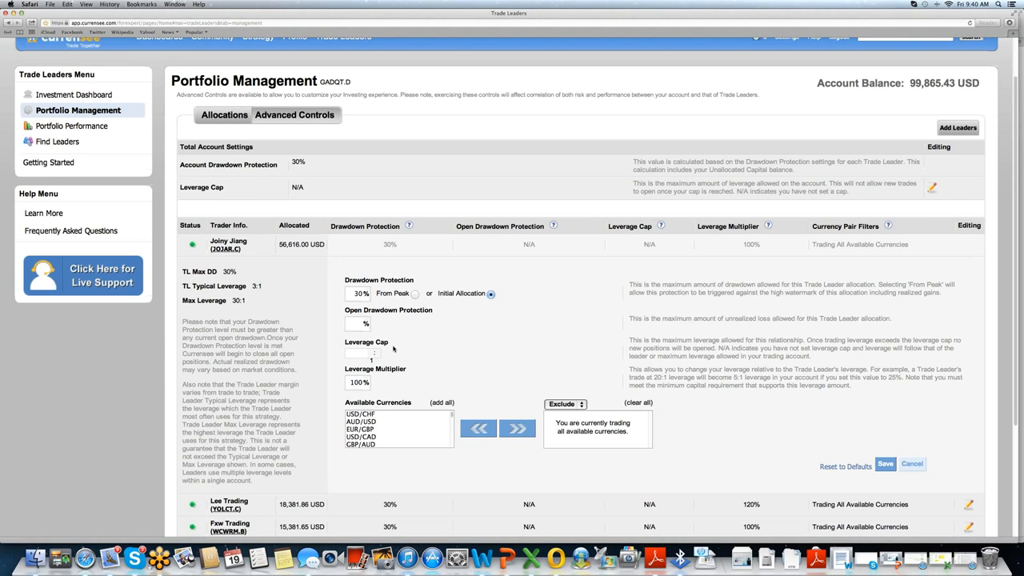
mouse_move(339, 317)
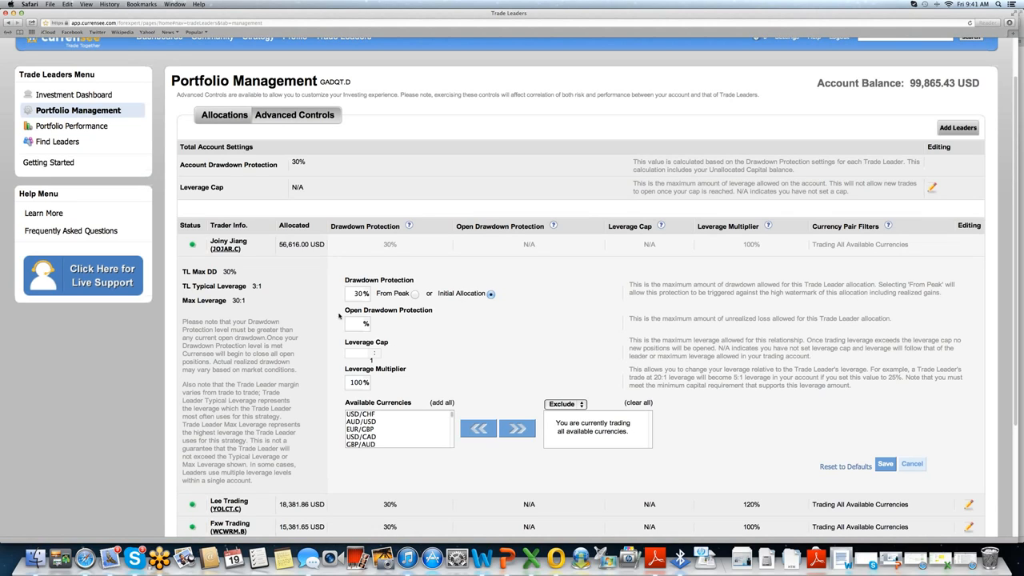
mouse_move(260, 292)
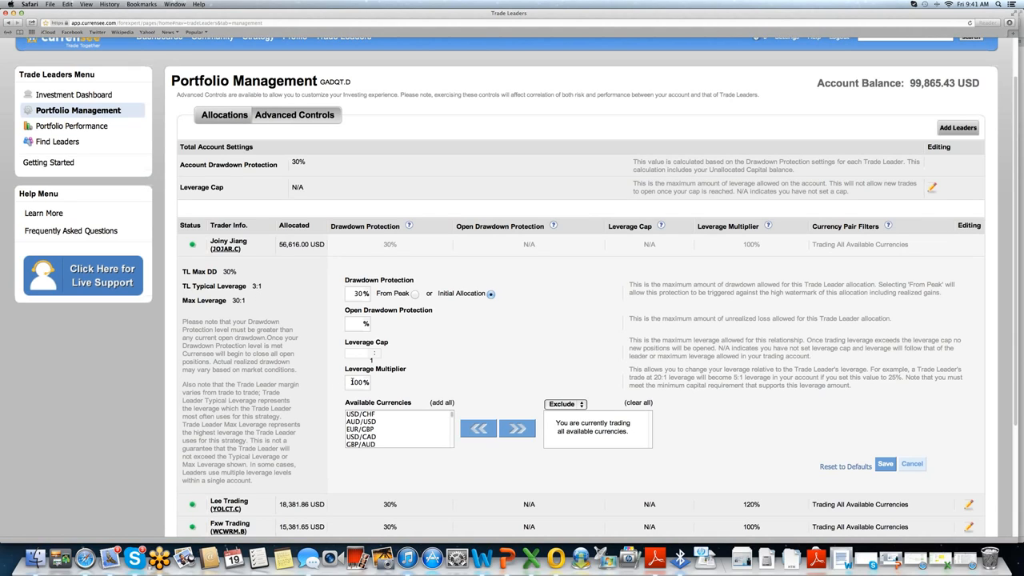
left_click(359, 381)
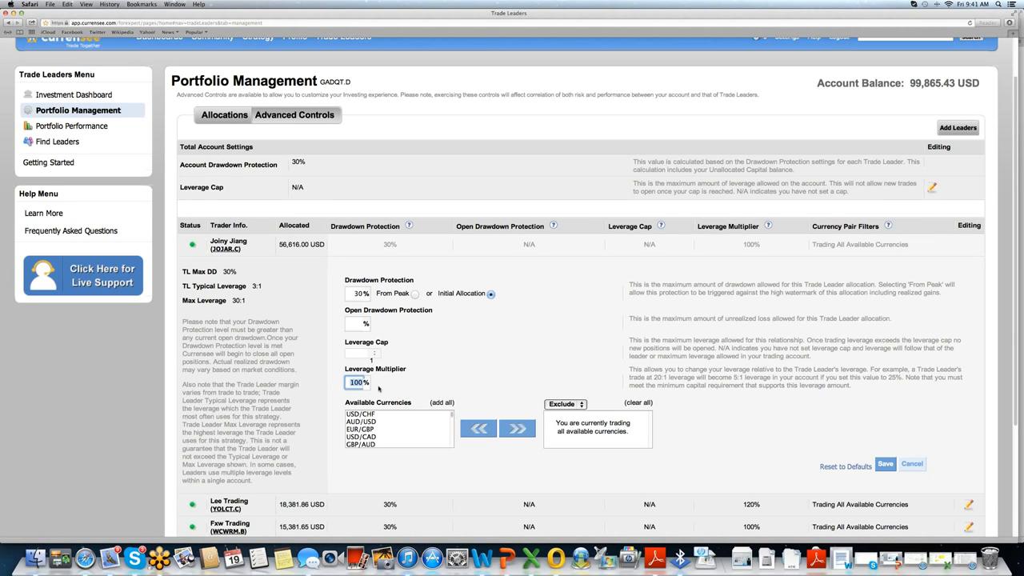
mouse_move(381, 388)
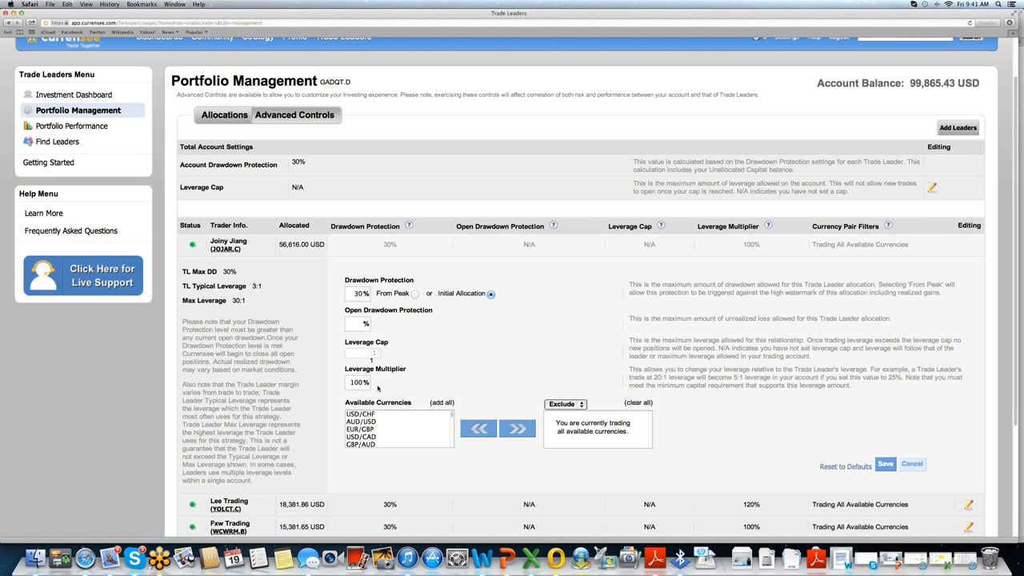
mouse_move(376, 388)
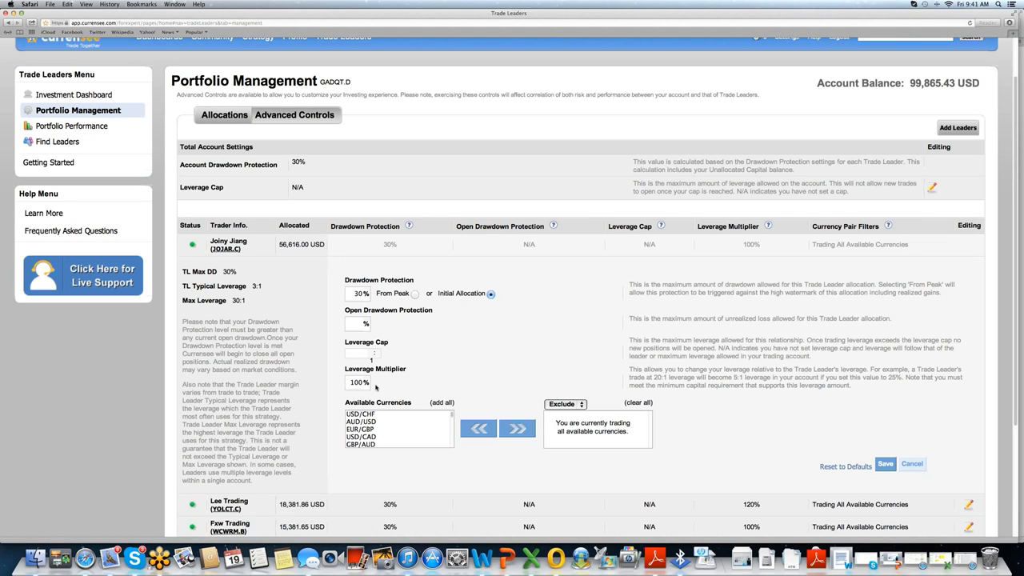
mouse_move(276, 298)
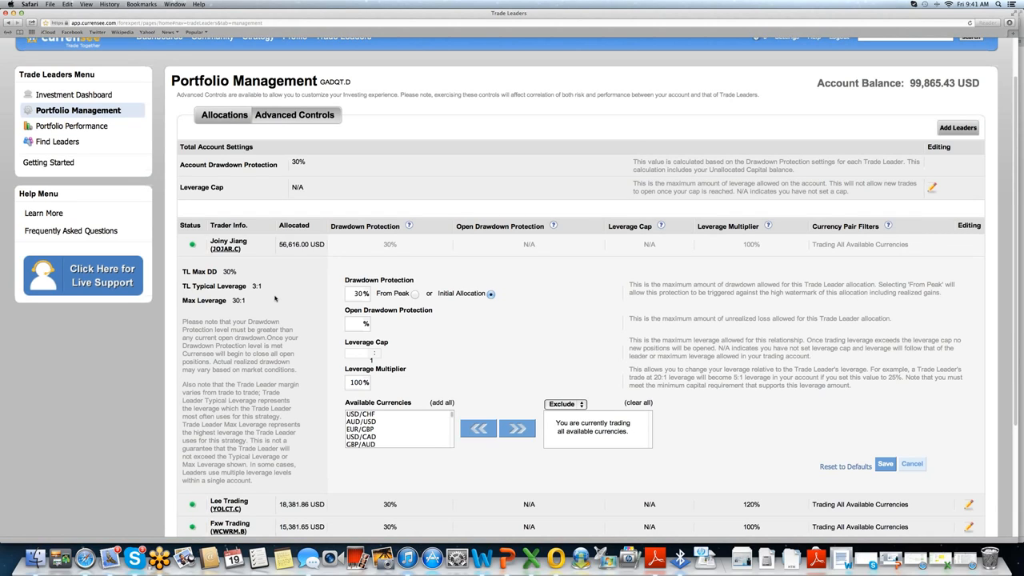
mouse_move(348, 350)
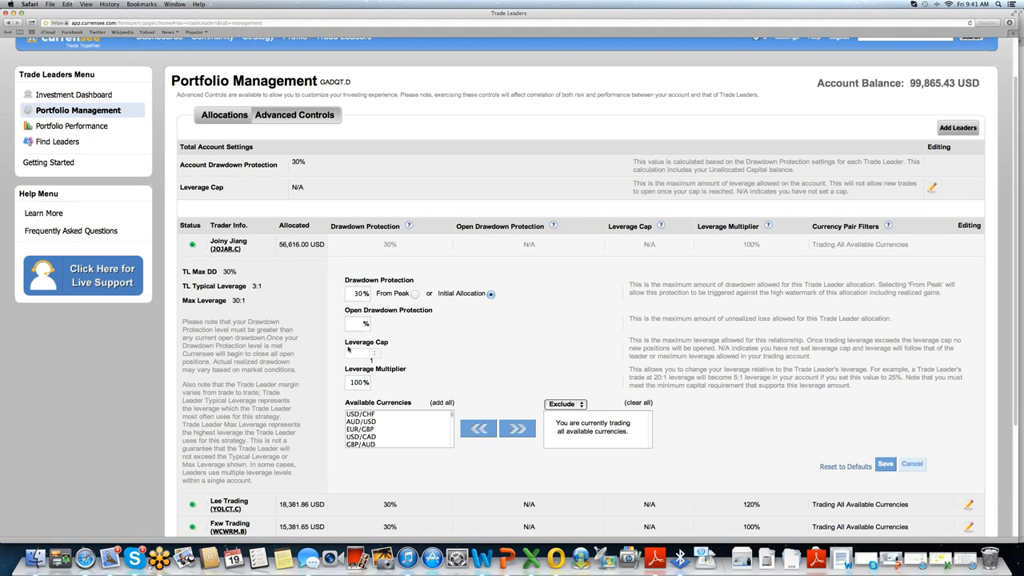
mouse_move(498, 459)
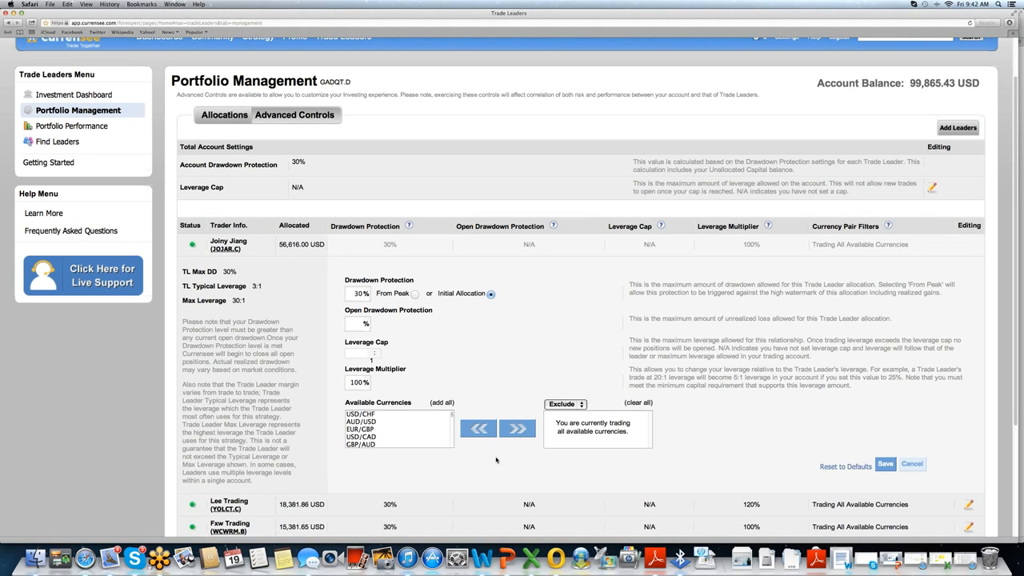
left_click(361, 421)
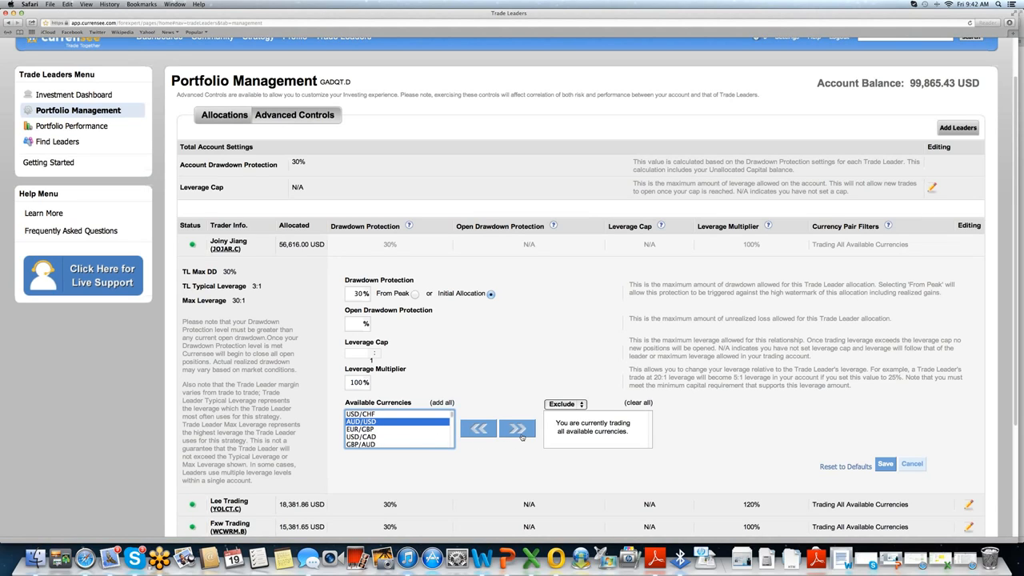
left_click(517, 429)
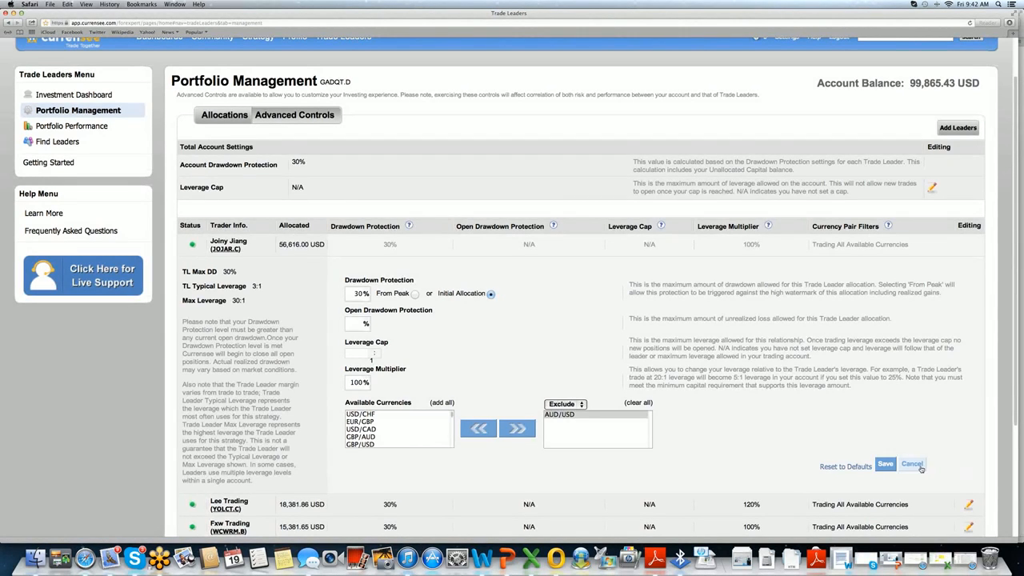
left_click(912, 464)
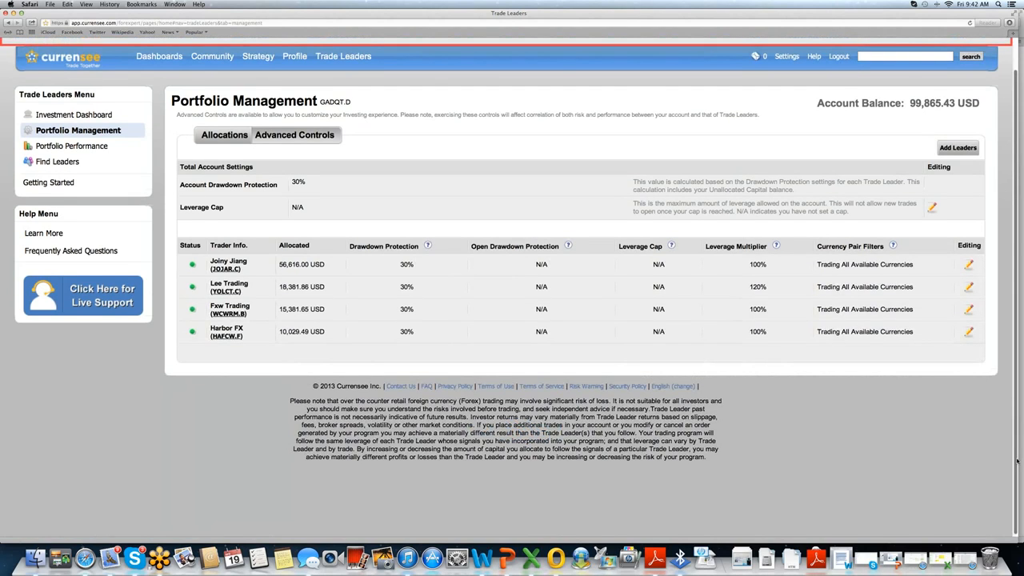
left_click(933, 207)
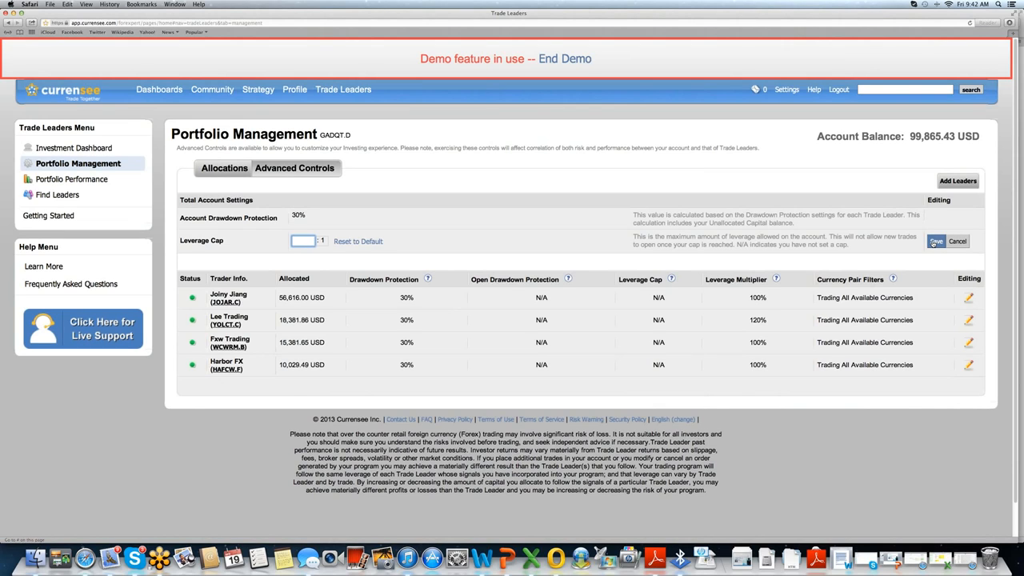
mouse_move(326, 262)
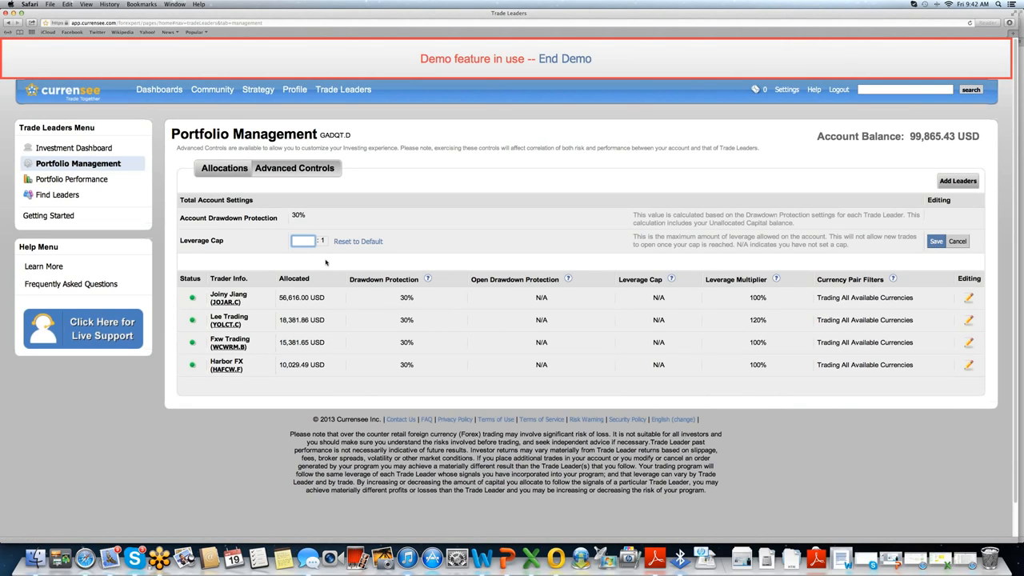
mouse_move(257, 408)
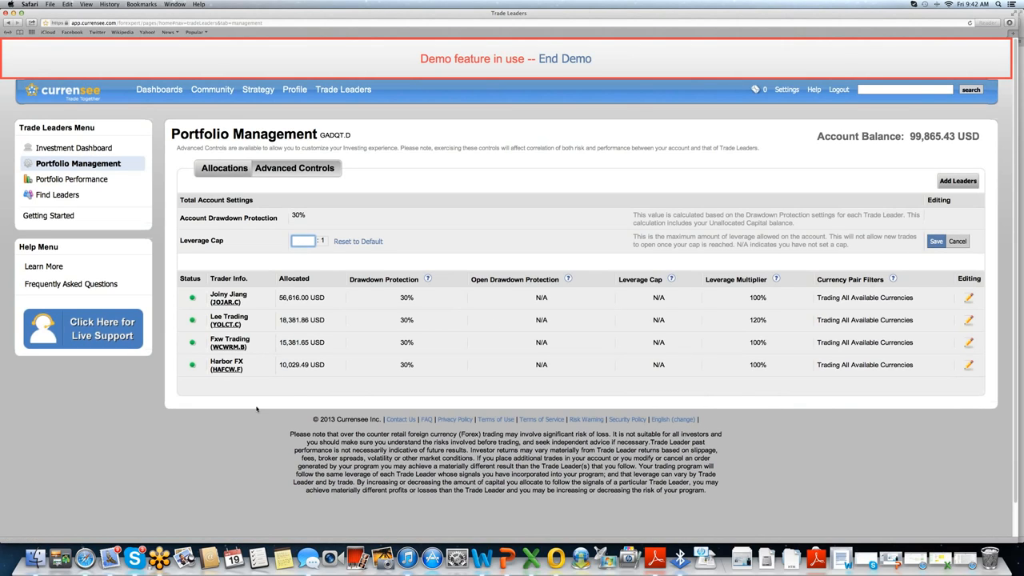
mouse_move(978, 240)
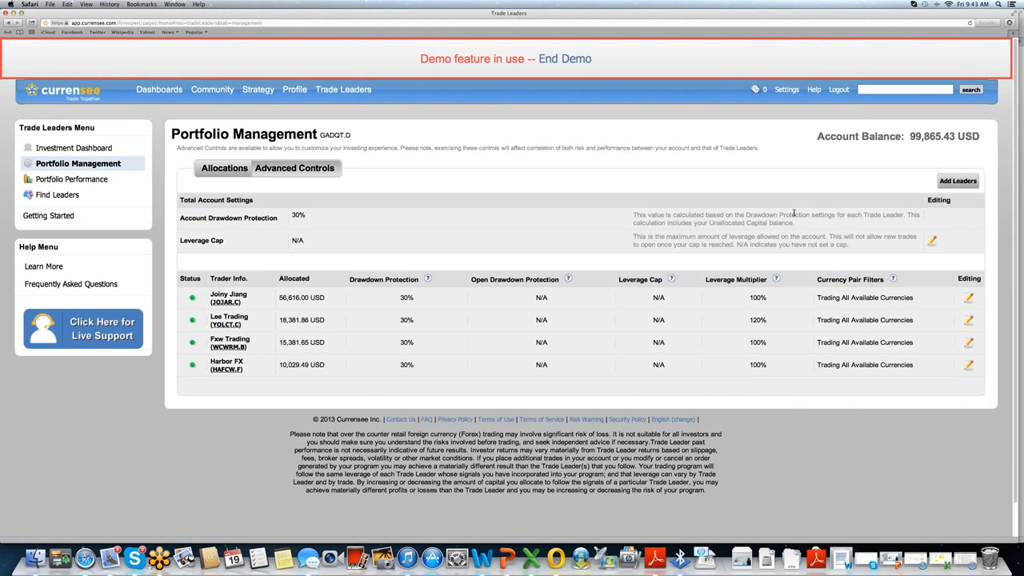
mouse_move(71, 179)
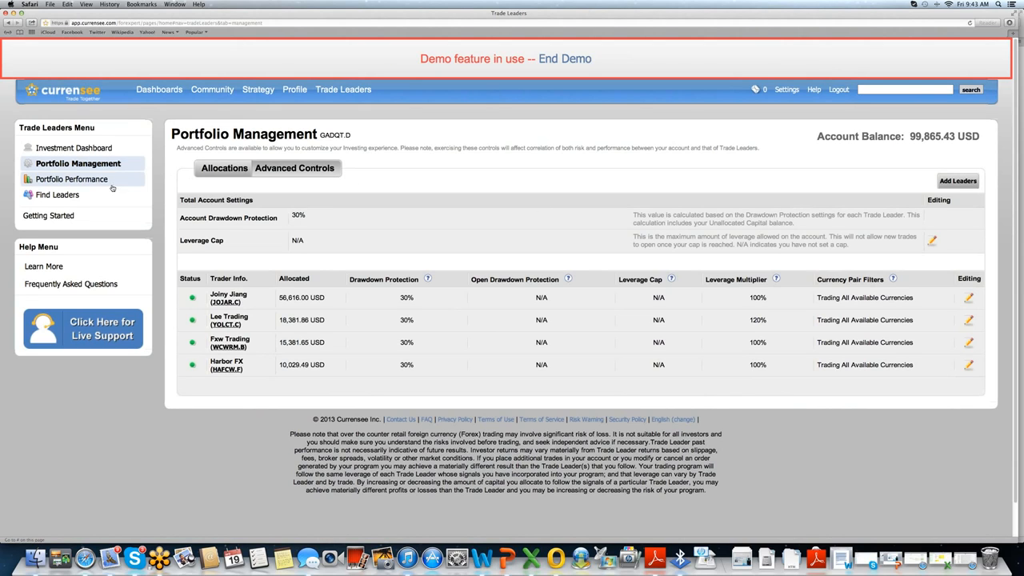
Open Portfolio Performance showing 3,537.46 USD total gain and scroll to Closed Trades.
left_click(72, 179)
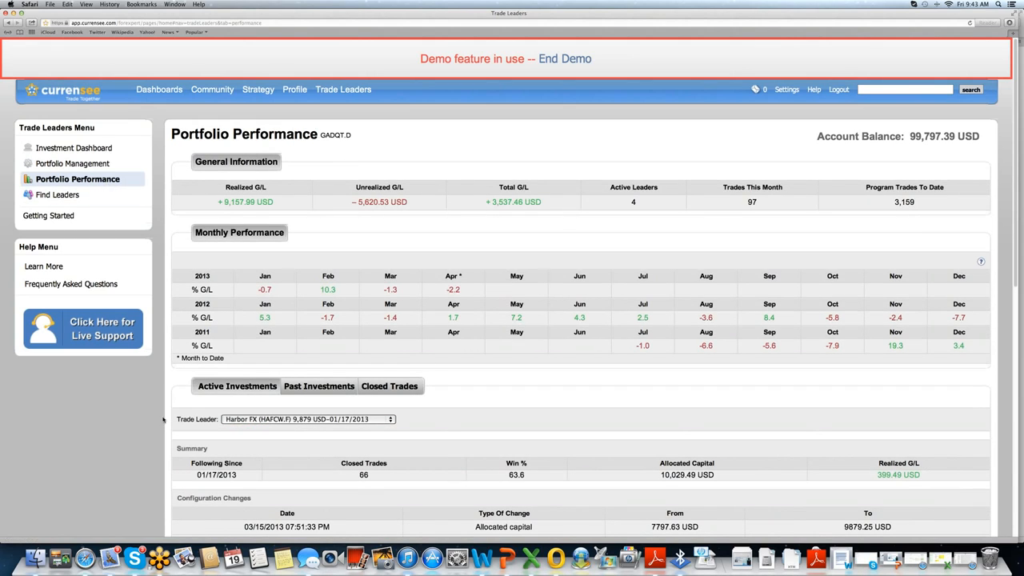
mouse_move(256, 217)
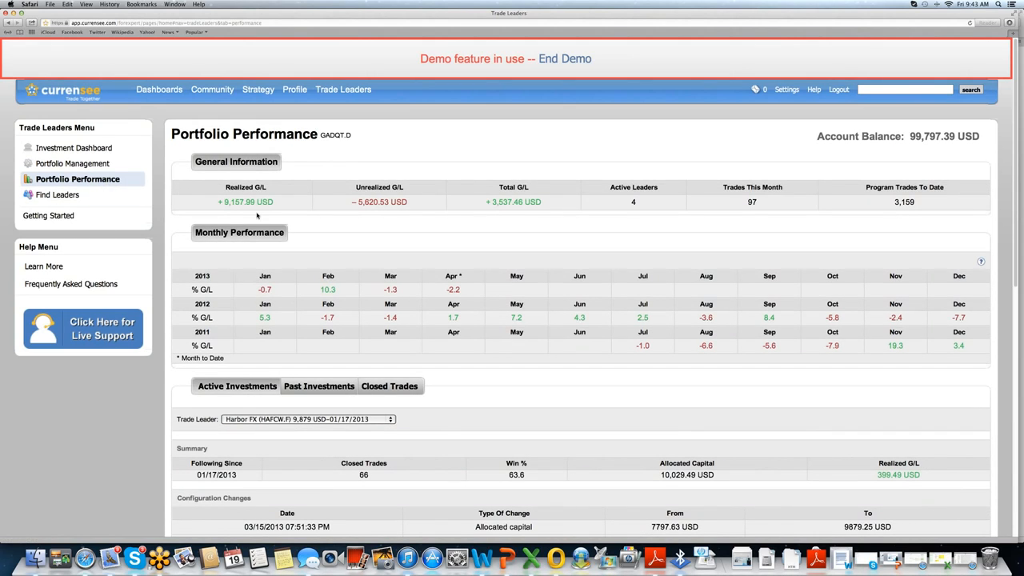
mouse_move(240, 210)
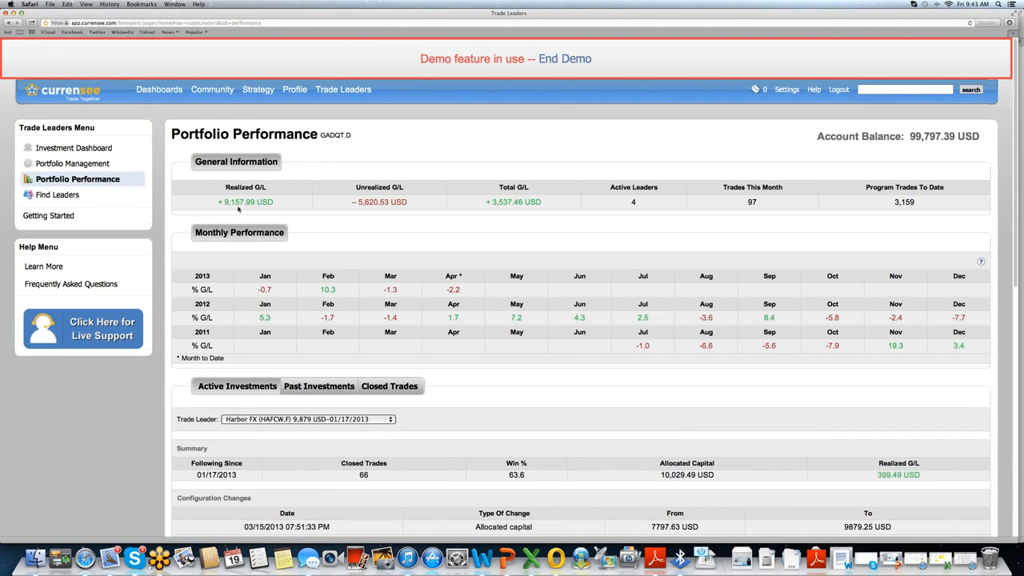
mouse_move(500, 206)
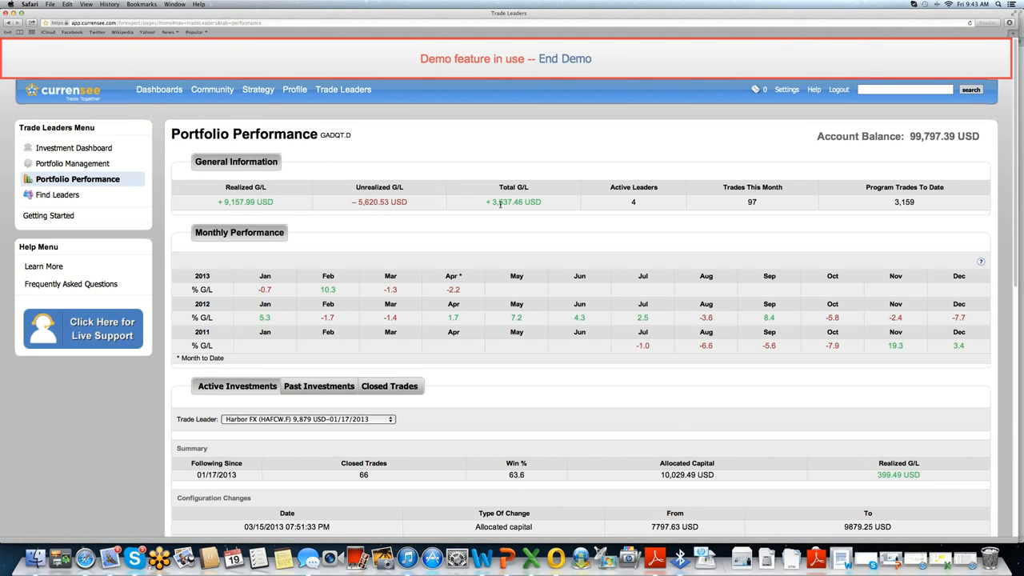
mouse_move(296, 279)
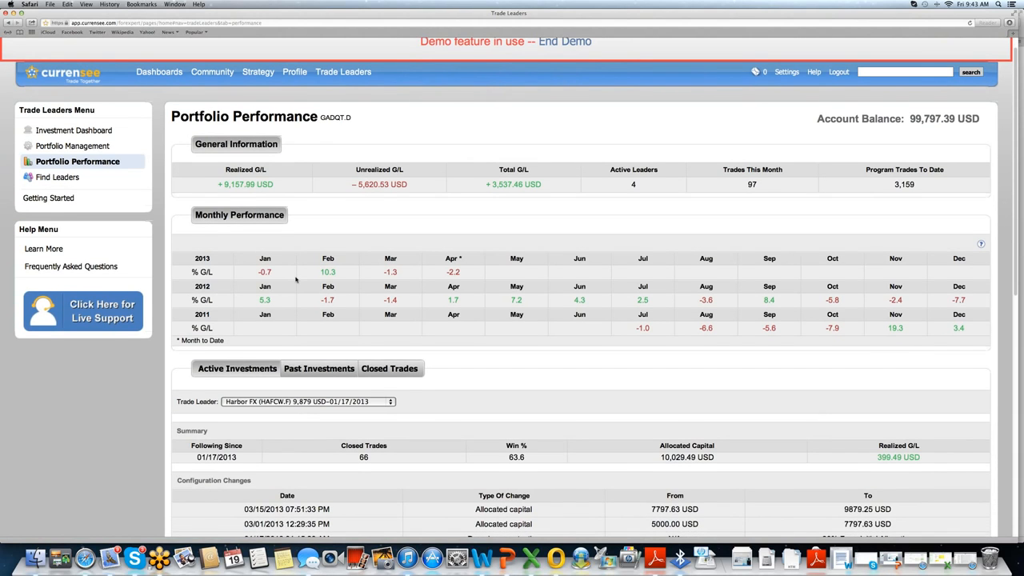
scroll("down", 3)
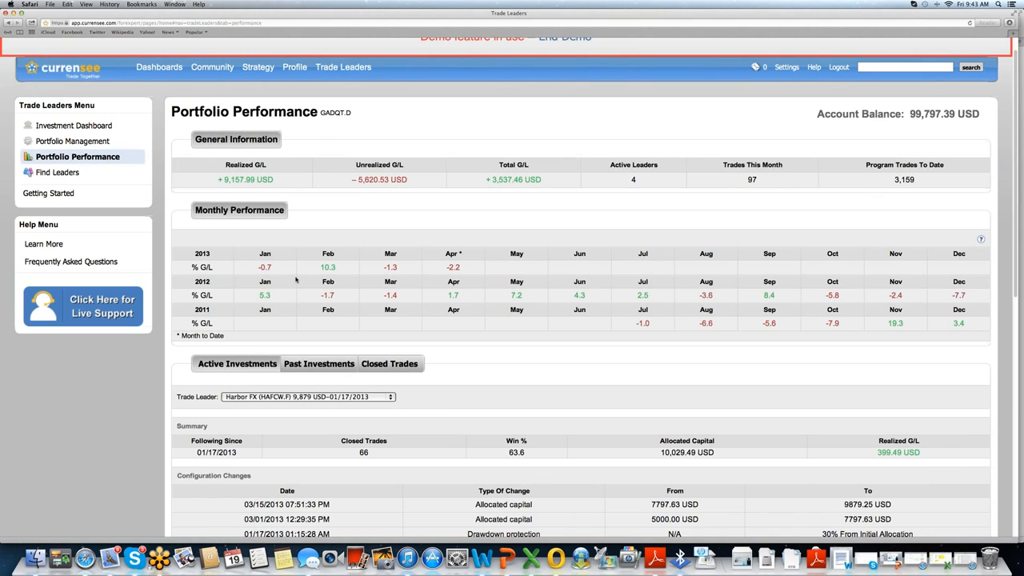
scroll("down", 3)
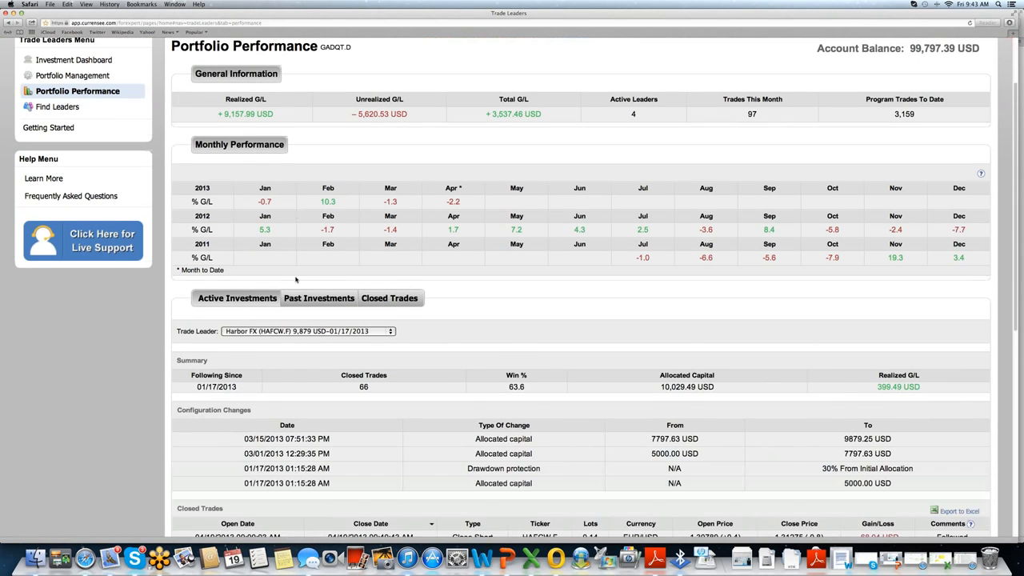
scroll("down", 3)
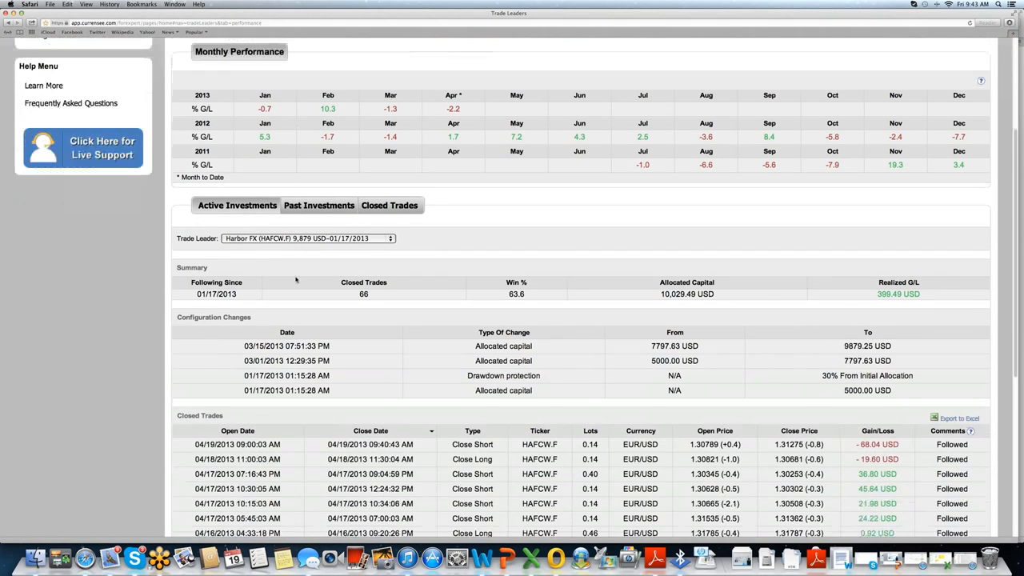
scroll("down", 3)
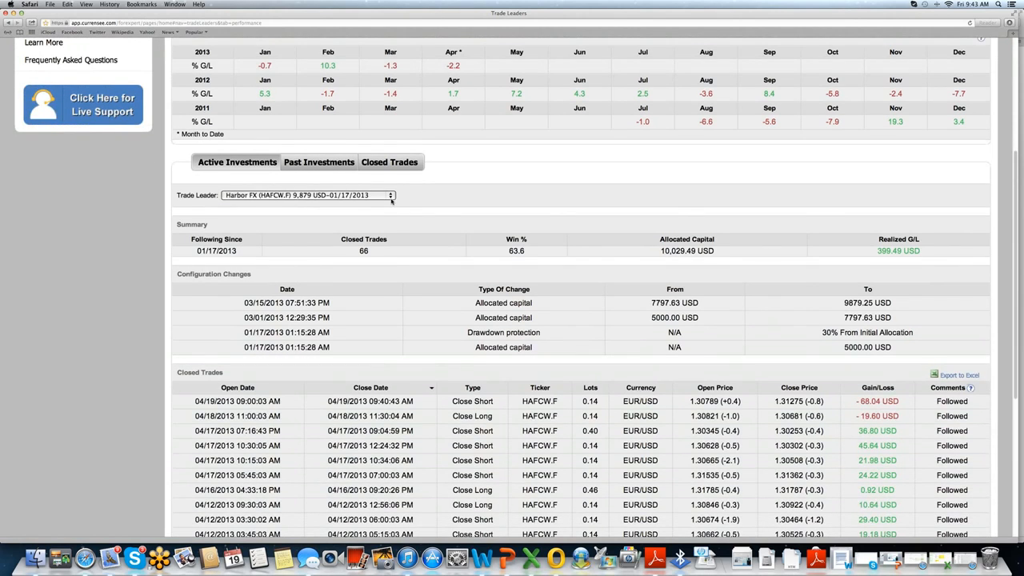
left_click(307, 195)
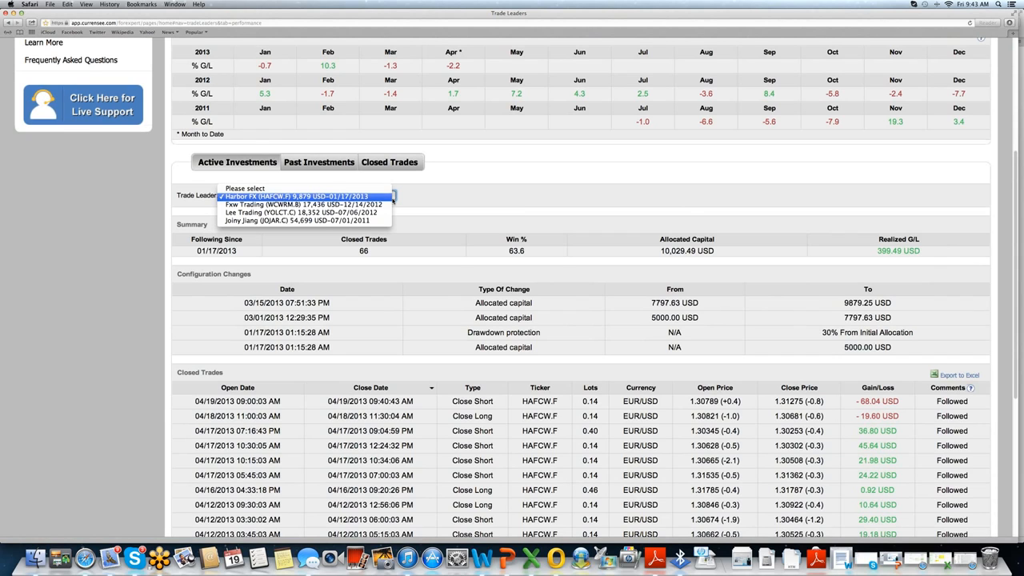
mouse_move(395, 212)
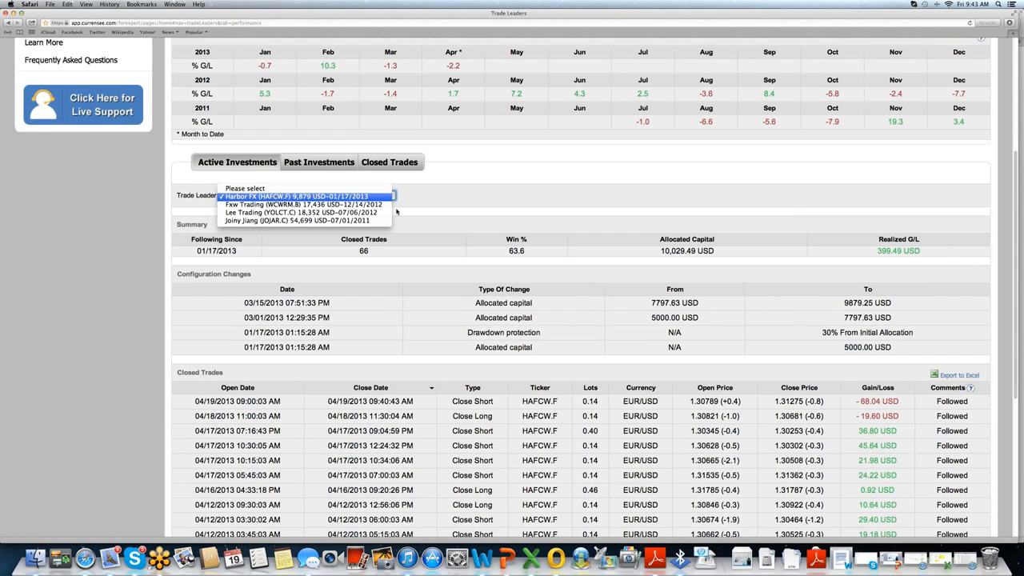
left_click(306, 196)
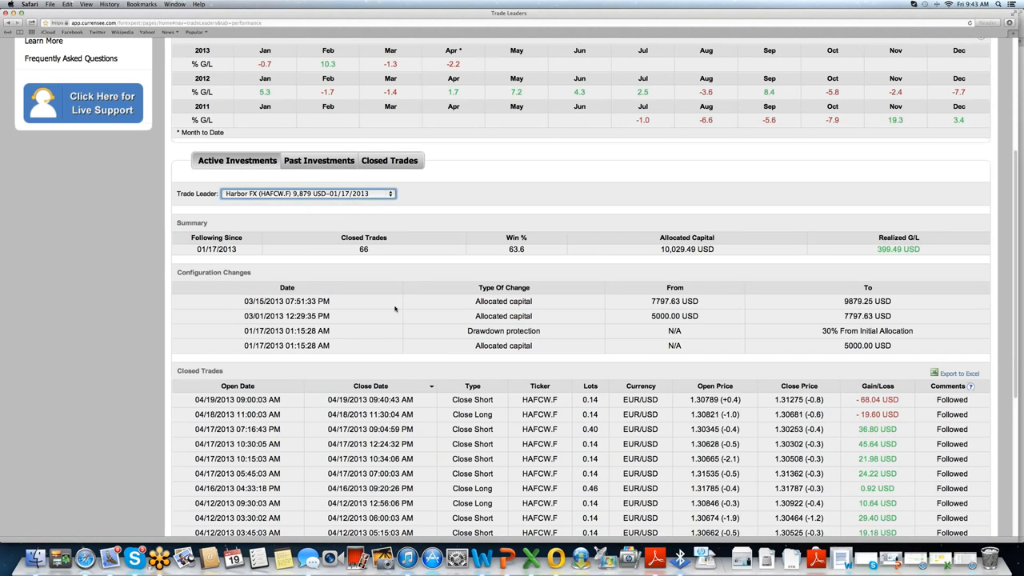
Scroll Harbor FX's Closed Trades table to show entries back to 04/04/2013.
scroll("down", 3)
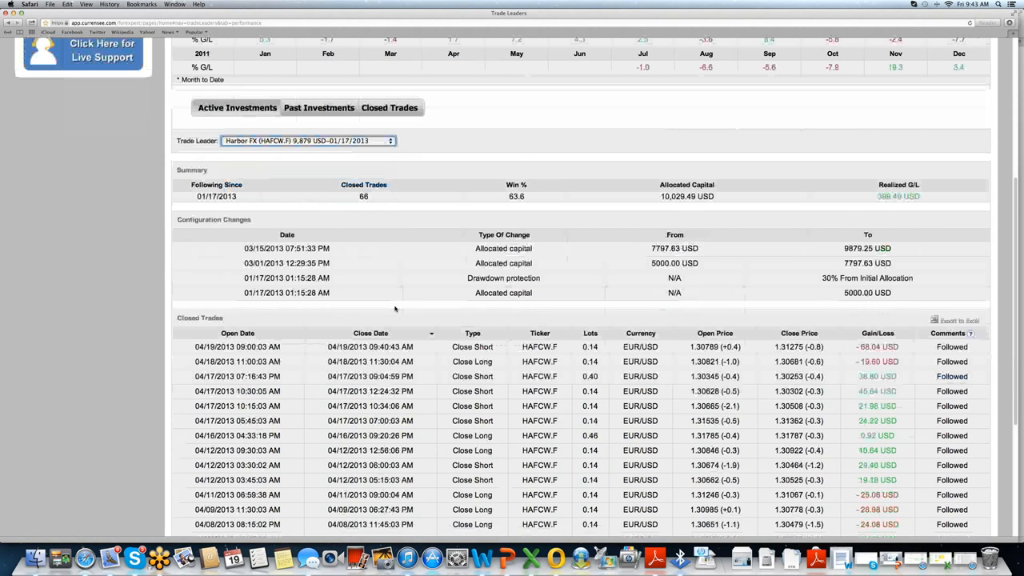
scroll("down", 3)
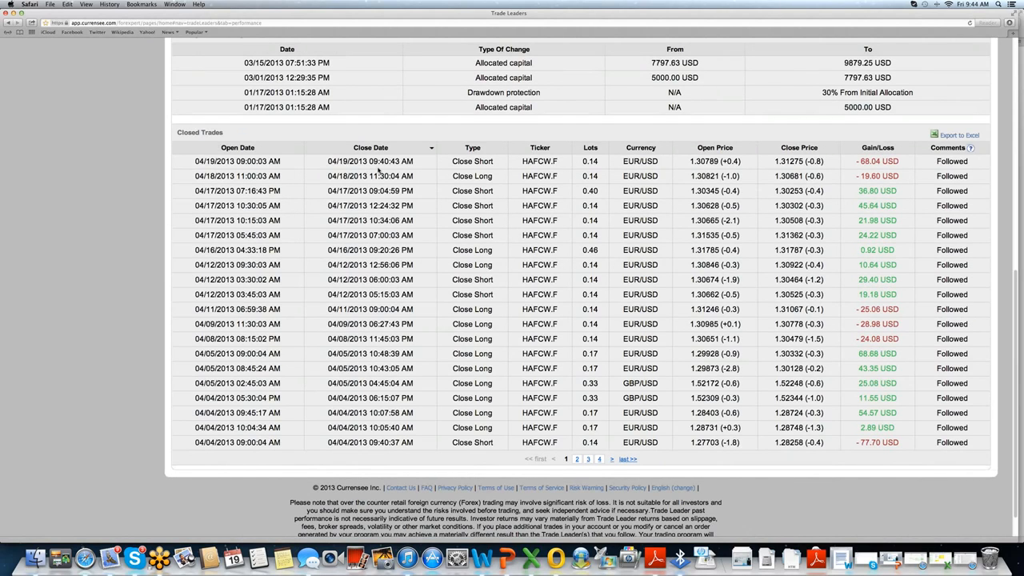
mouse_move(459, 174)
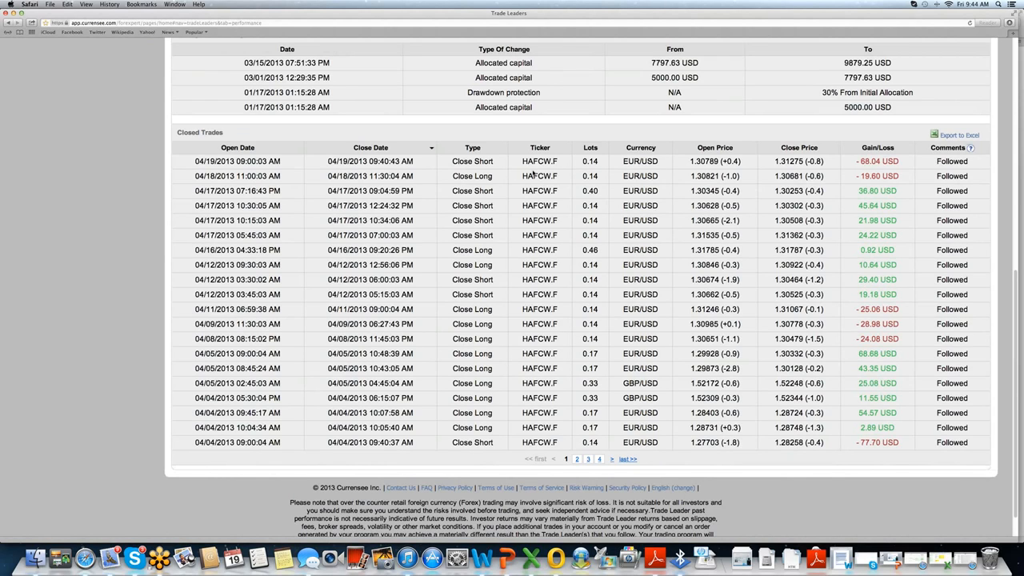
mouse_move(607, 173)
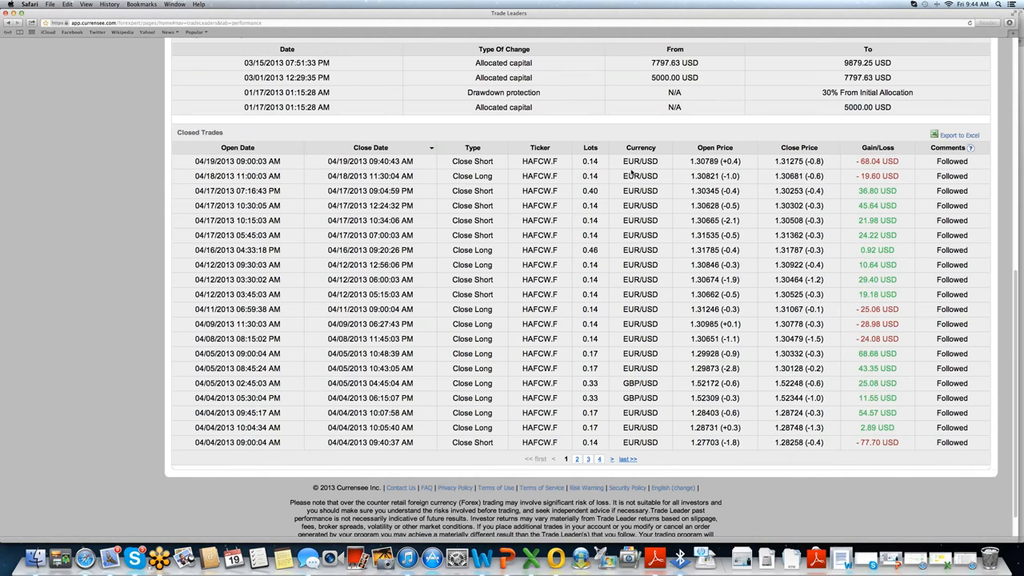
mouse_move(691, 173)
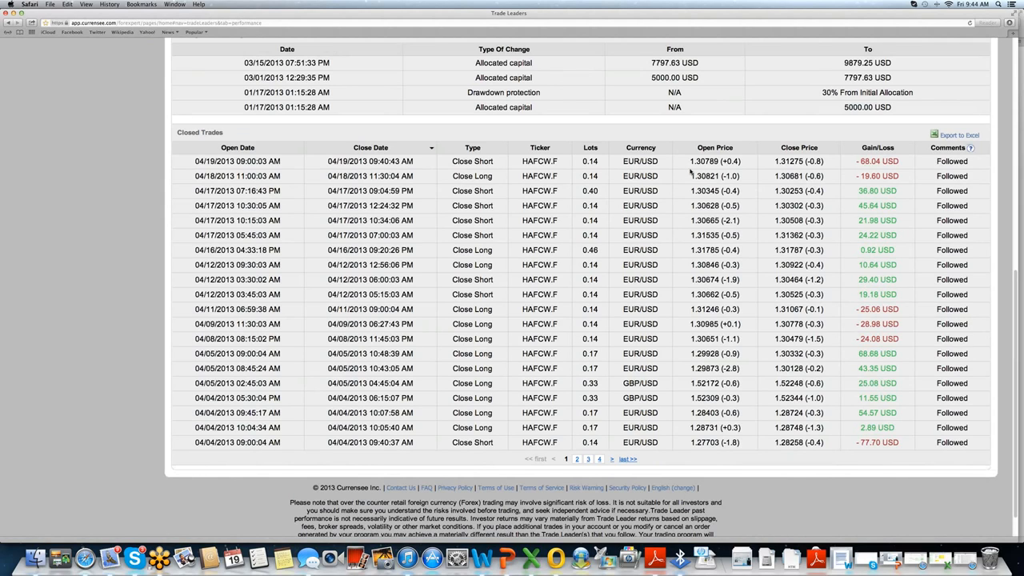
mouse_move(756, 171)
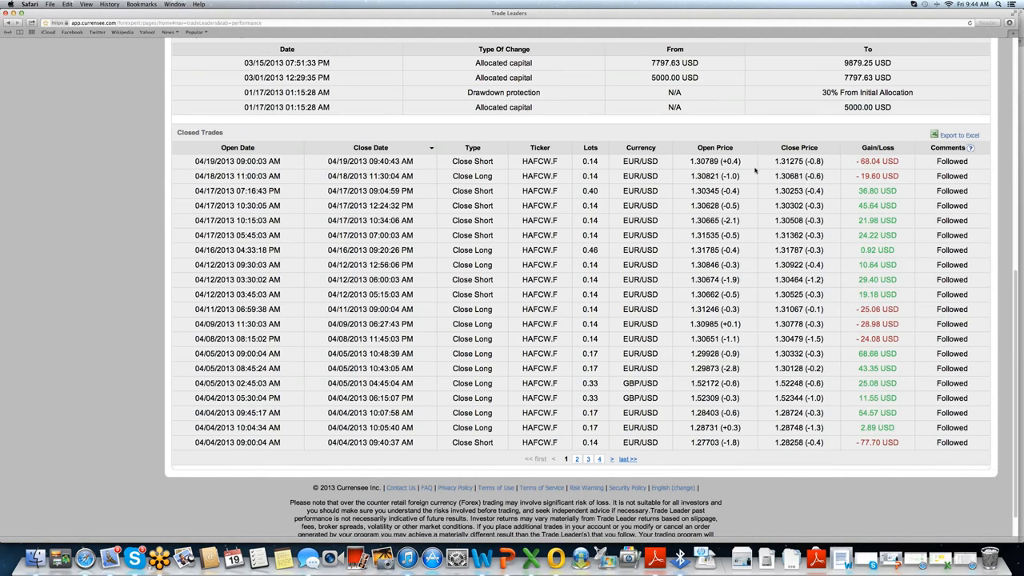
mouse_move(748, 176)
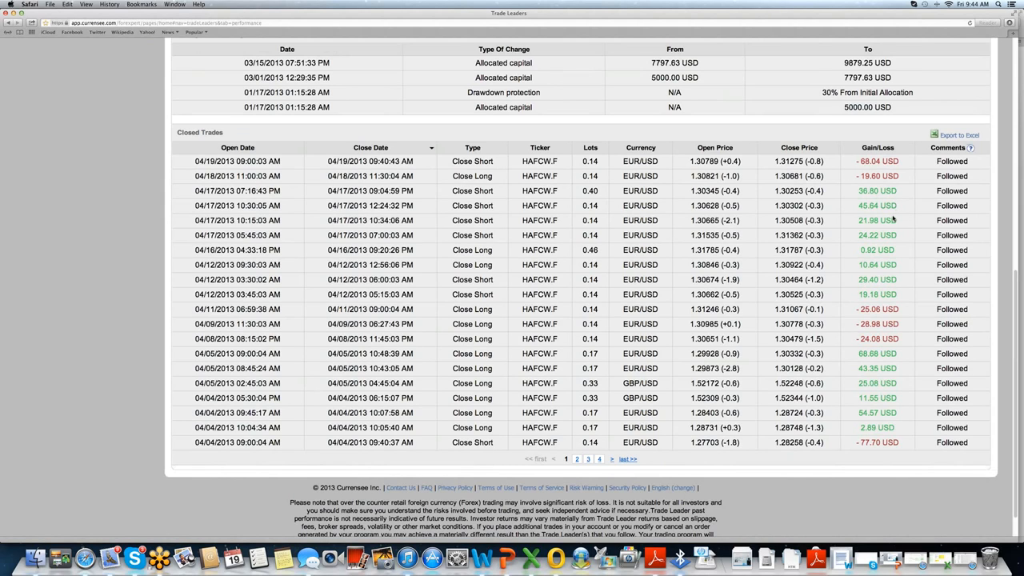
mouse_move(935, 218)
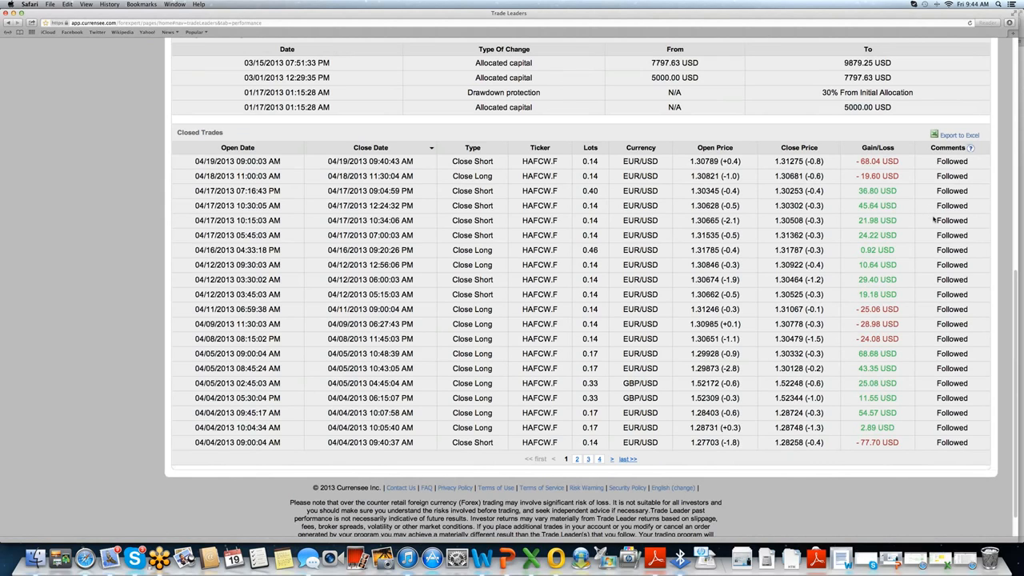
mouse_move(938, 228)
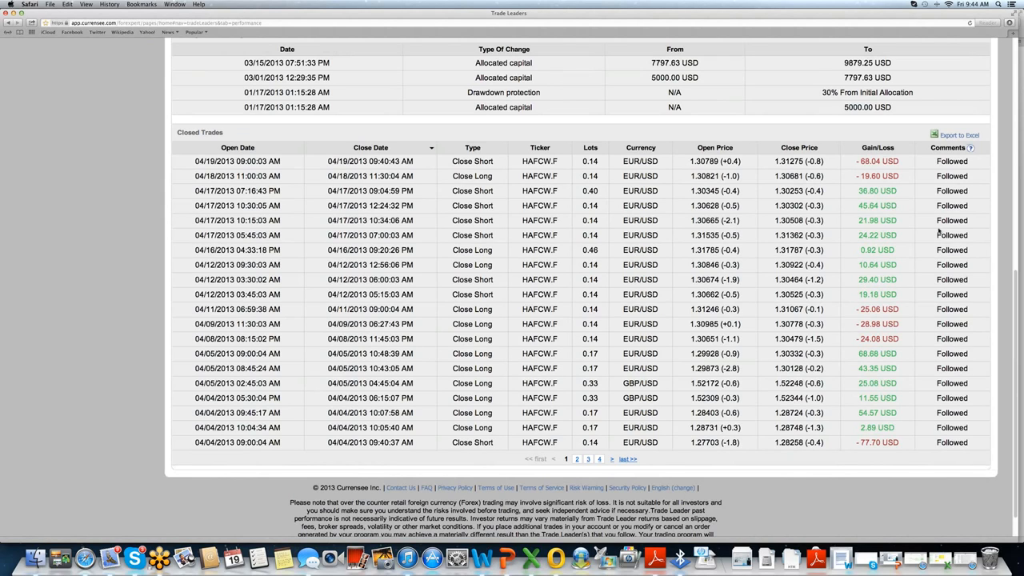
mouse_move(939, 232)
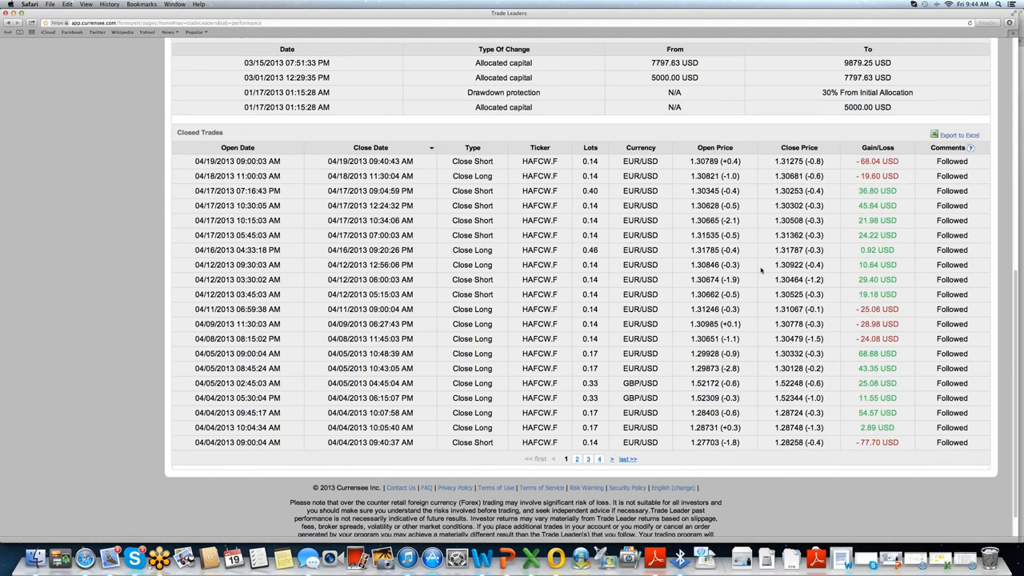
mouse_move(752, 330)
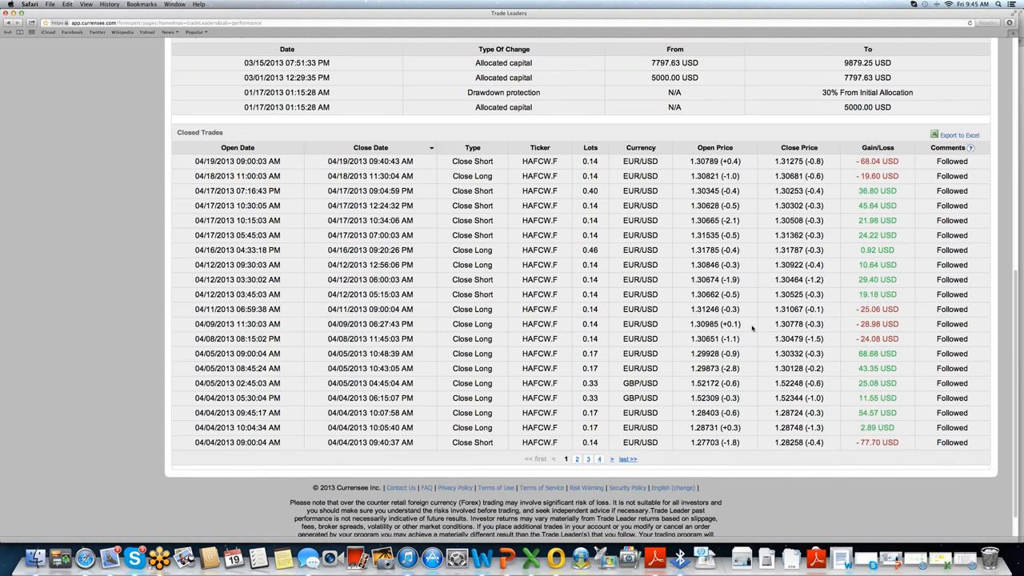
mouse_move(766, 313)
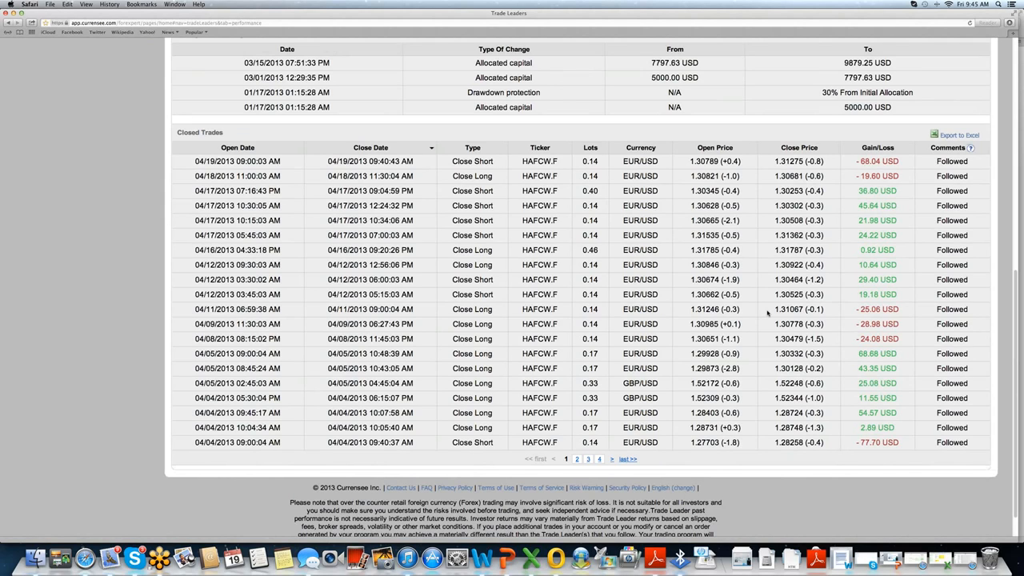
mouse_move(770, 310)
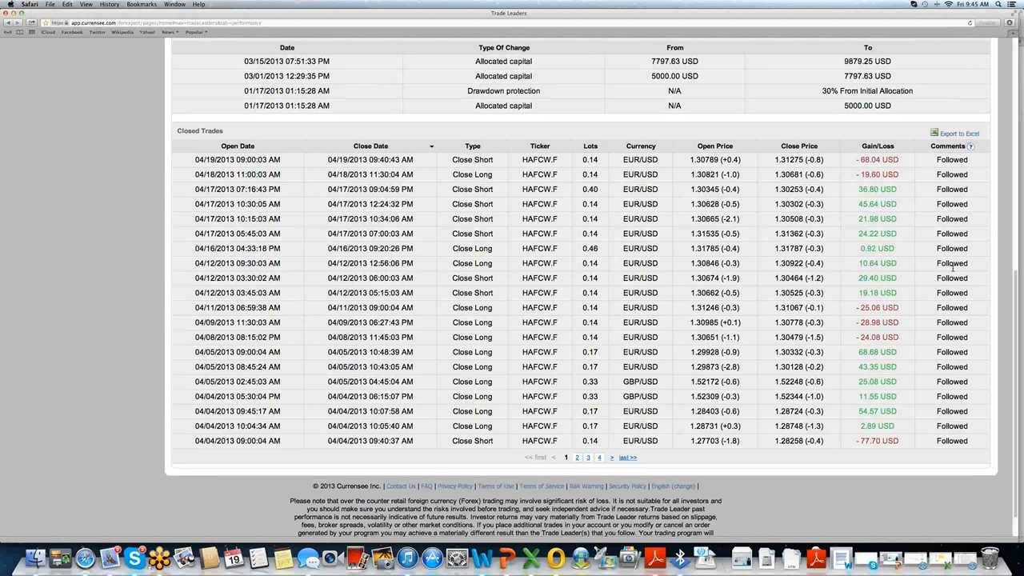
Open Find Leaders ranked by followers and bring up the column-choice list.
left_click(70, 178)
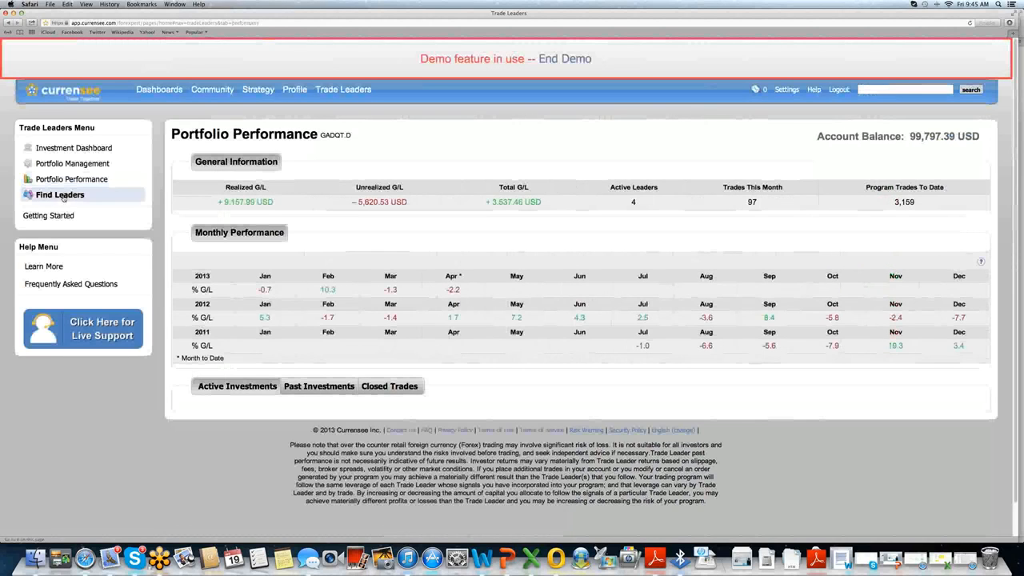
left_click(60, 195)
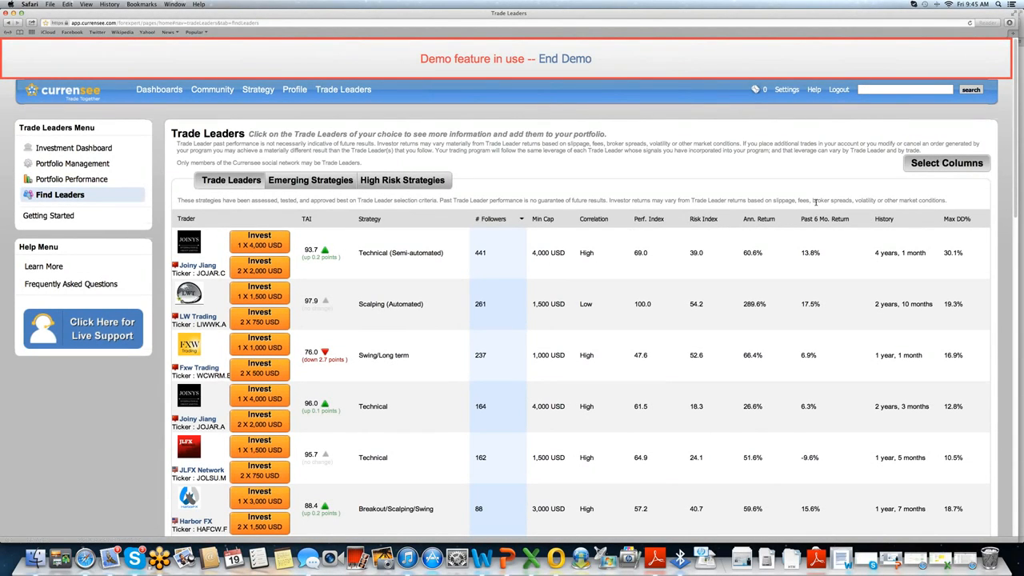
left_click(947, 164)
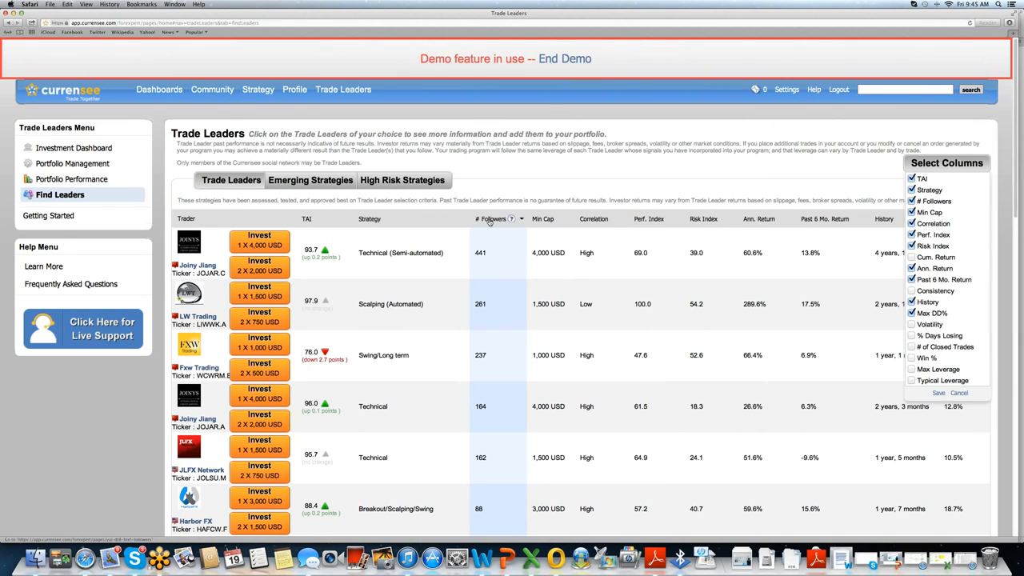
mouse_move(311, 228)
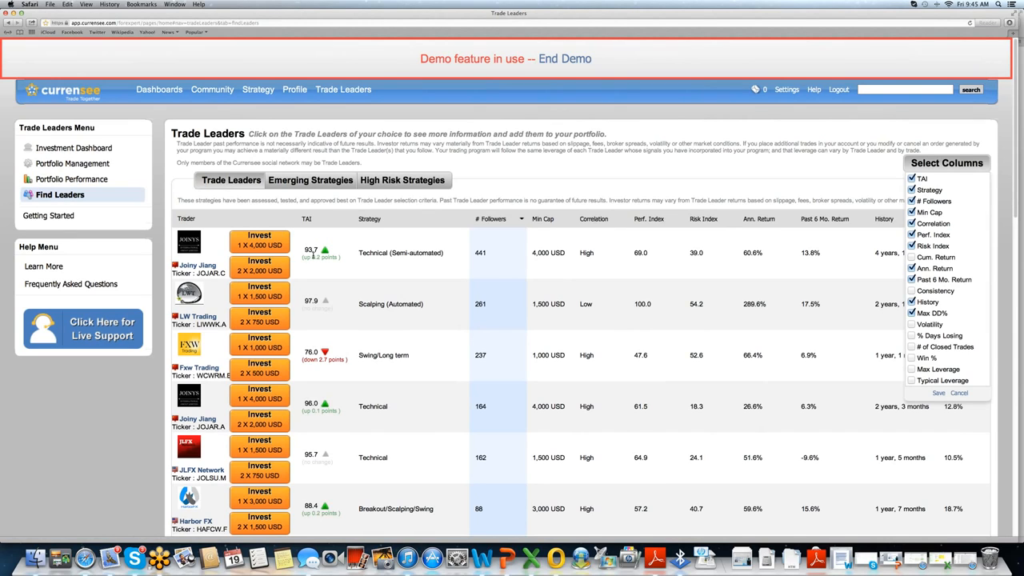
mouse_move(347, 264)
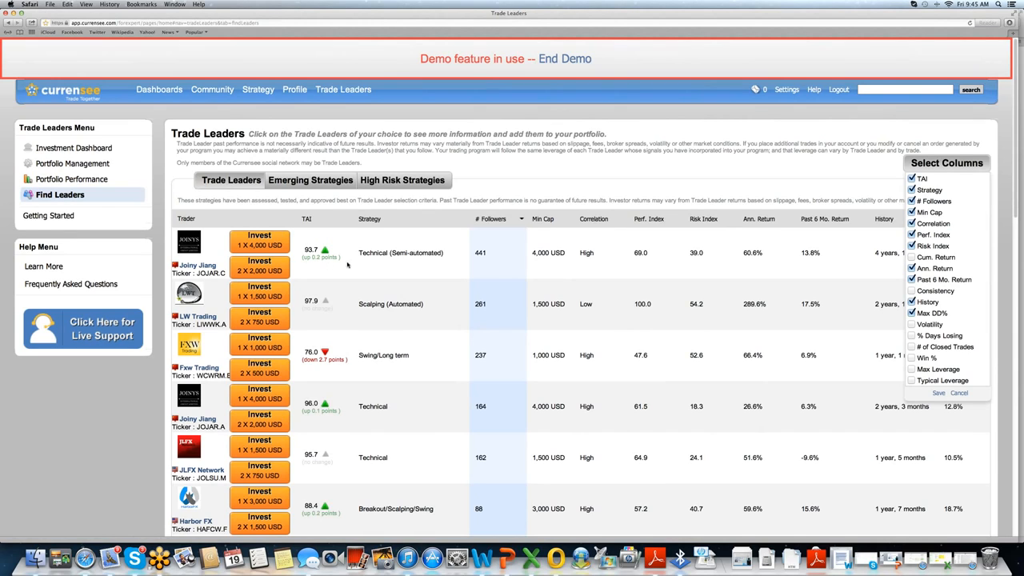
mouse_move(453, 262)
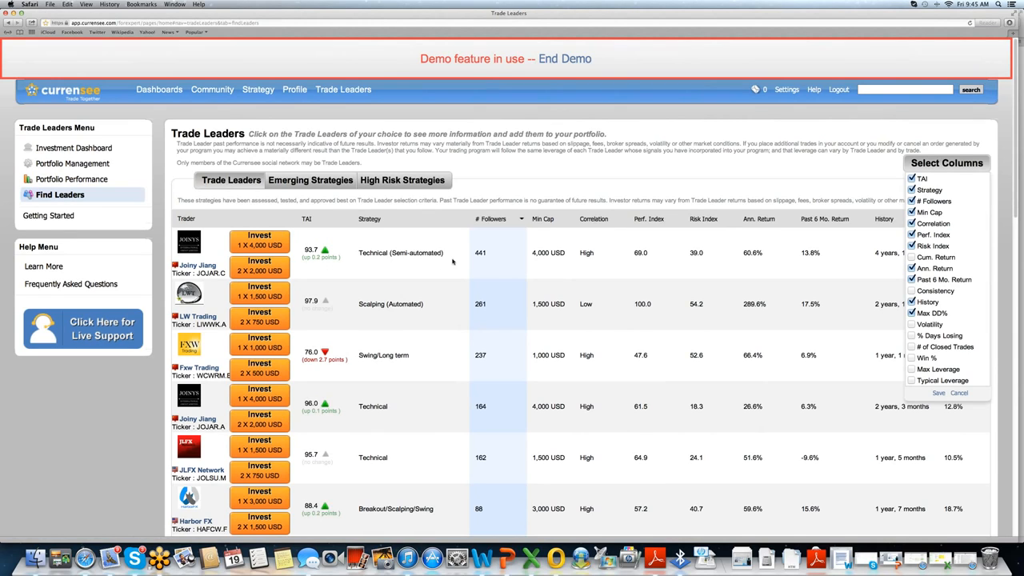
mouse_move(565, 262)
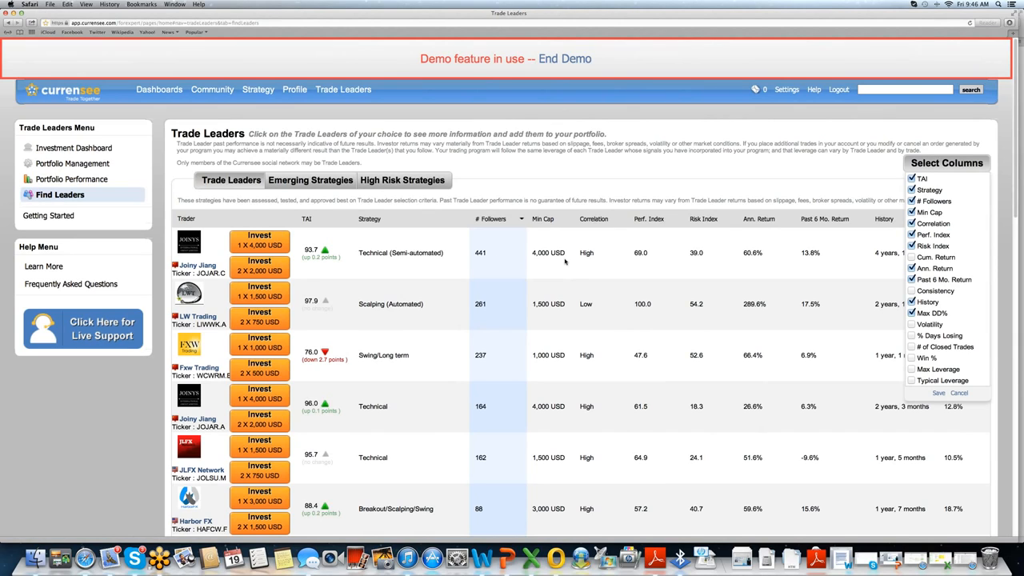
mouse_move(590, 262)
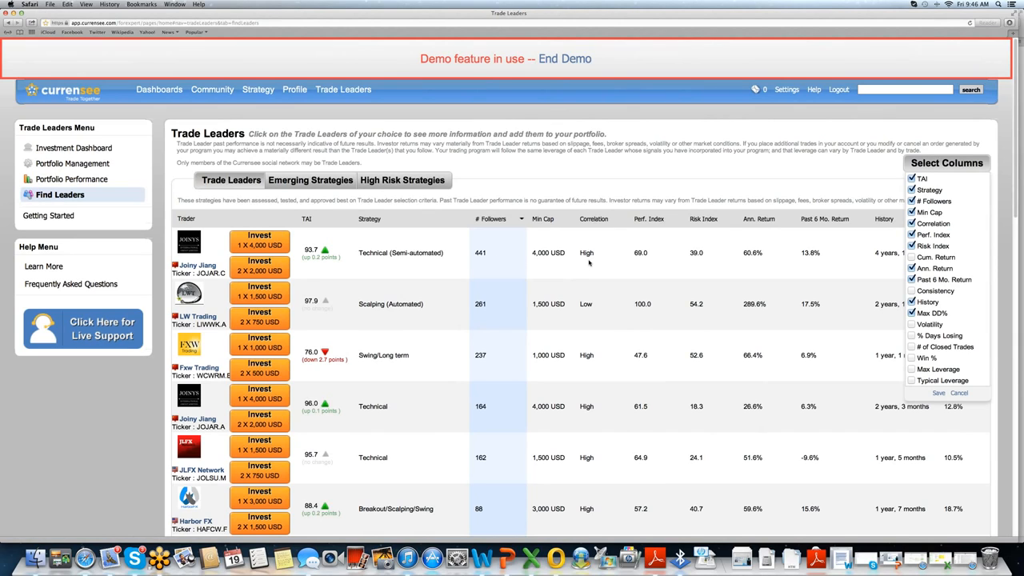
mouse_move(238, 240)
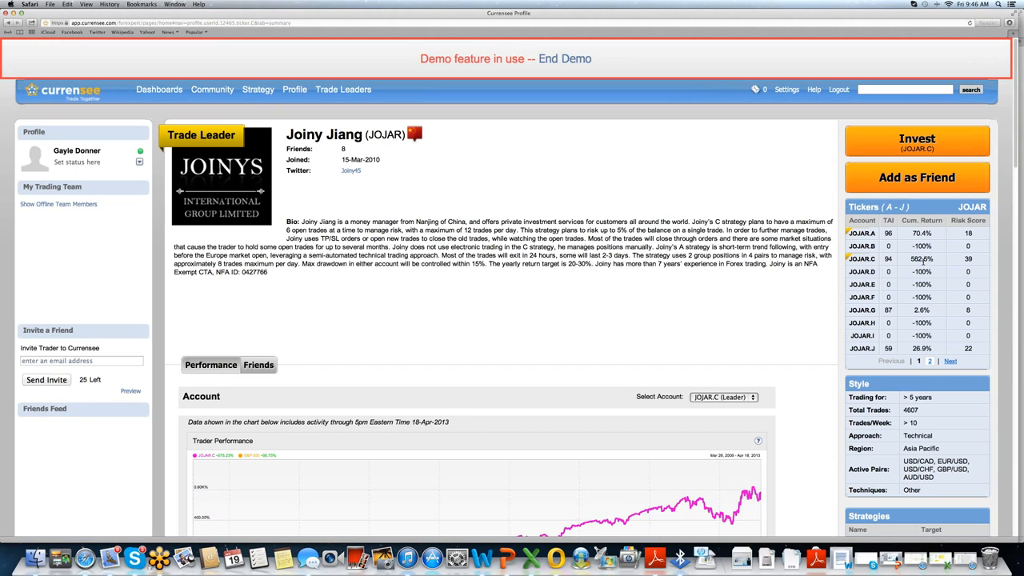
mouse_move(847, 335)
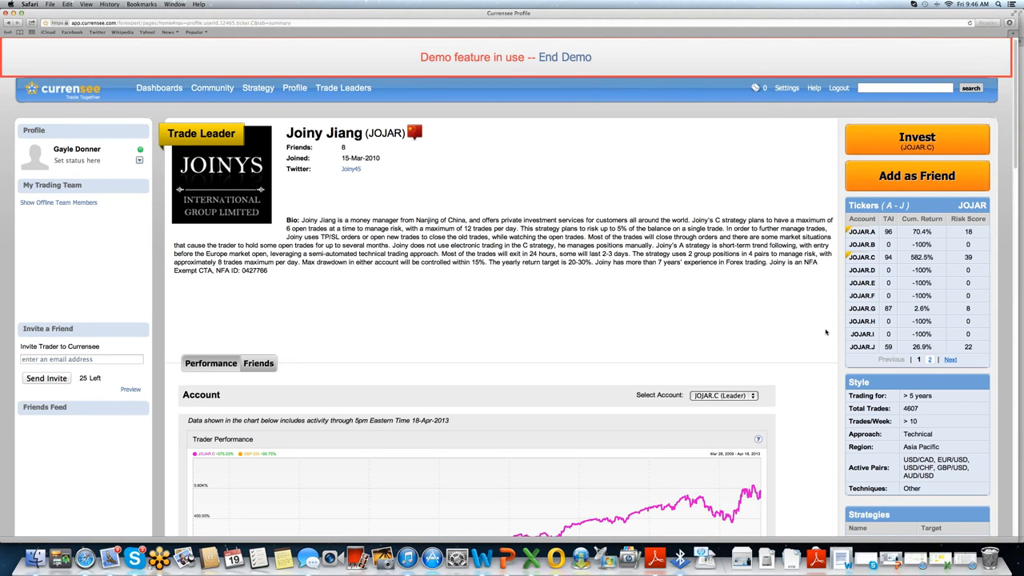
scroll("down", 3)
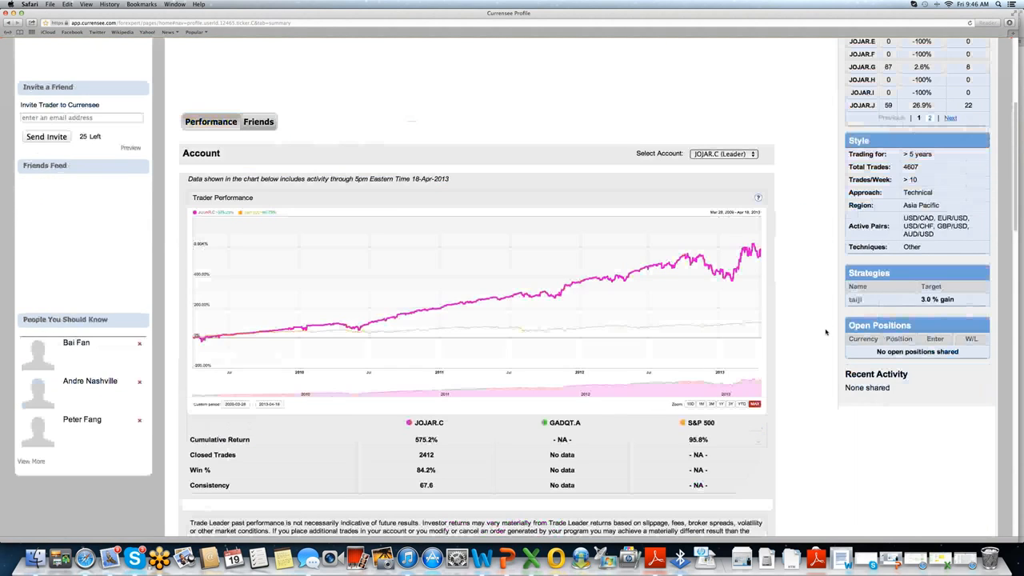
scroll("down", 3)
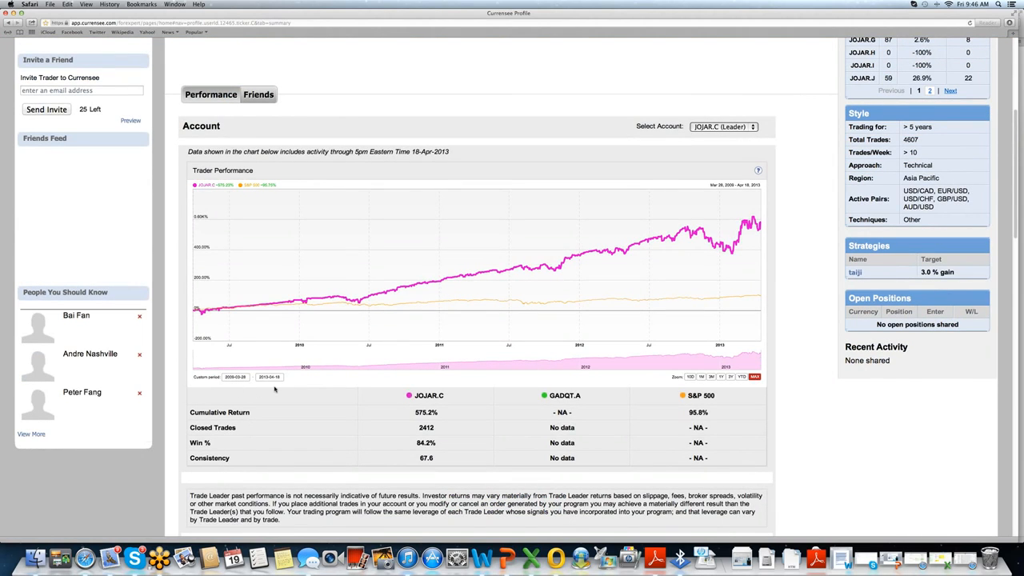
mouse_move(695, 384)
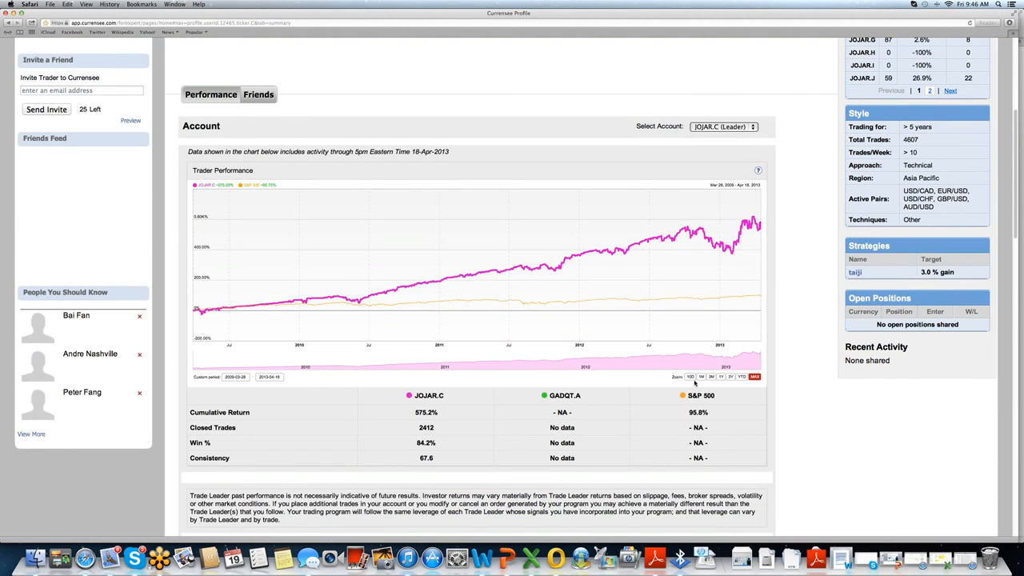
mouse_move(693, 384)
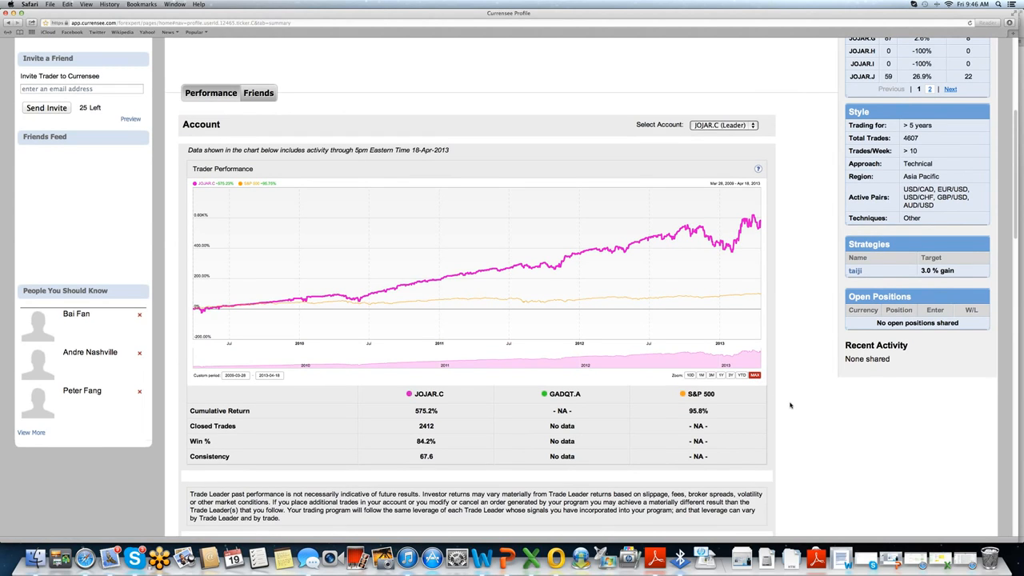
scroll("down", 3)
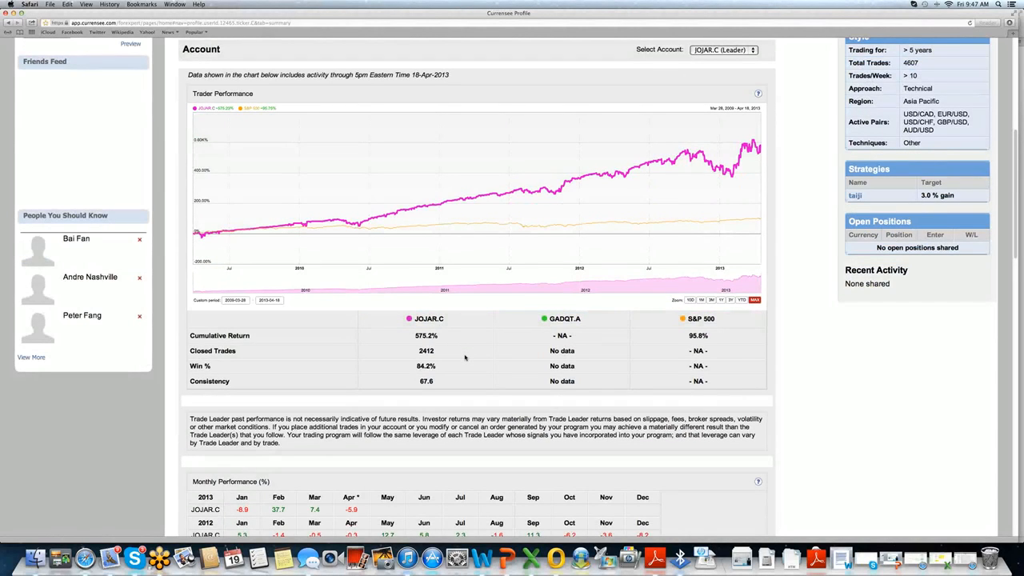
mouse_move(460, 366)
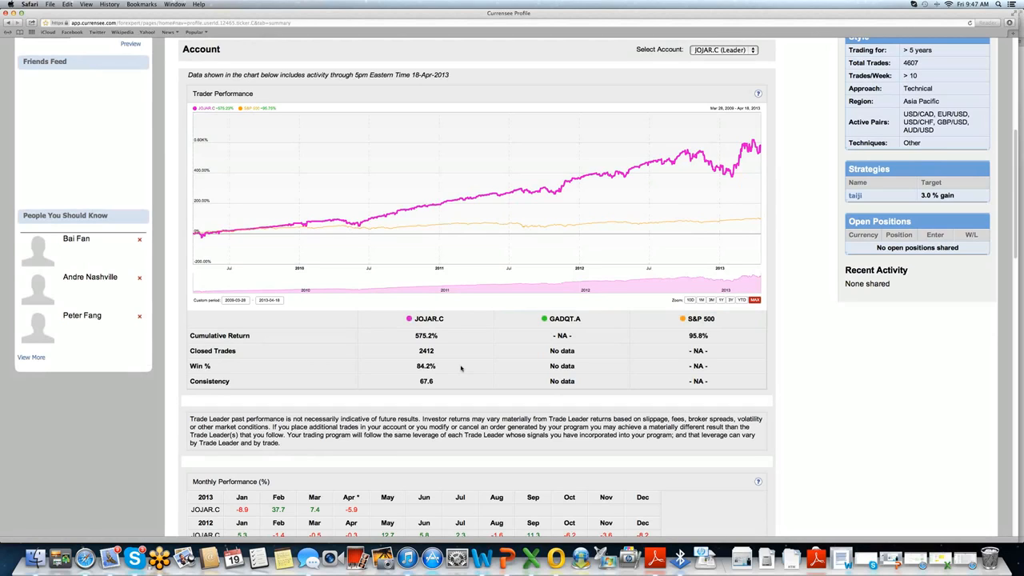
mouse_move(410, 325)
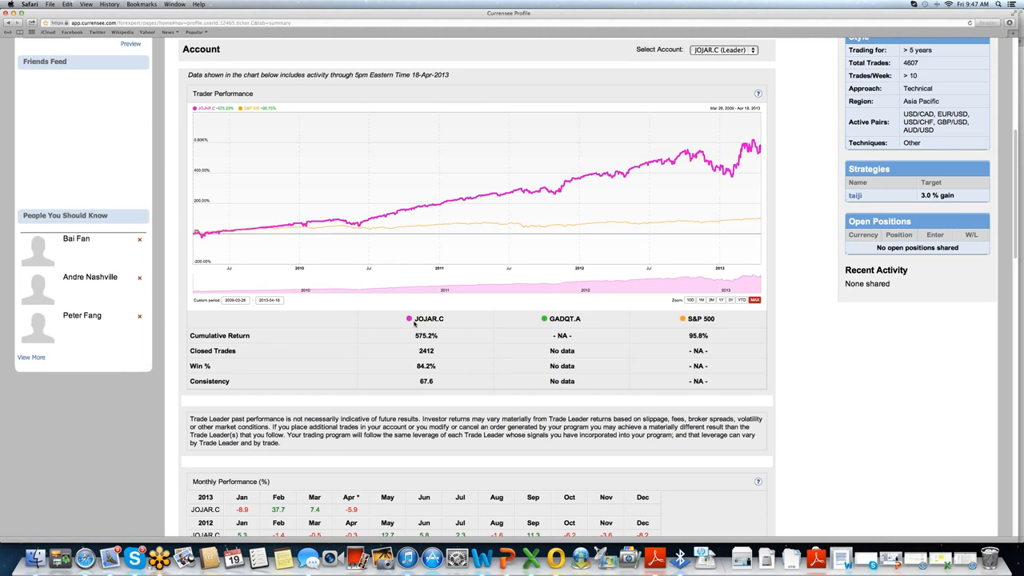
mouse_move(571, 327)
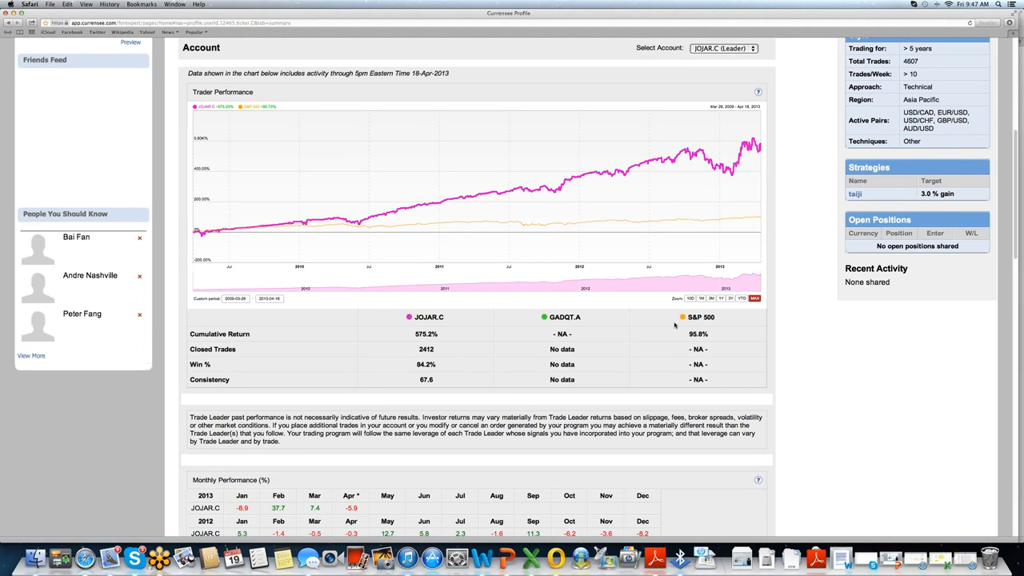
scroll("down", 3)
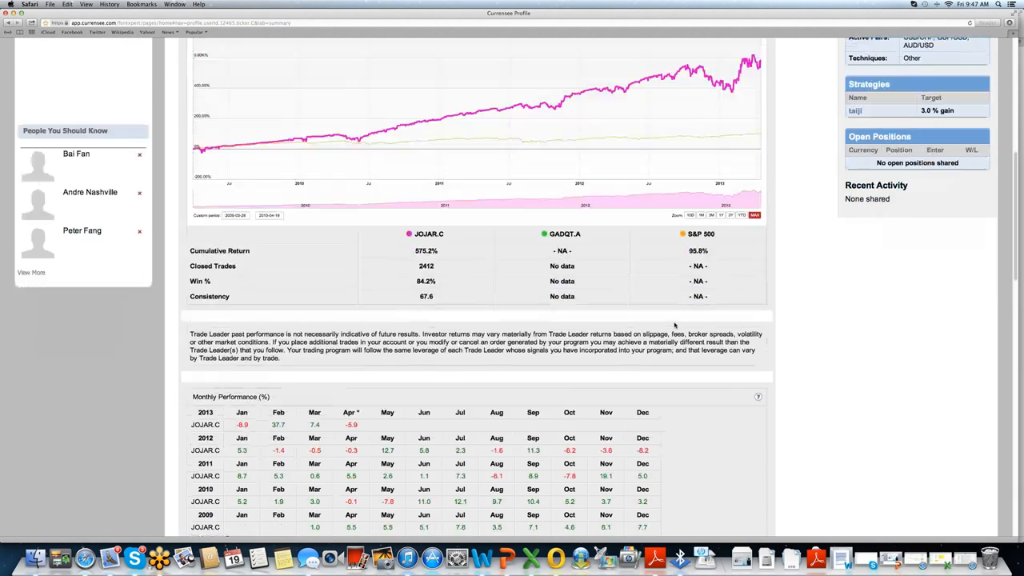
scroll("down", 3)
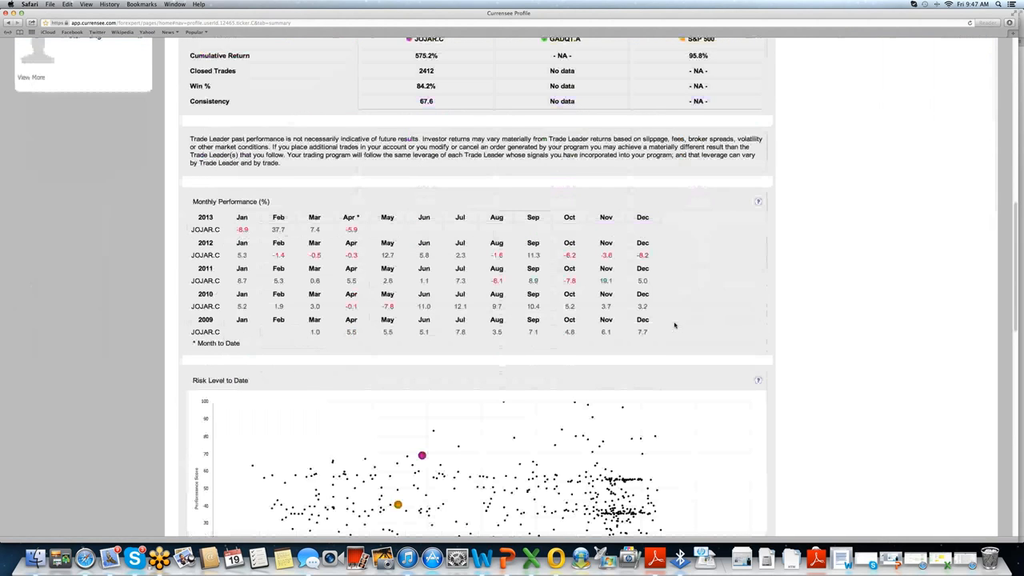
scroll("down", 3)
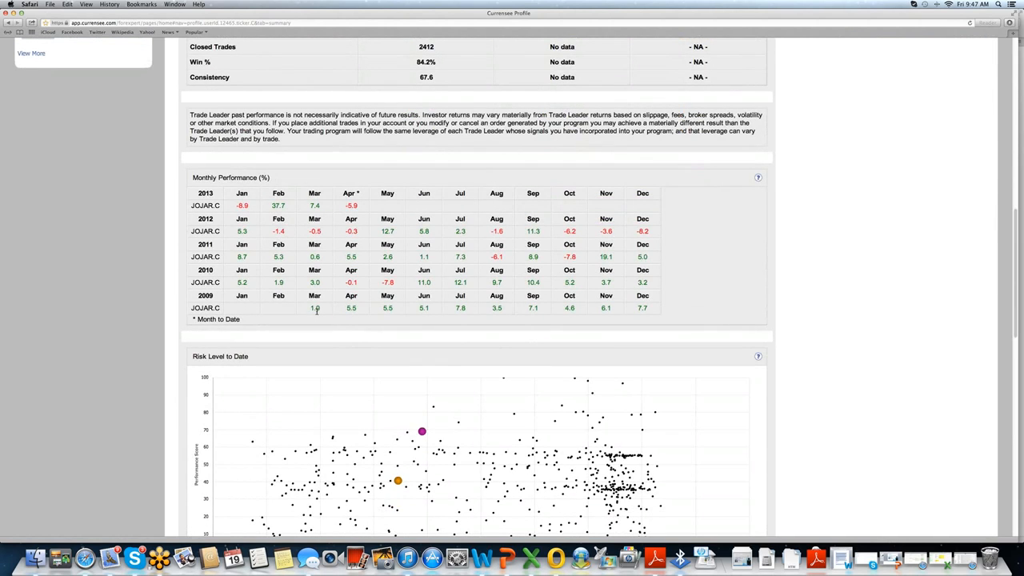
mouse_move(315, 315)
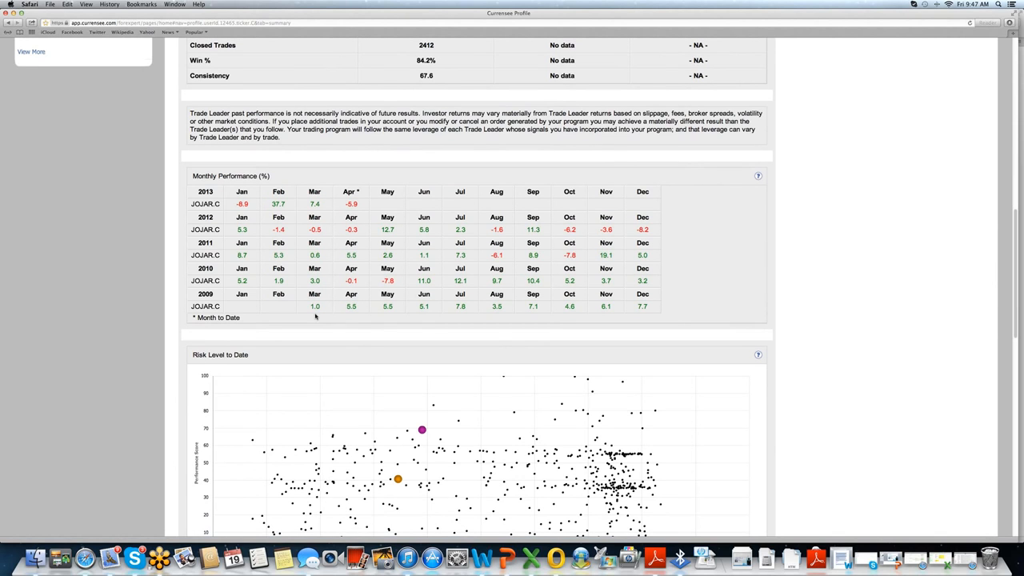
scroll("down", 3)
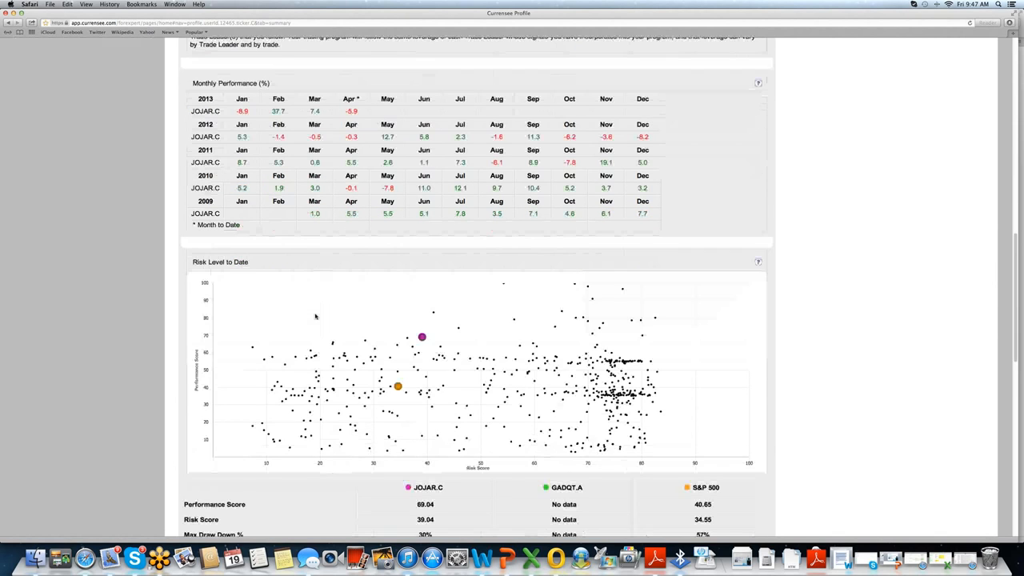
scroll("down", 3)
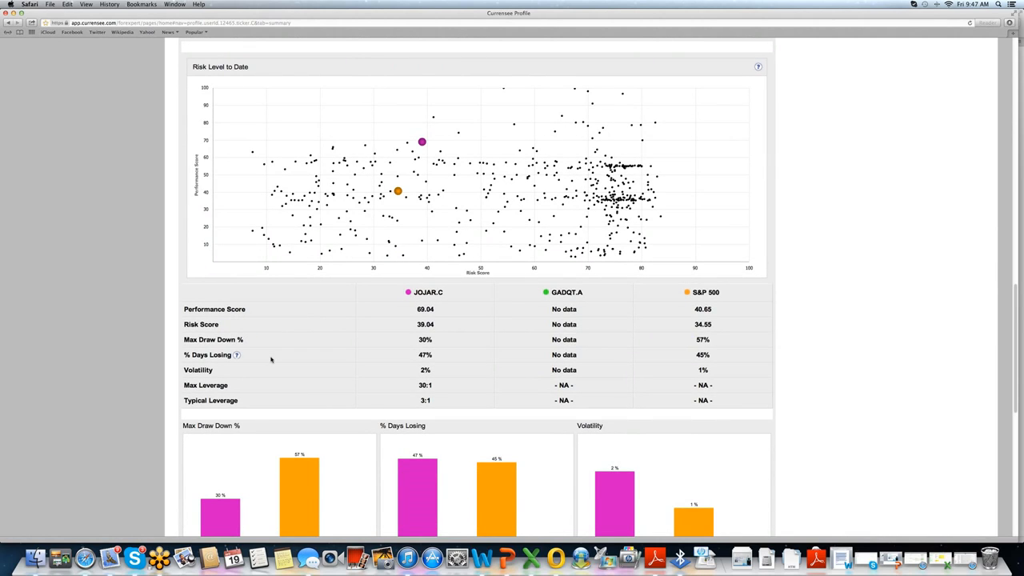
mouse_move(272, 386)
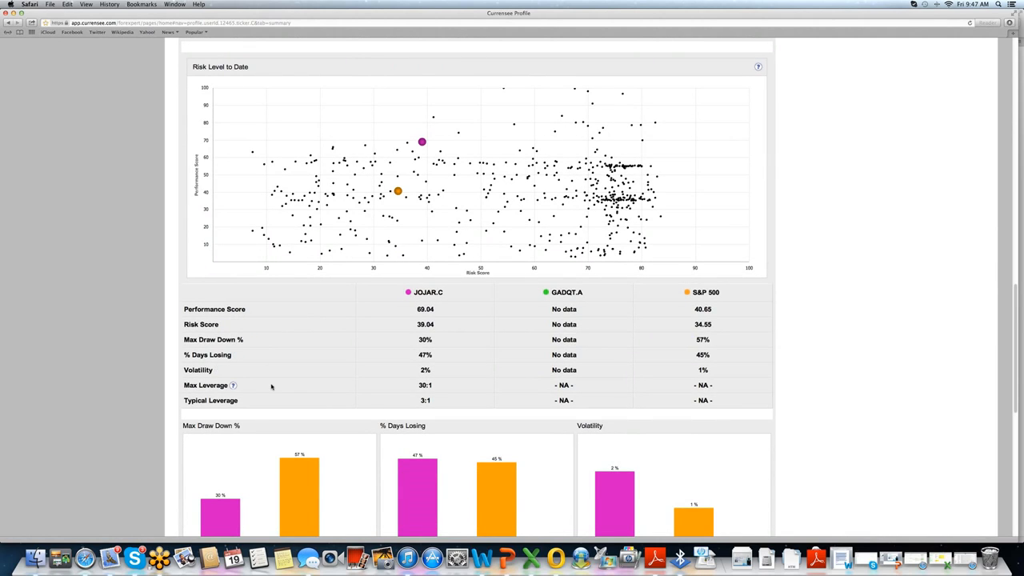
scroll("down", 3)
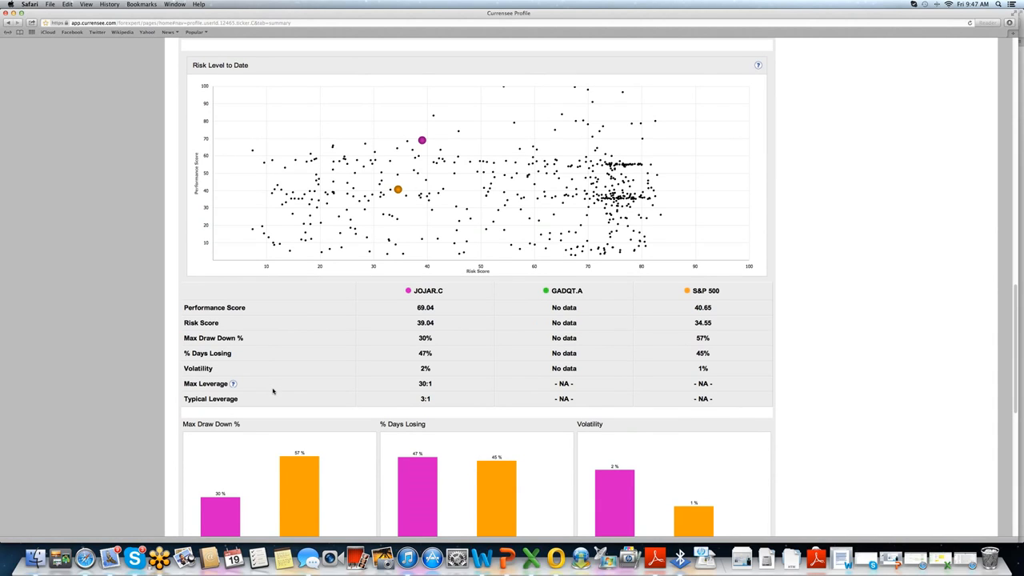
mouse_move(402, 226)
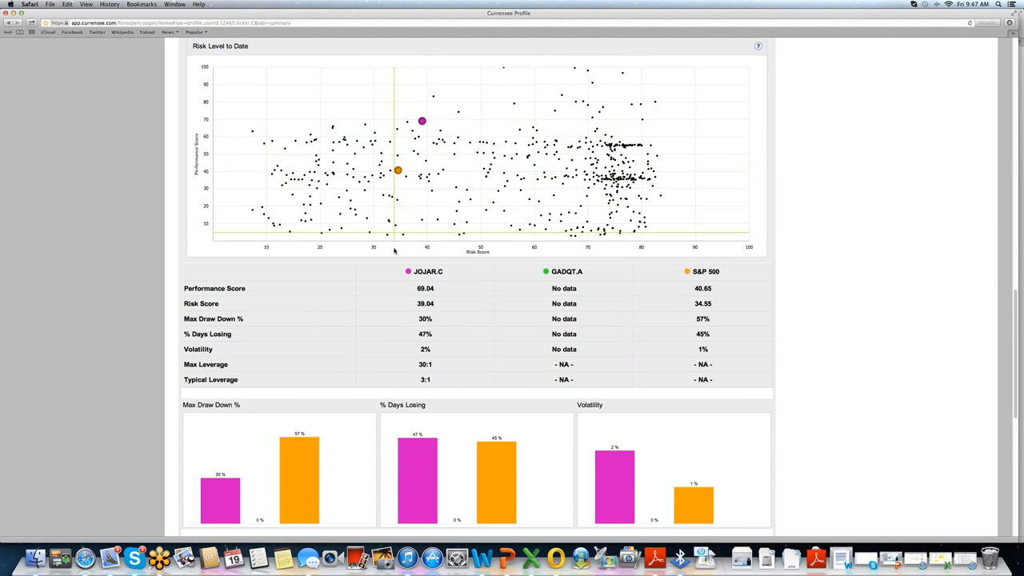
scroll("down", 3)
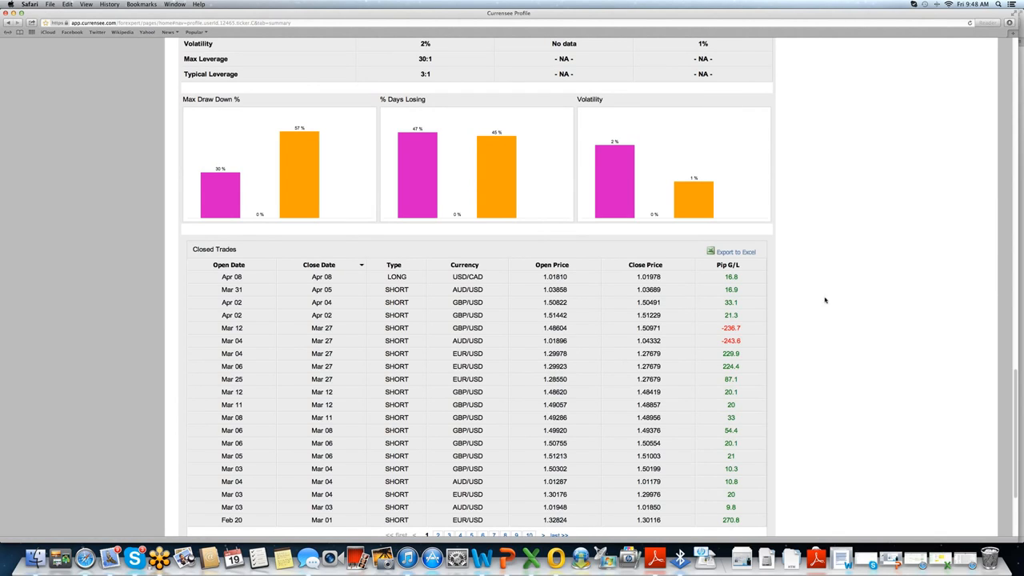
Scroll to Closed Trades, go to Trade Leaders, then show PowerPoint's Risk Warning slide.
scroll("down", 3)
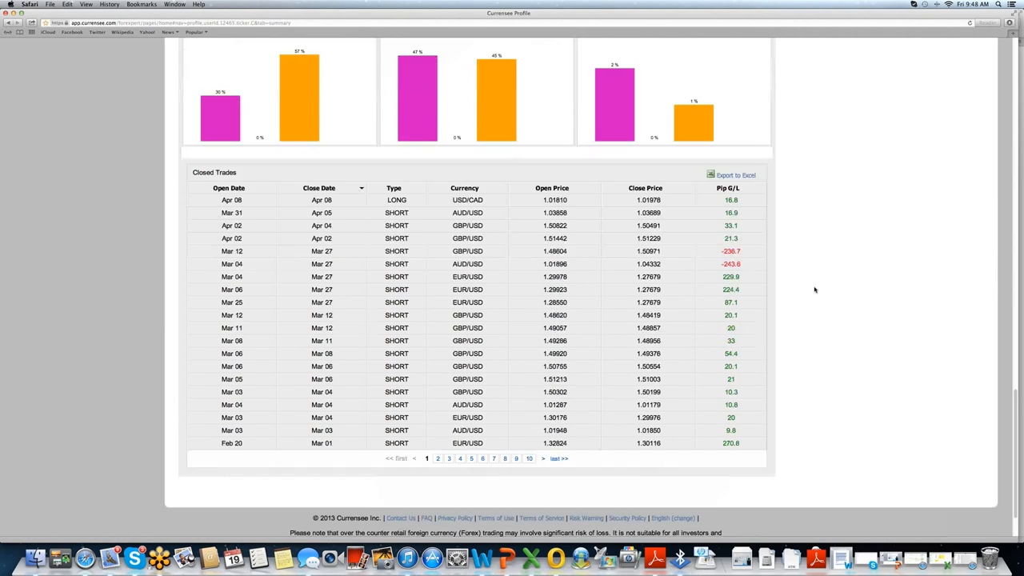
scroll("down", 3)
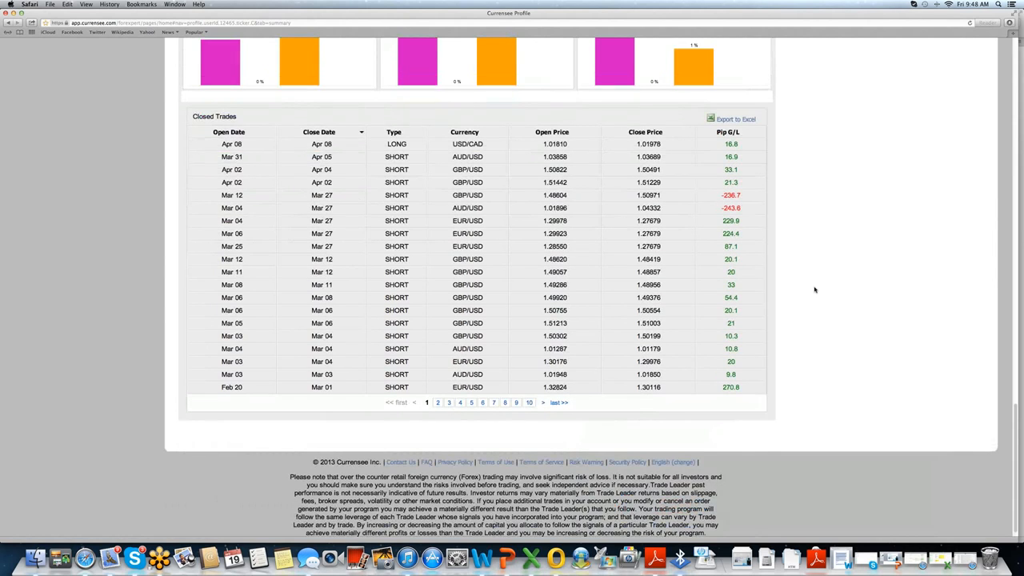
scroll("down", 3)
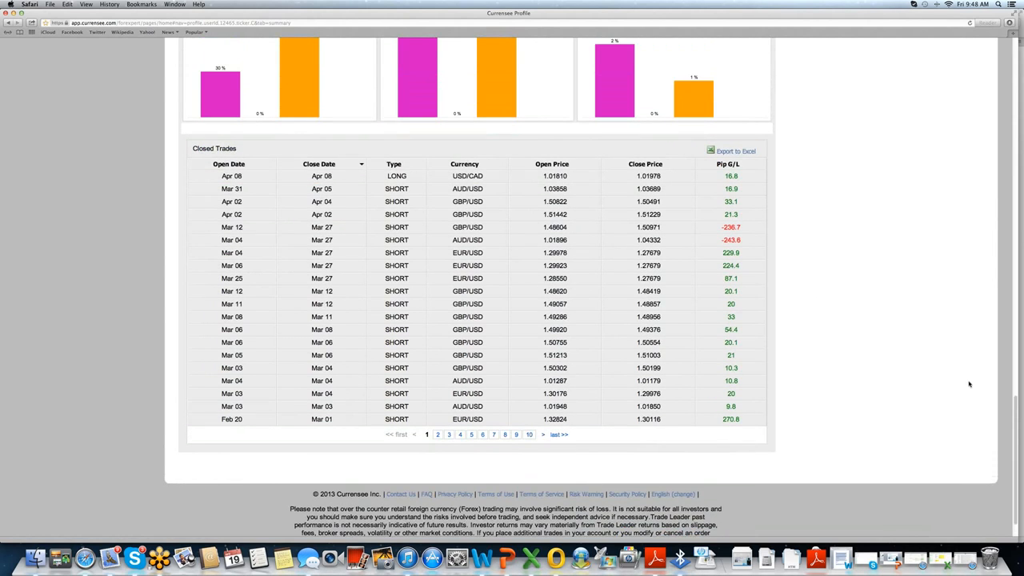
scroll("down", 3)
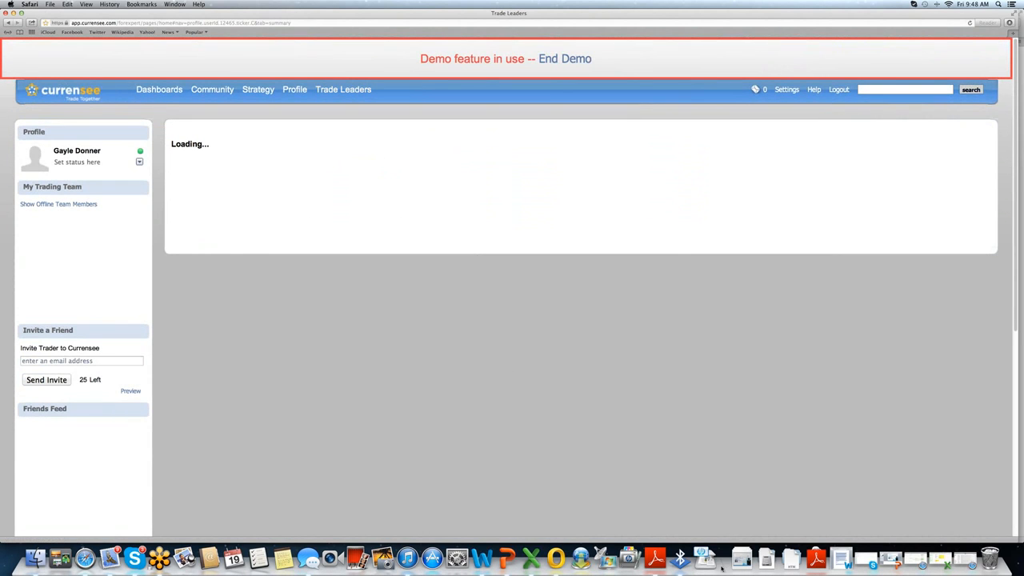
left_click(343, 89)
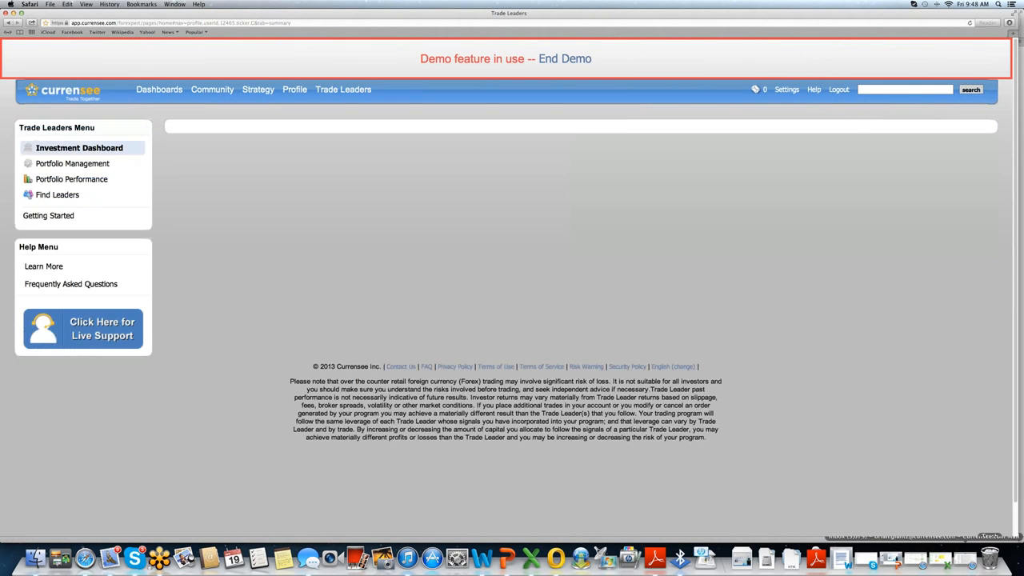
left_click(79, 147)
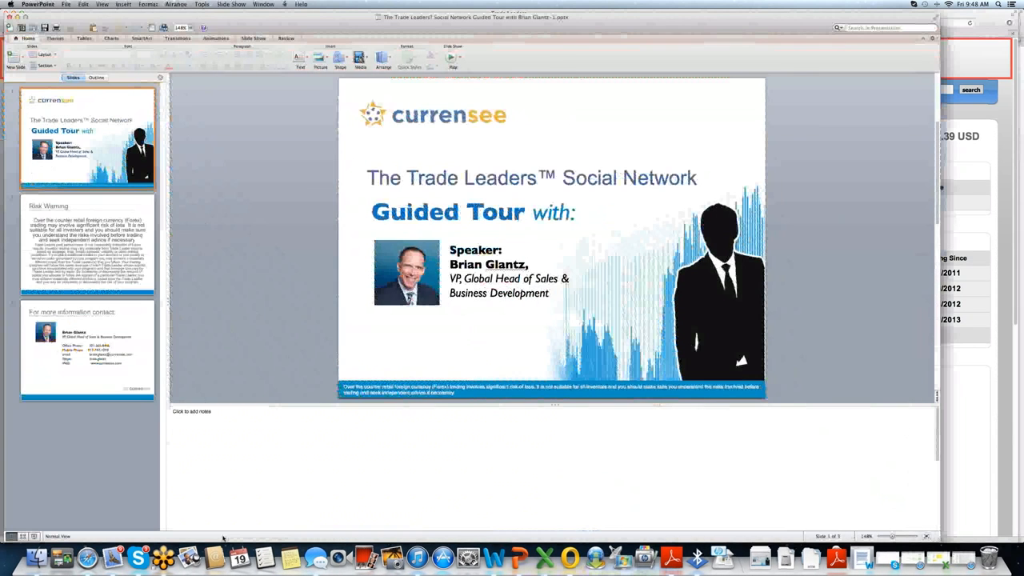
left_click(88, 244)
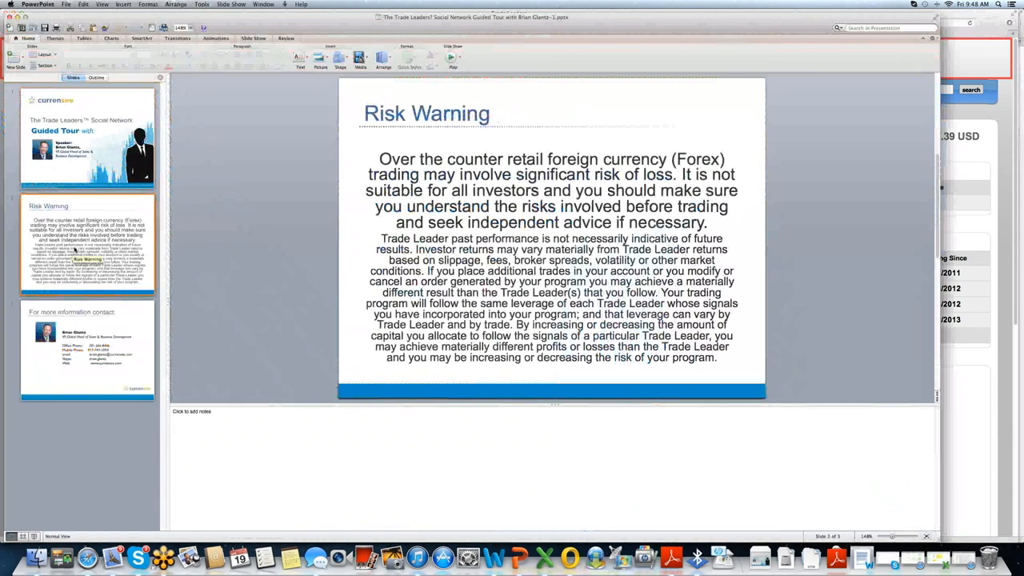